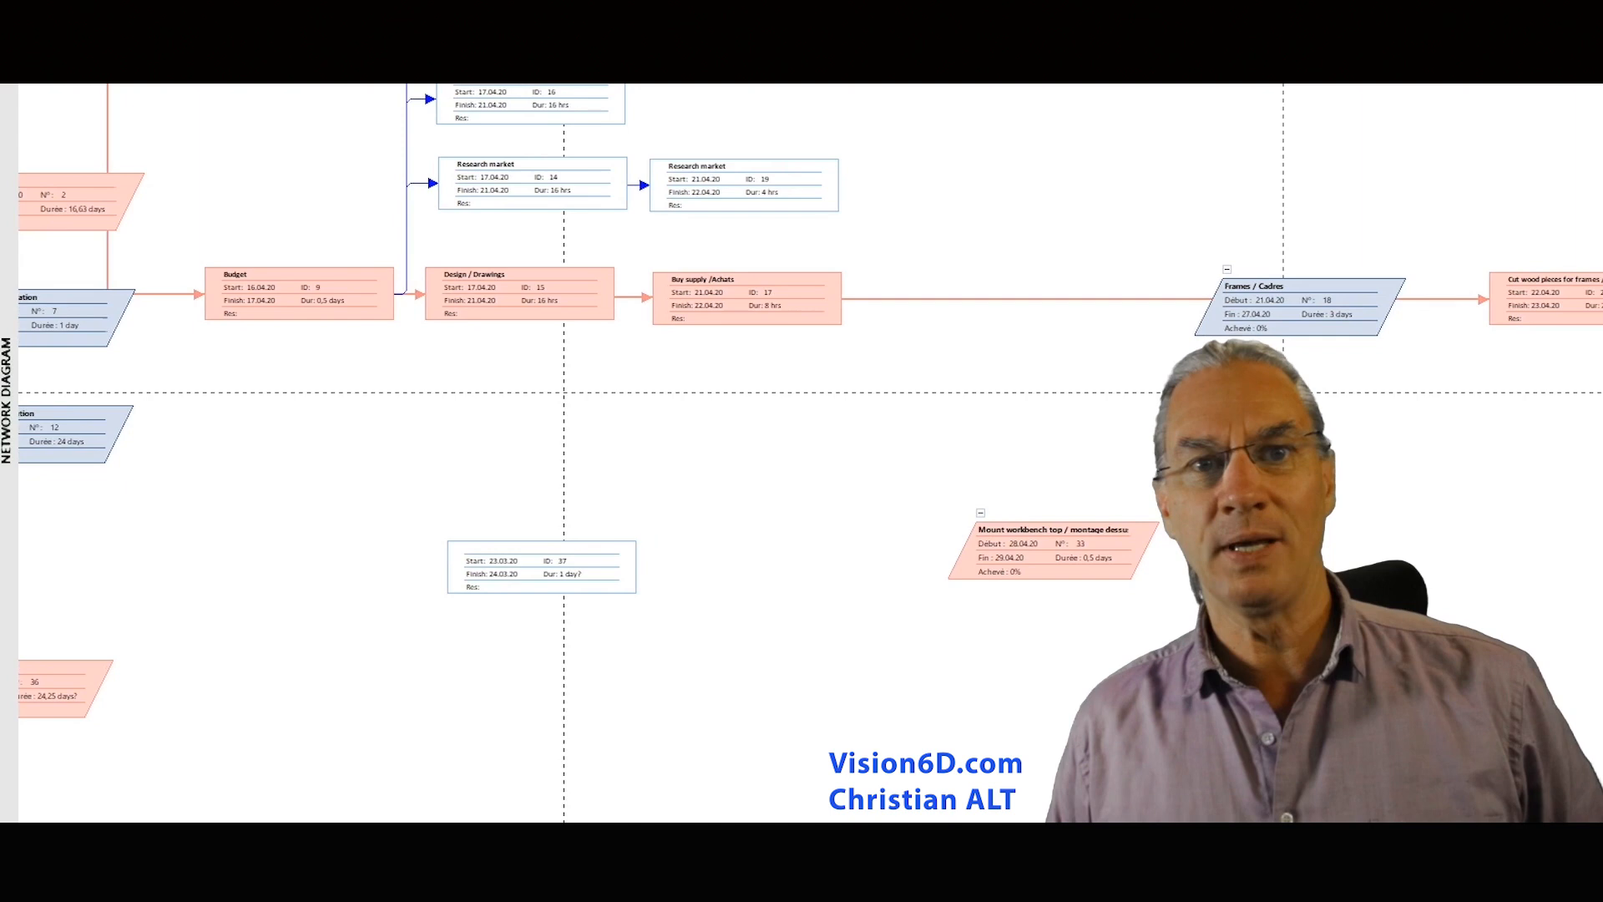
# Scroll the empty Gantt chart of the new blank project.
pyautogui.hscroll(-3)
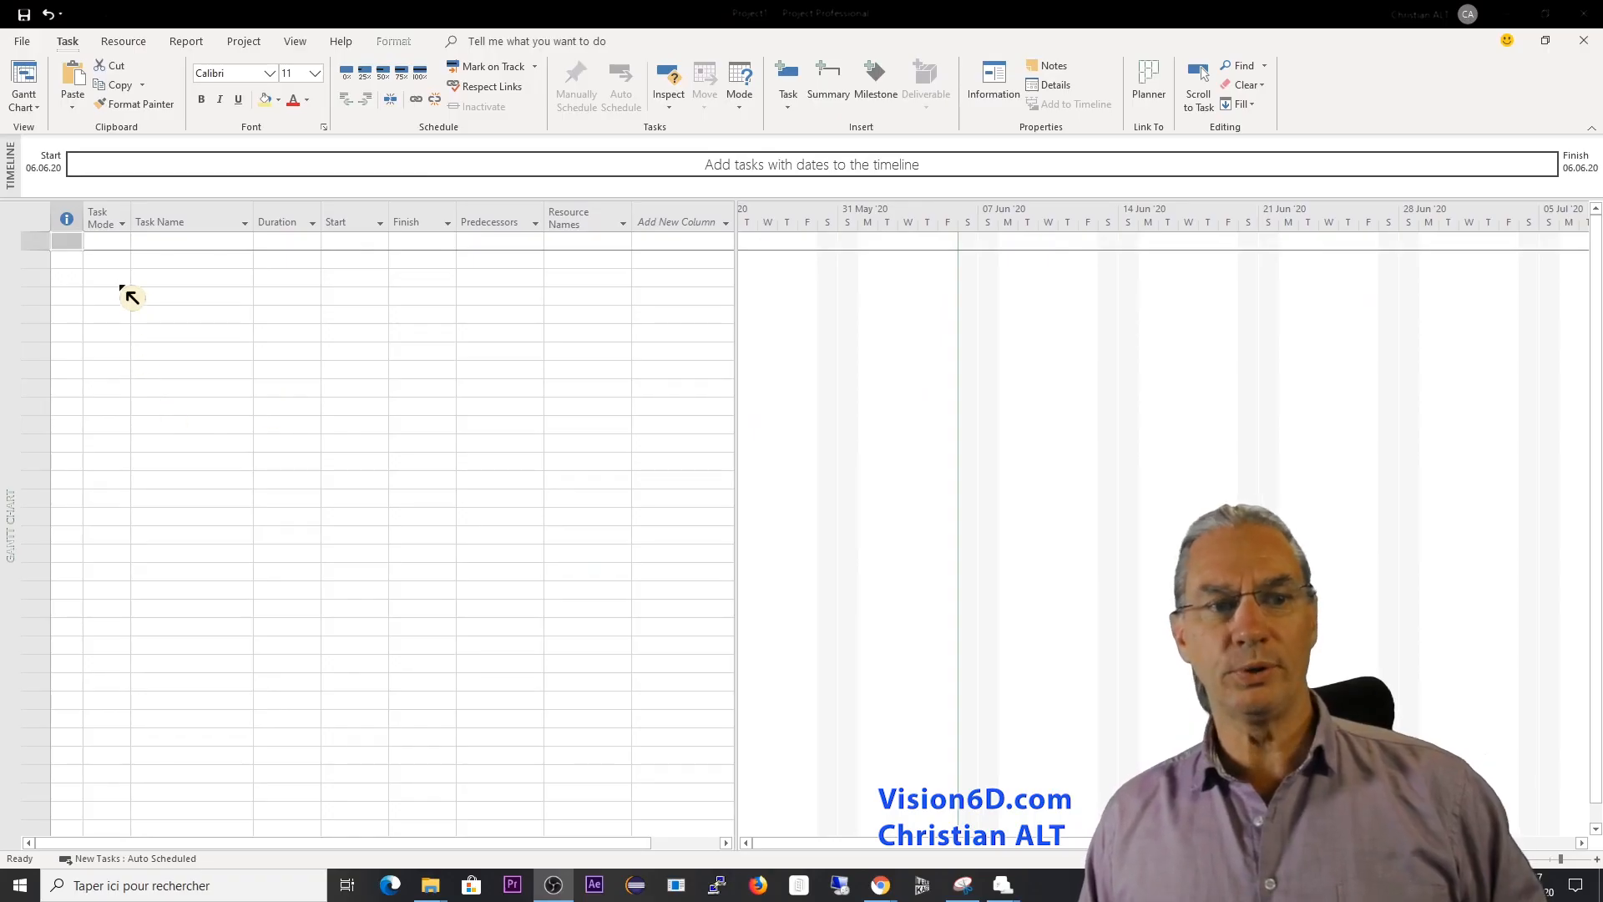
pyautogui.moveTo(176, 852)
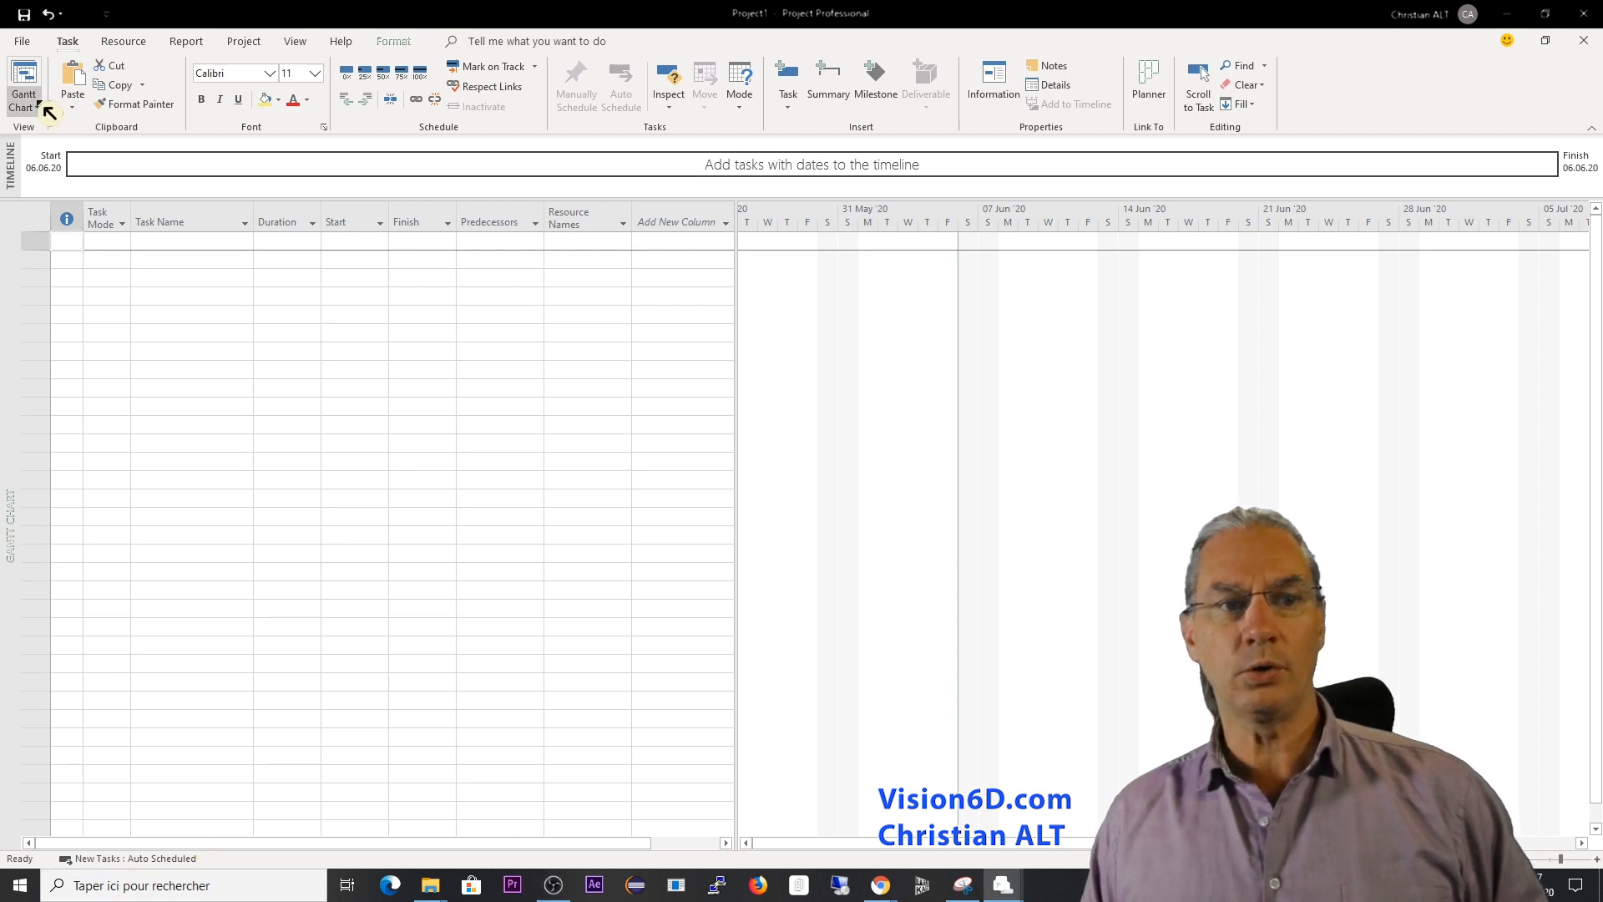
# Choose Network Diagram from the More Views catalogue and apply it.
pyautogui.click(23, 85)
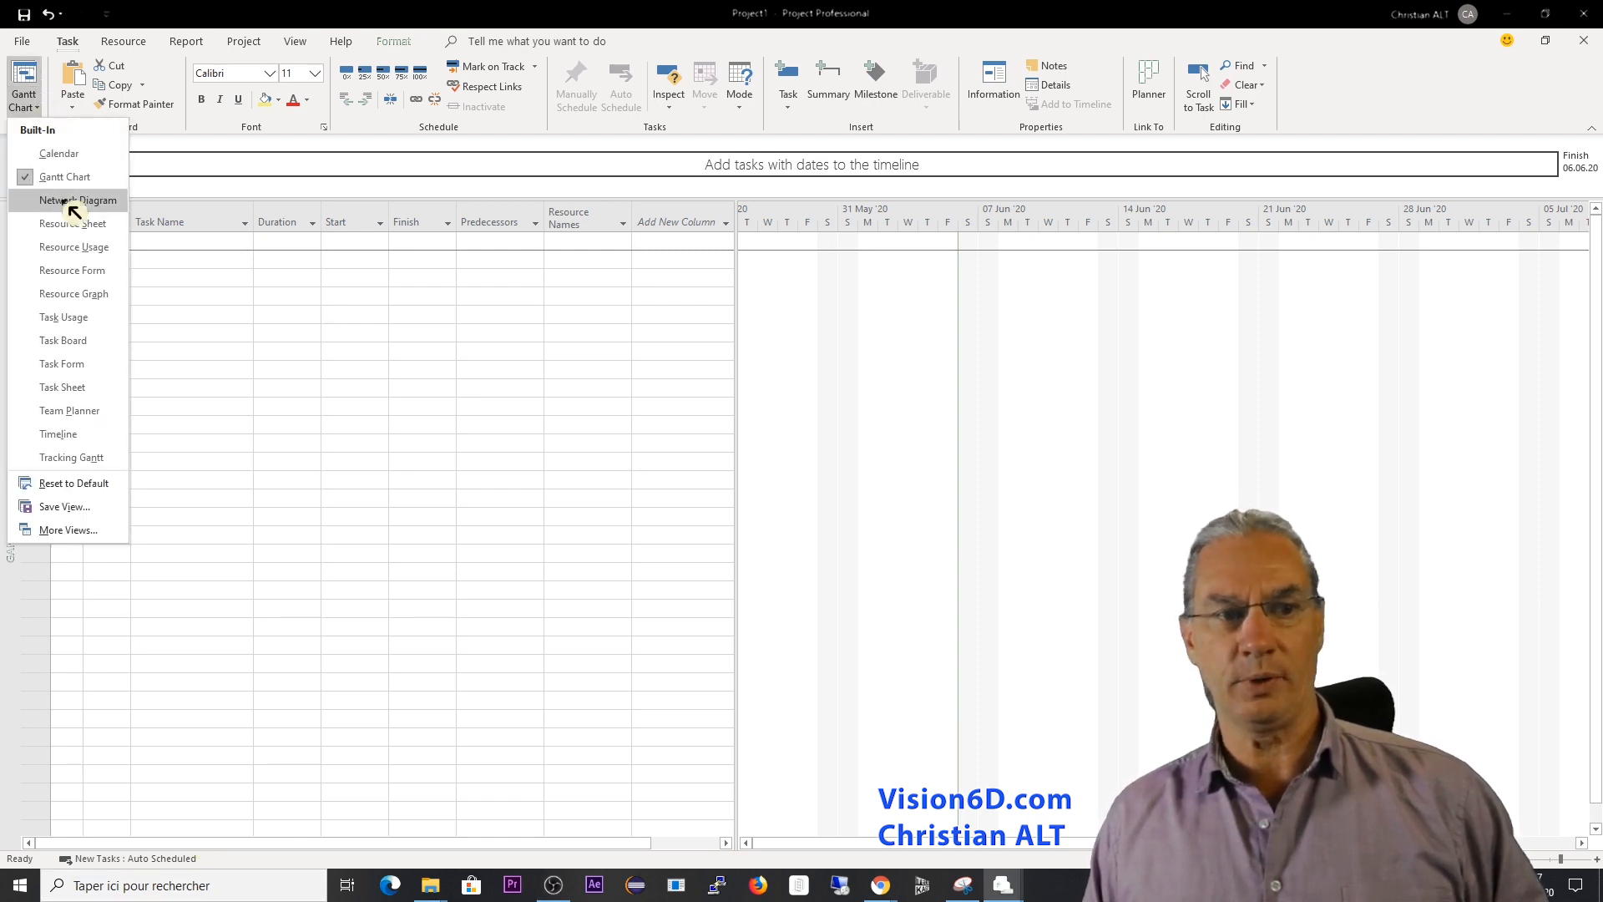
pyautogui.click(74, 199)
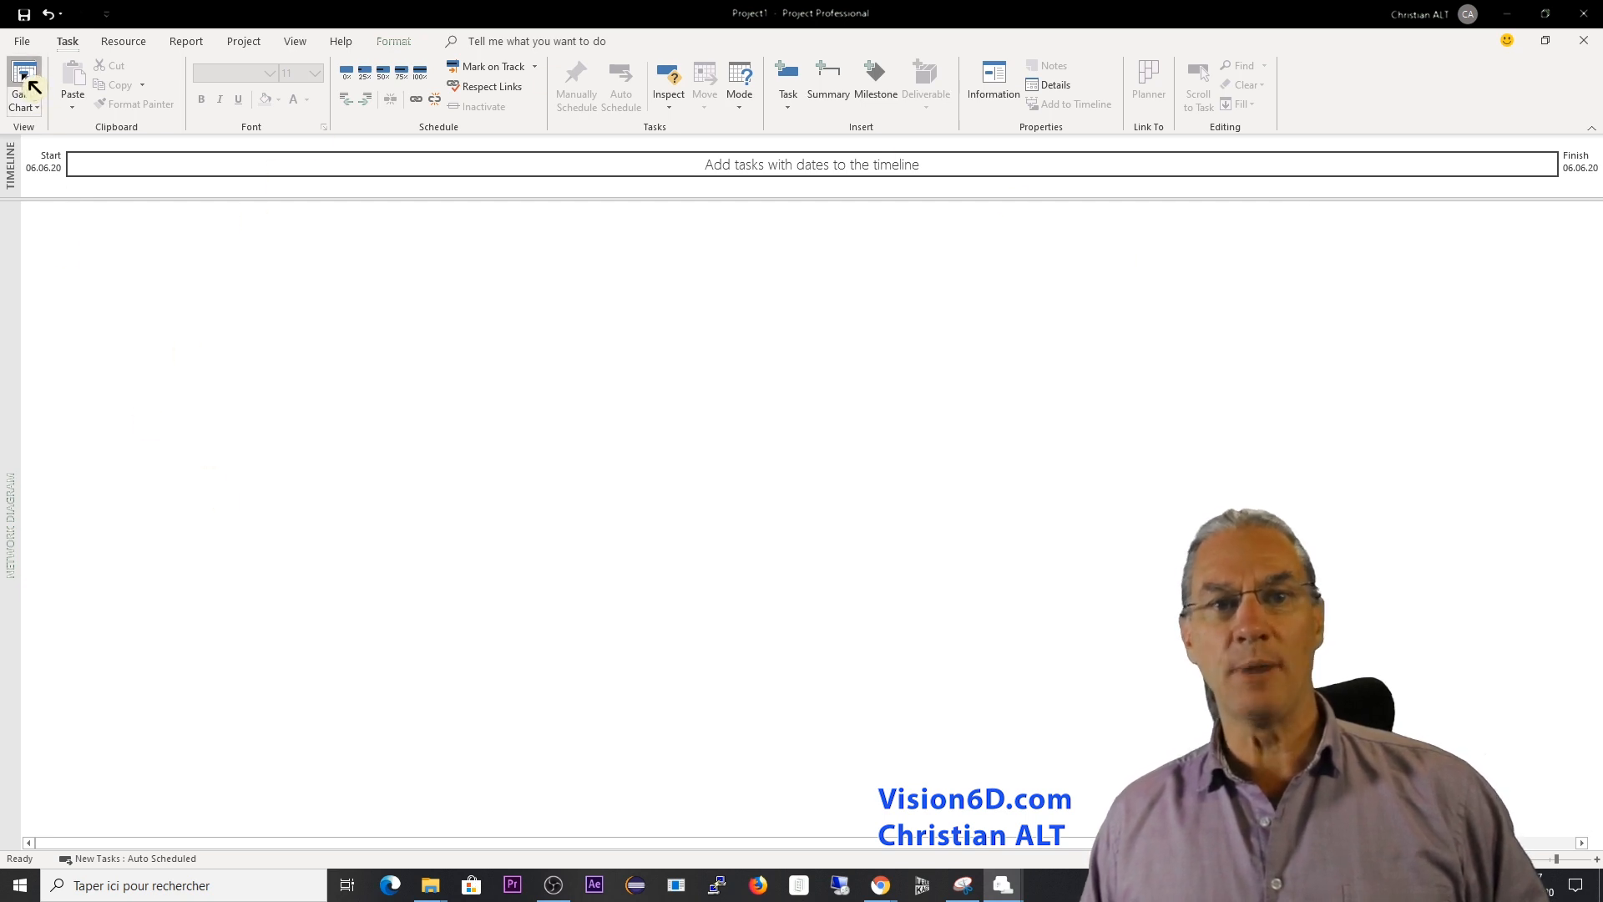
pyautogui.click(23, 85)
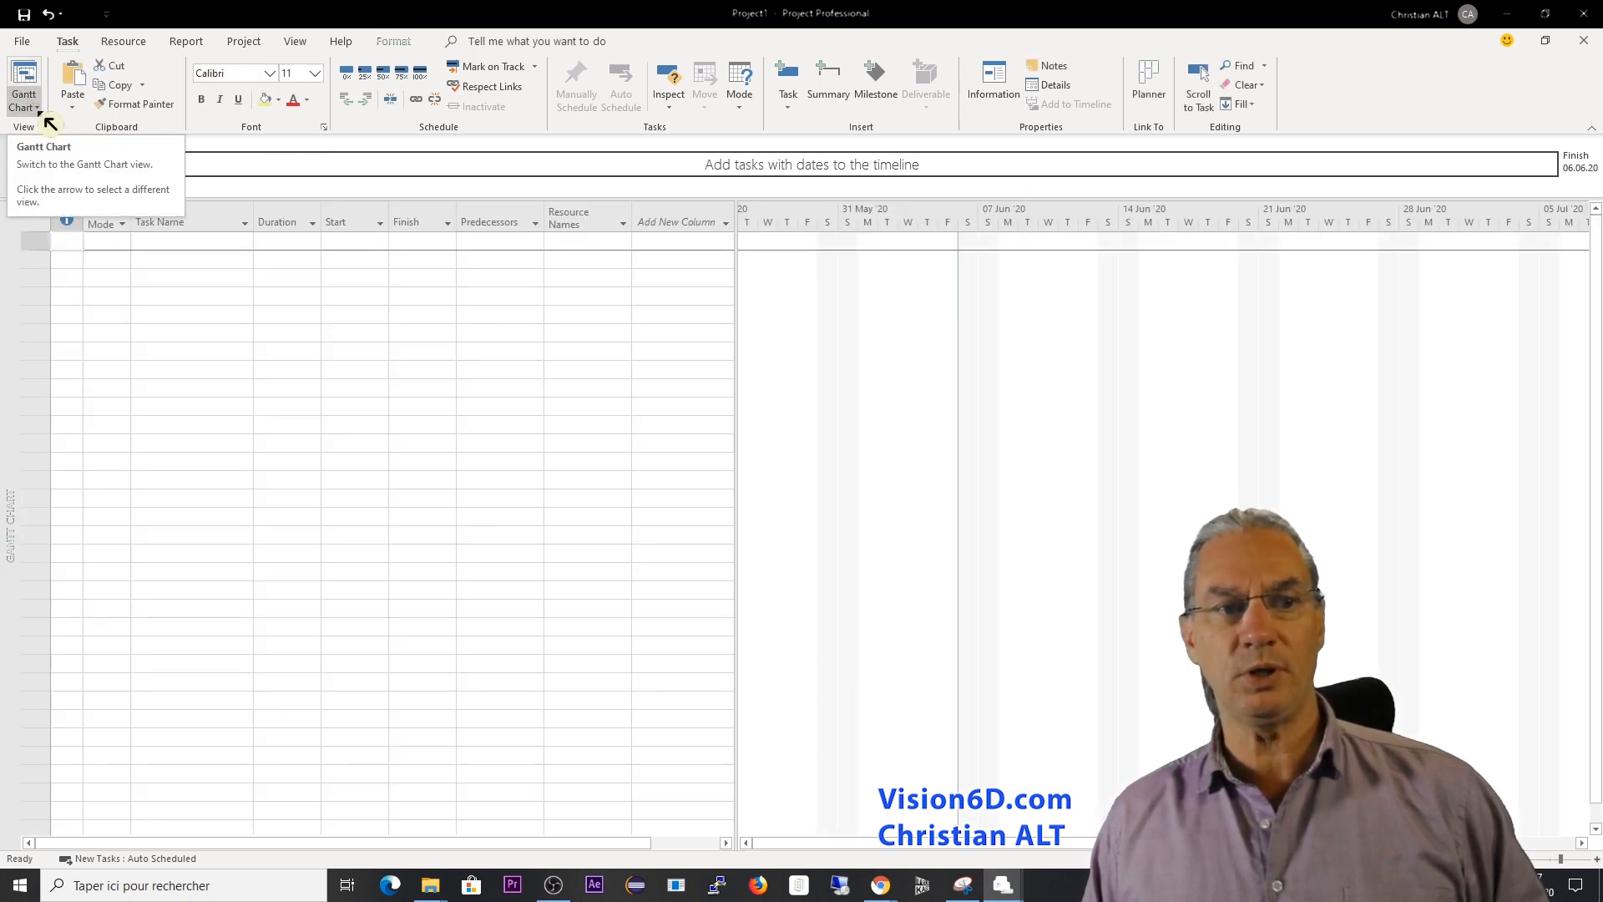
pyautogui.click(38, 107)
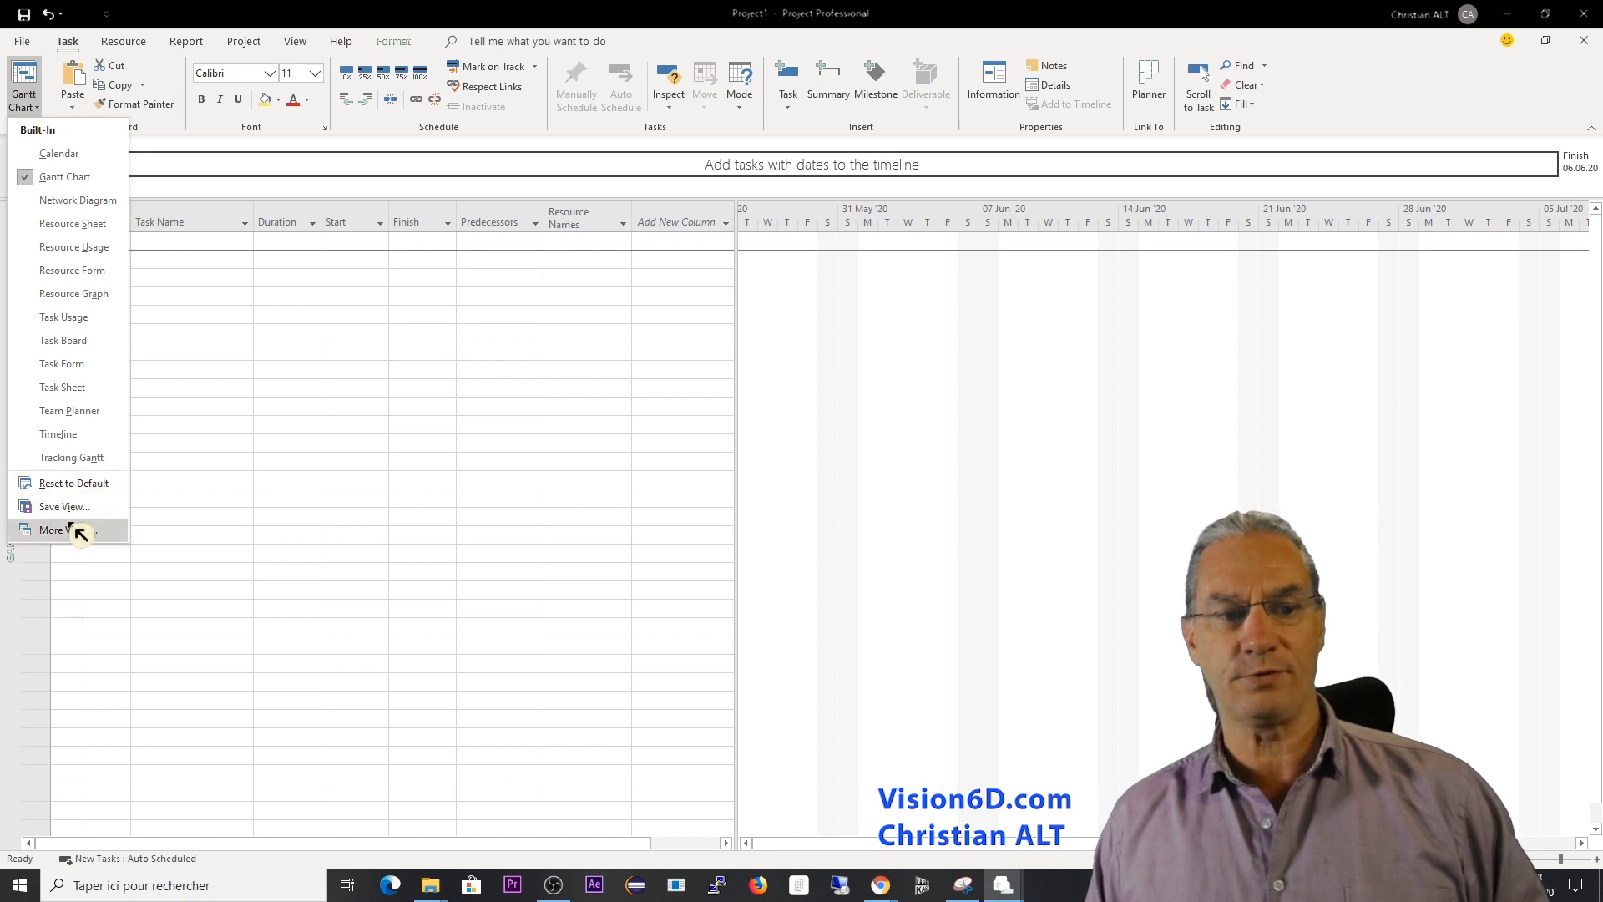
pyautogui.click(53, 529)
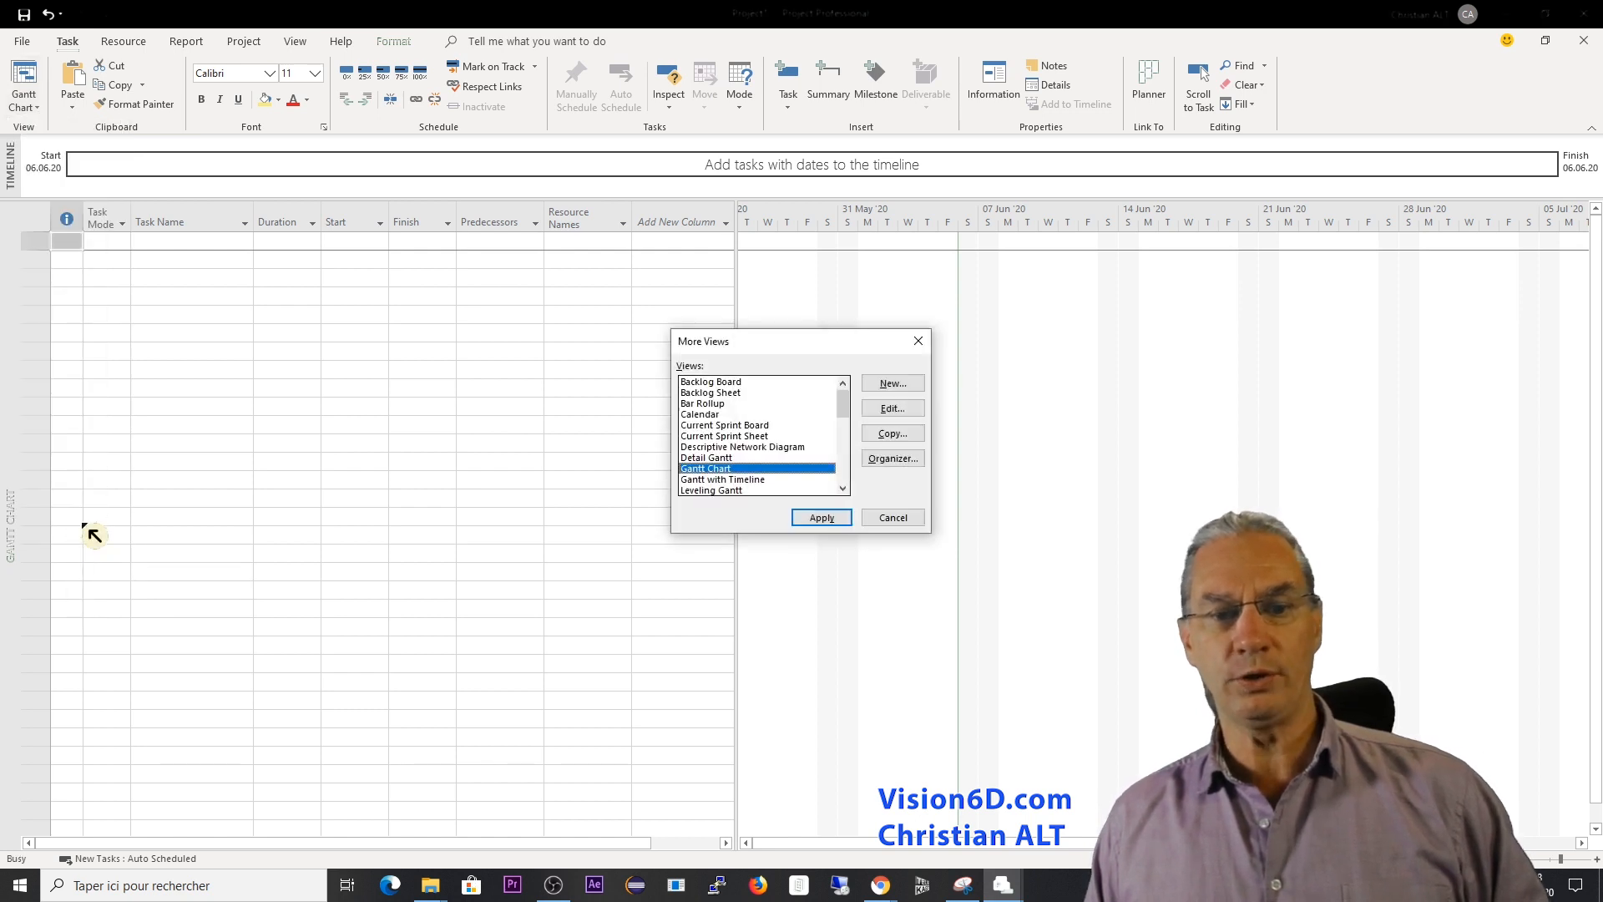
pyautogui.click(709, 490)
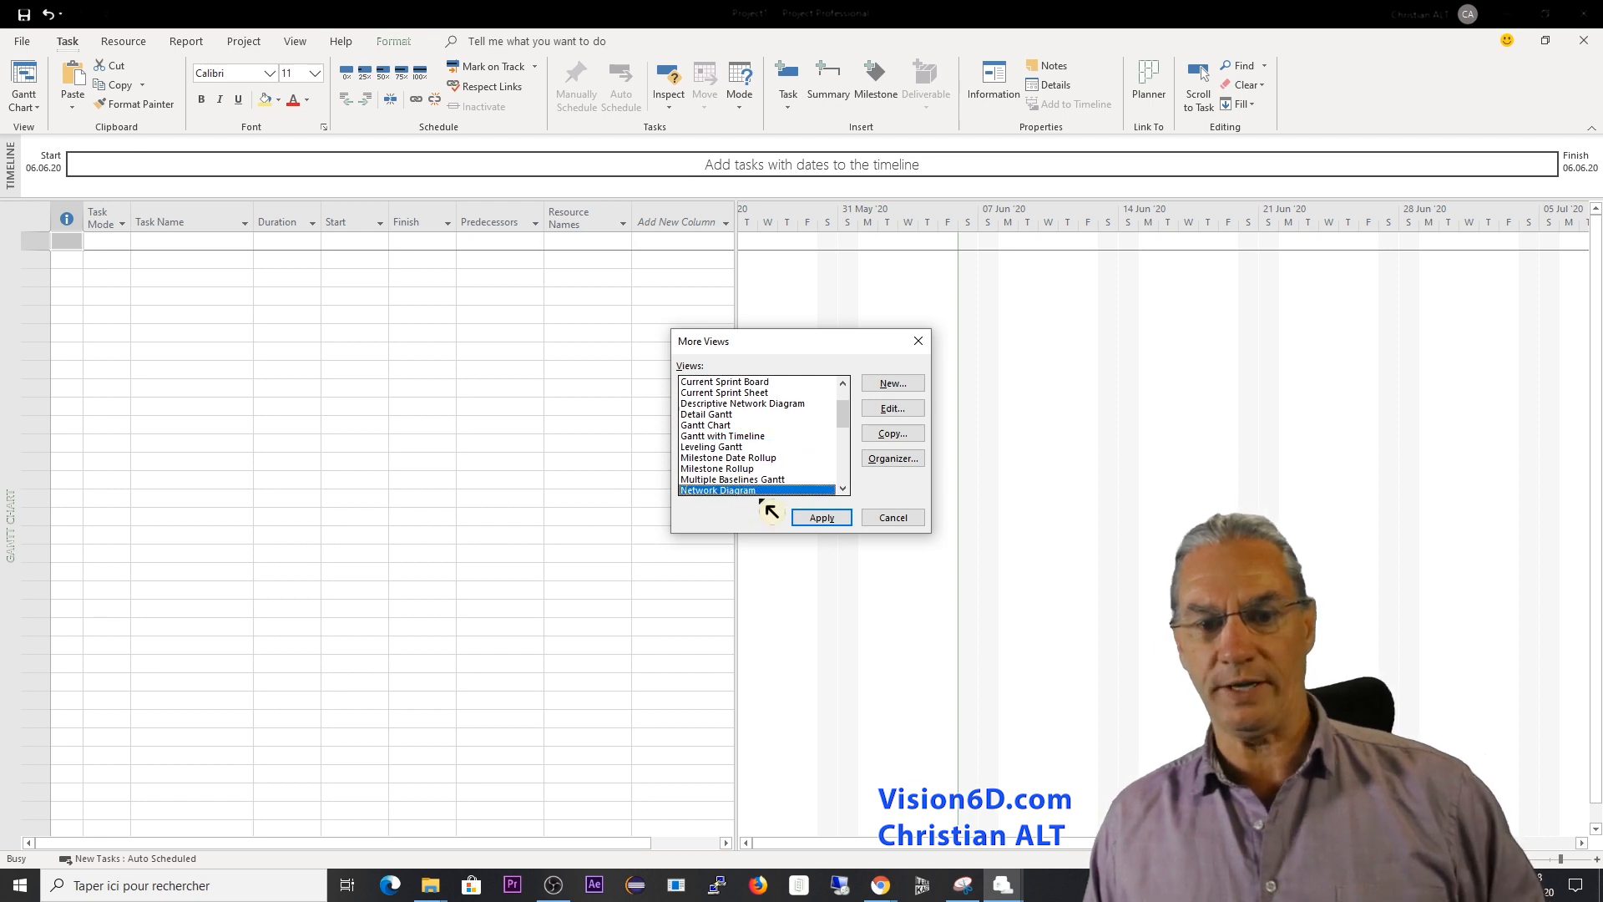
pyautogui.click(819, 518)
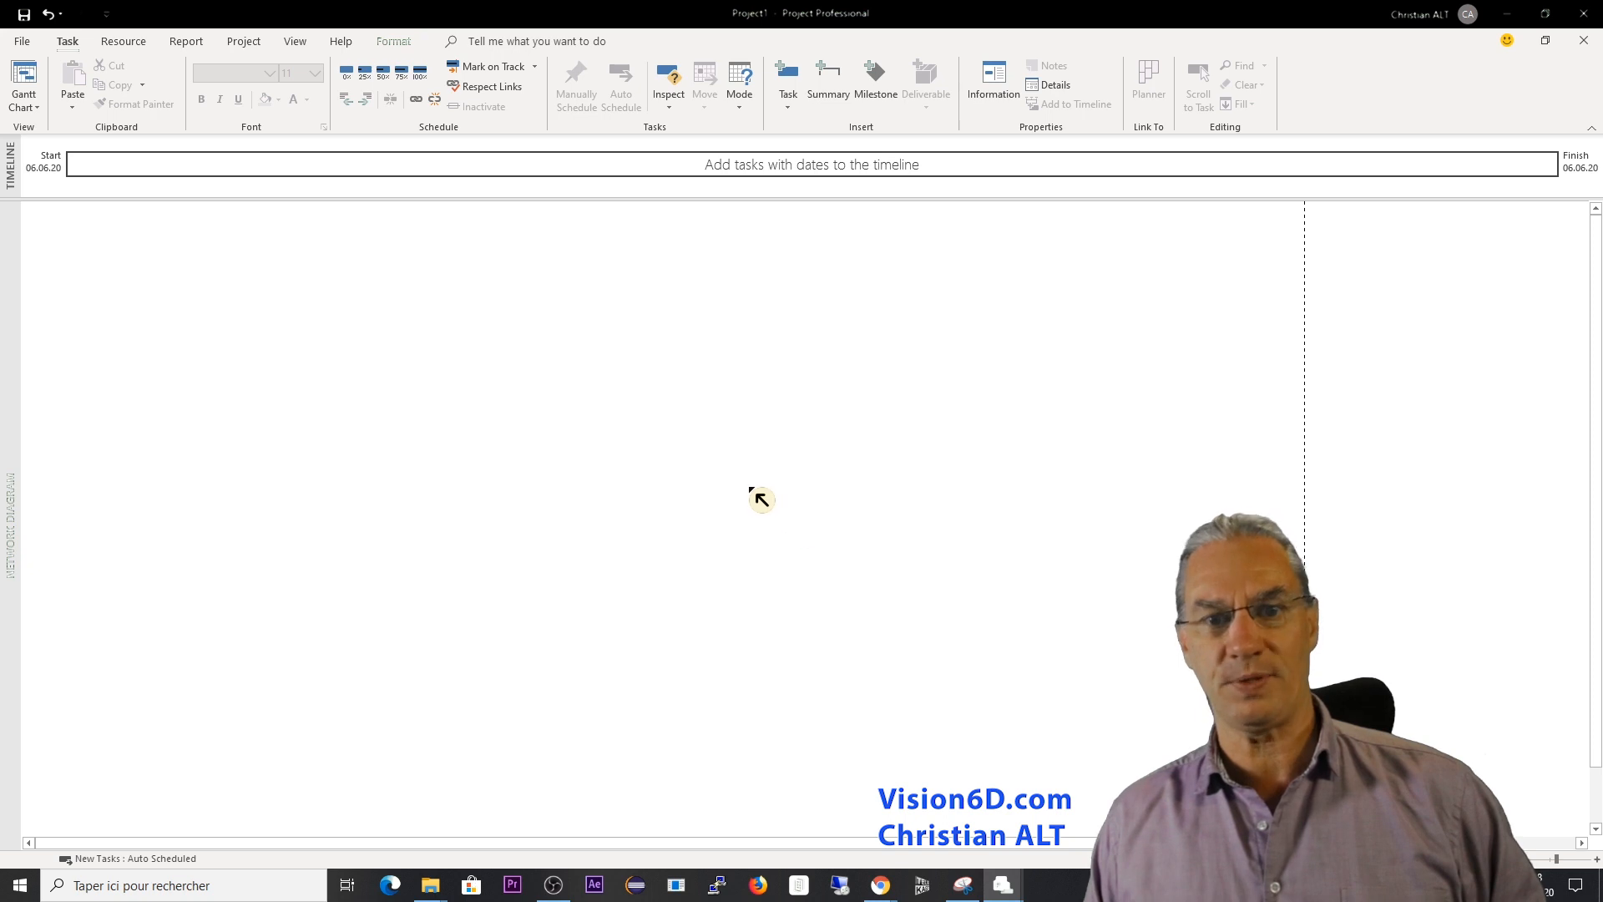
pyautogui.moveTo(170, 338)
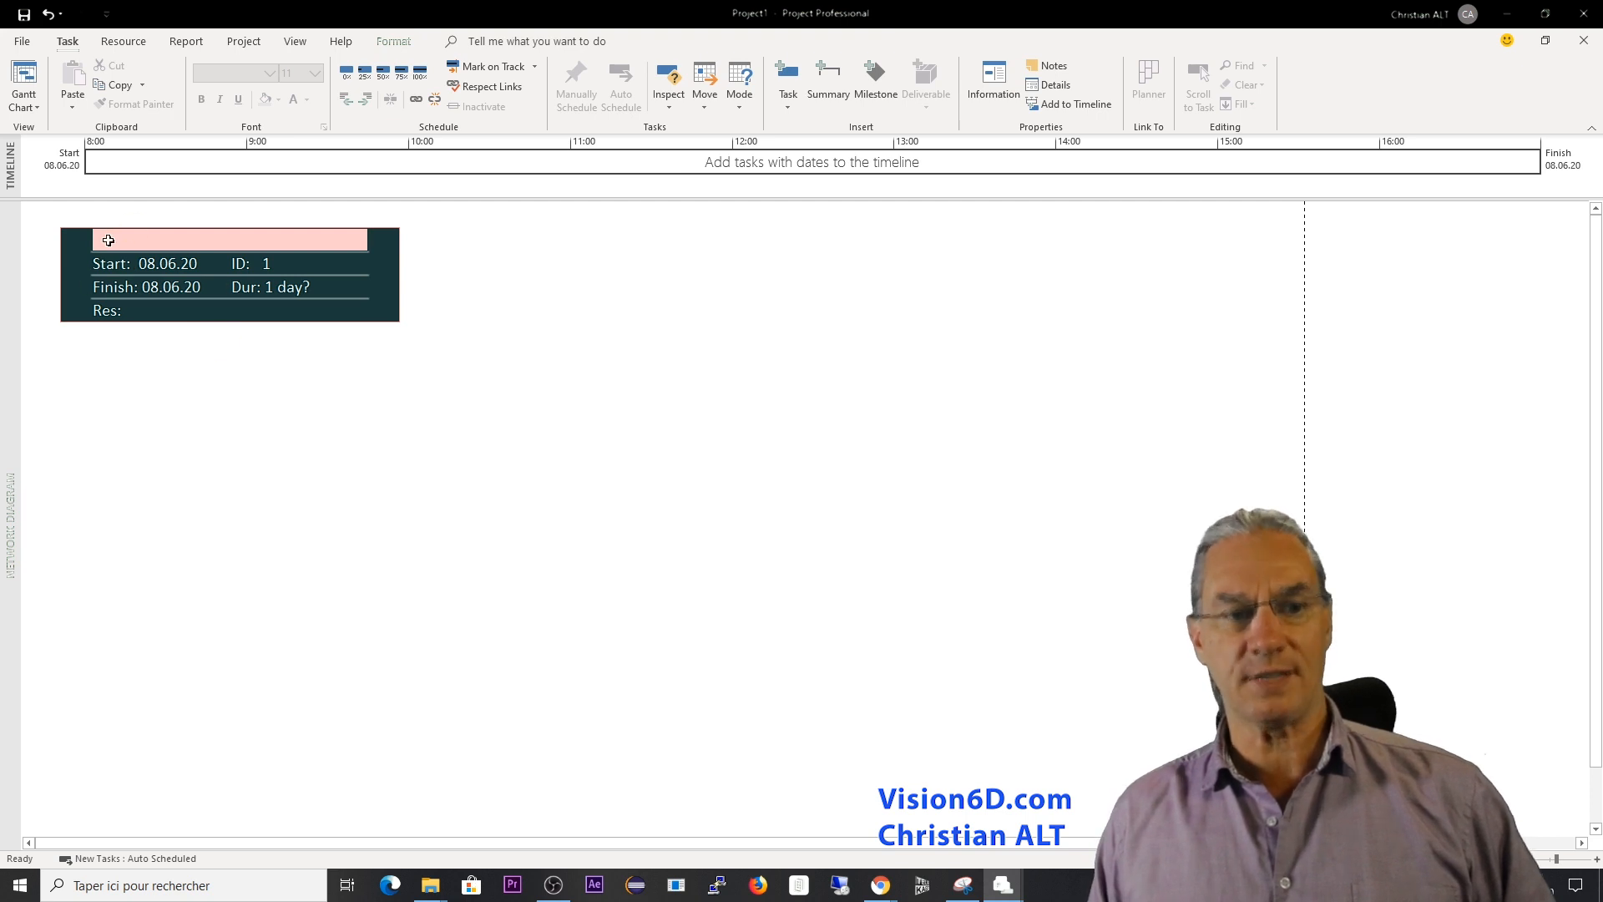
# Name the first network diagram task box 'Initiation'.
pyautogui.write('Initi')
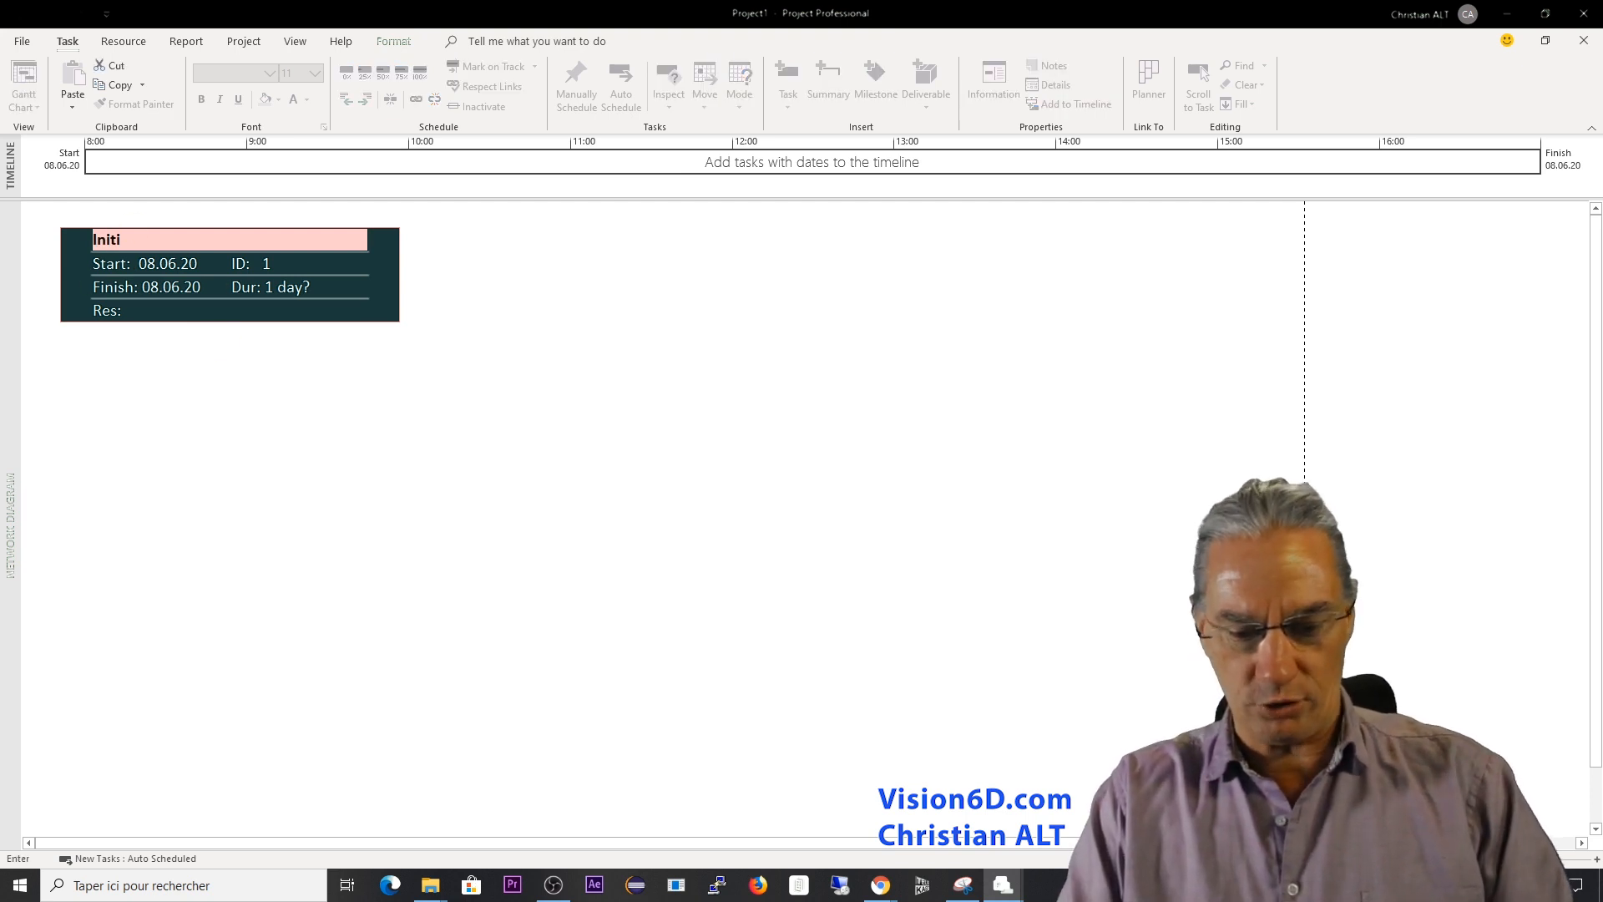
pyautogui.write('ation')
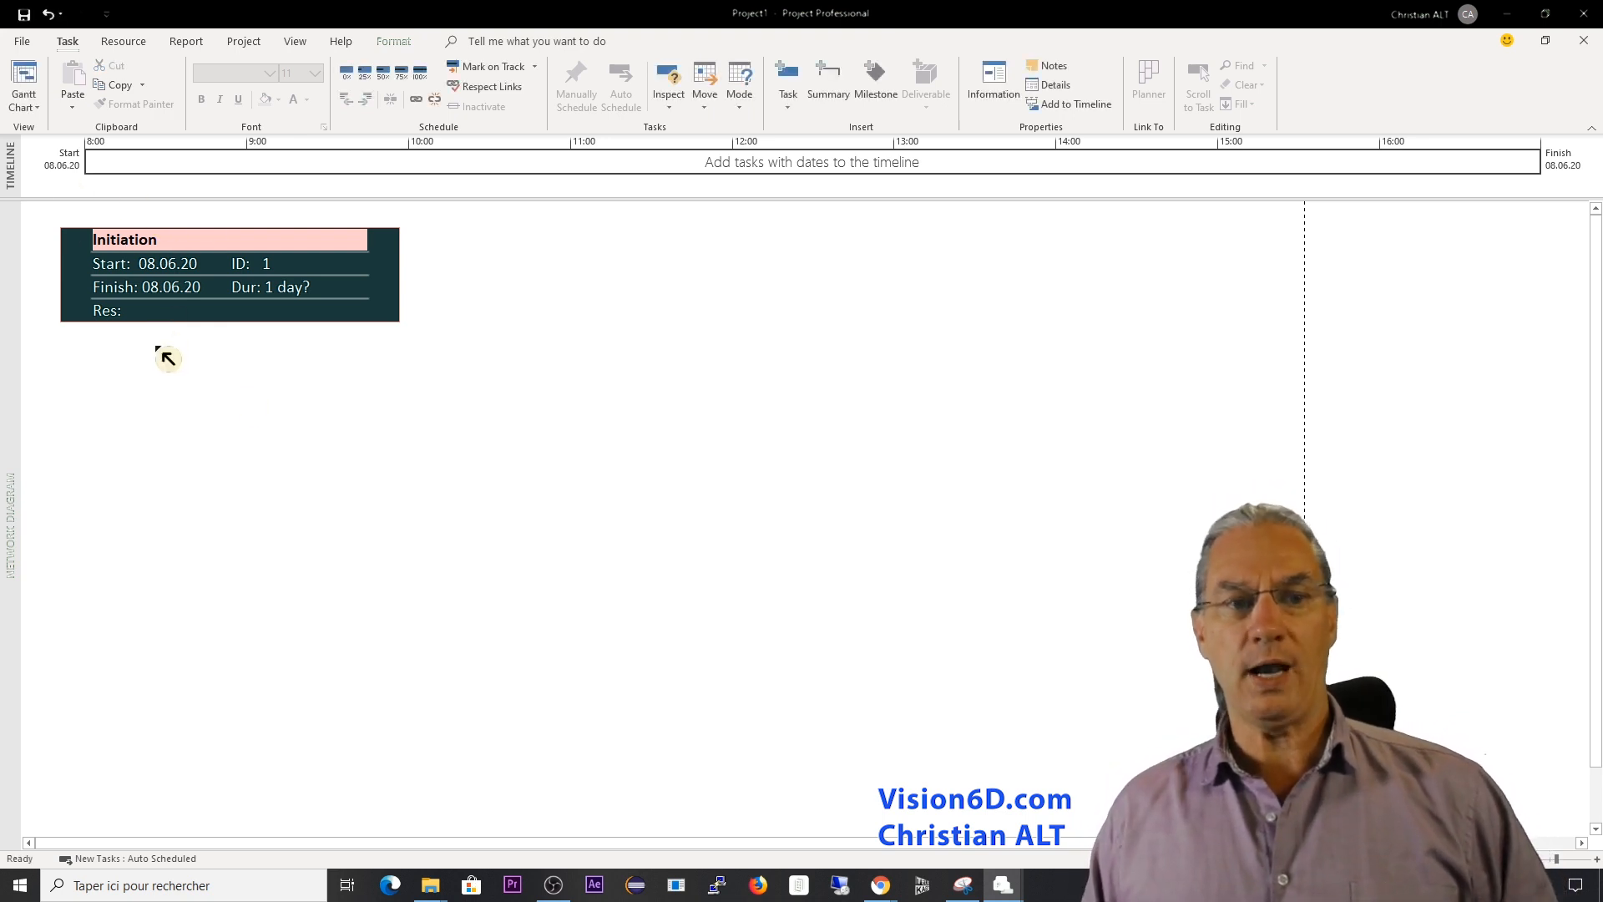
pyautogui.moveTo(202, 306)
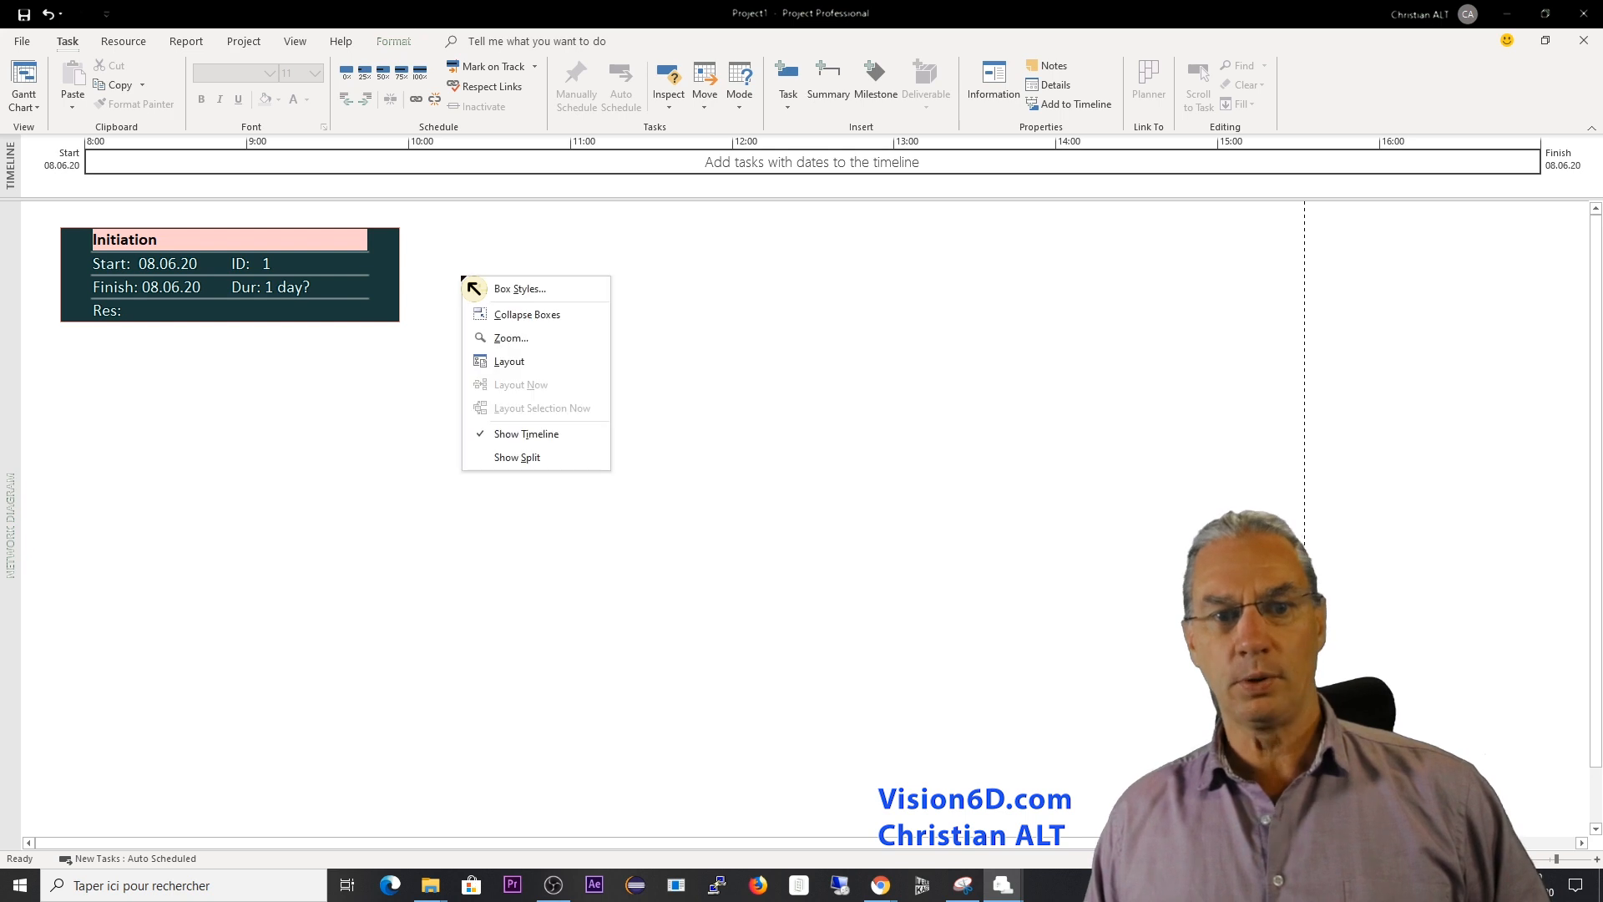
# Drag linked successors from Initiation and name them 'Planning' and 'Time estimation'.
pyautogui.click(597, 359)
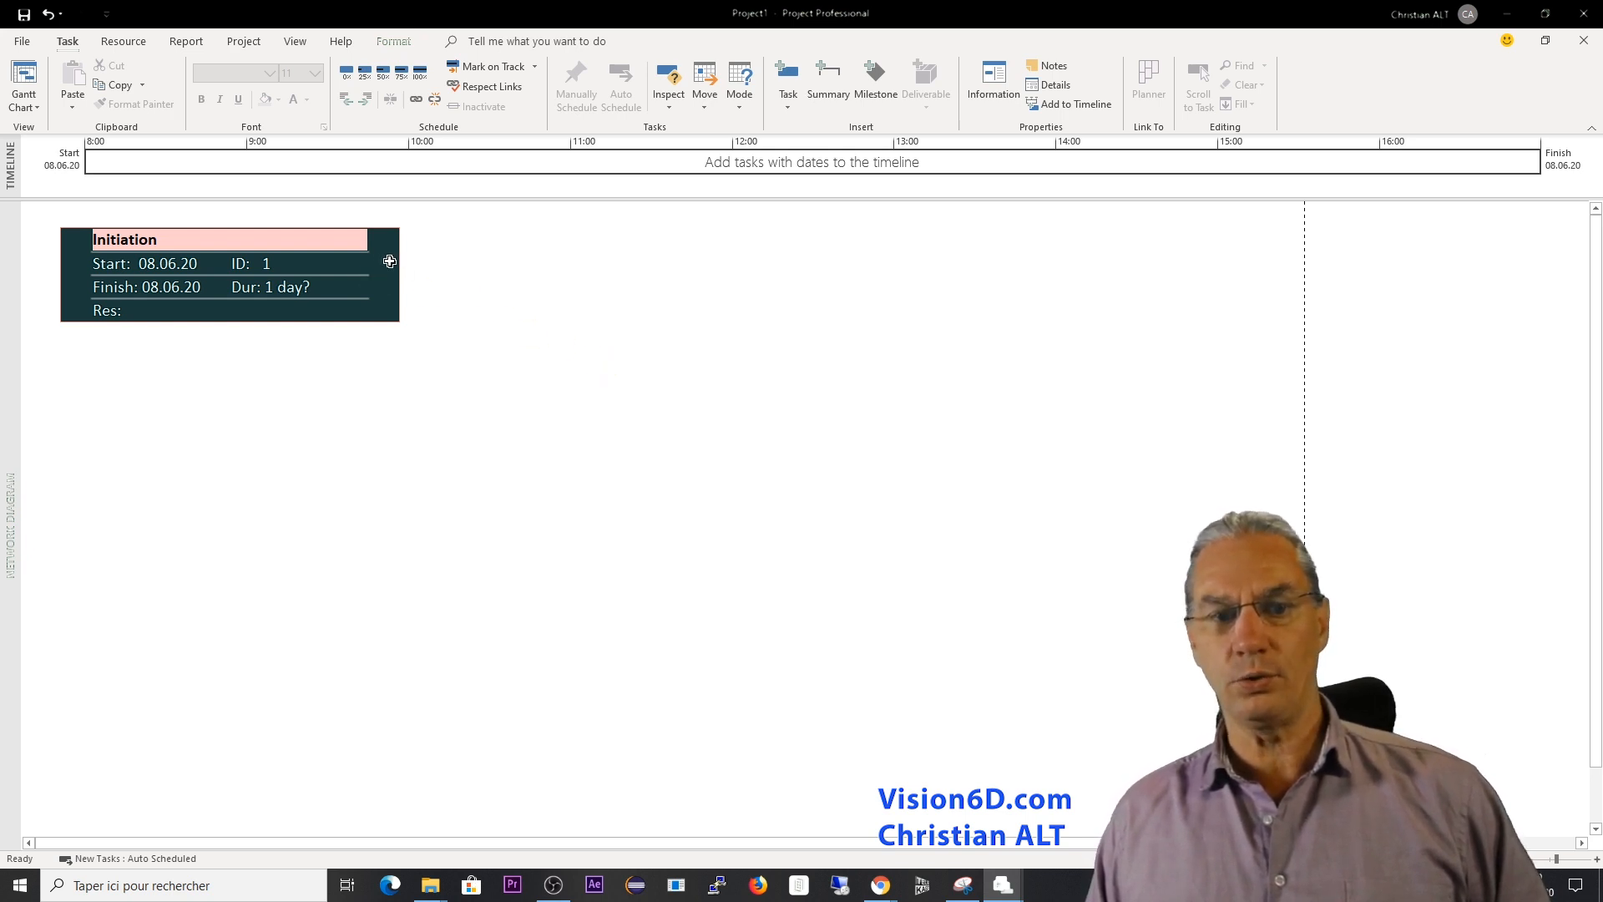
pyautogui.moveTo(392, 259); pyautogui.dragTo(551, 342)
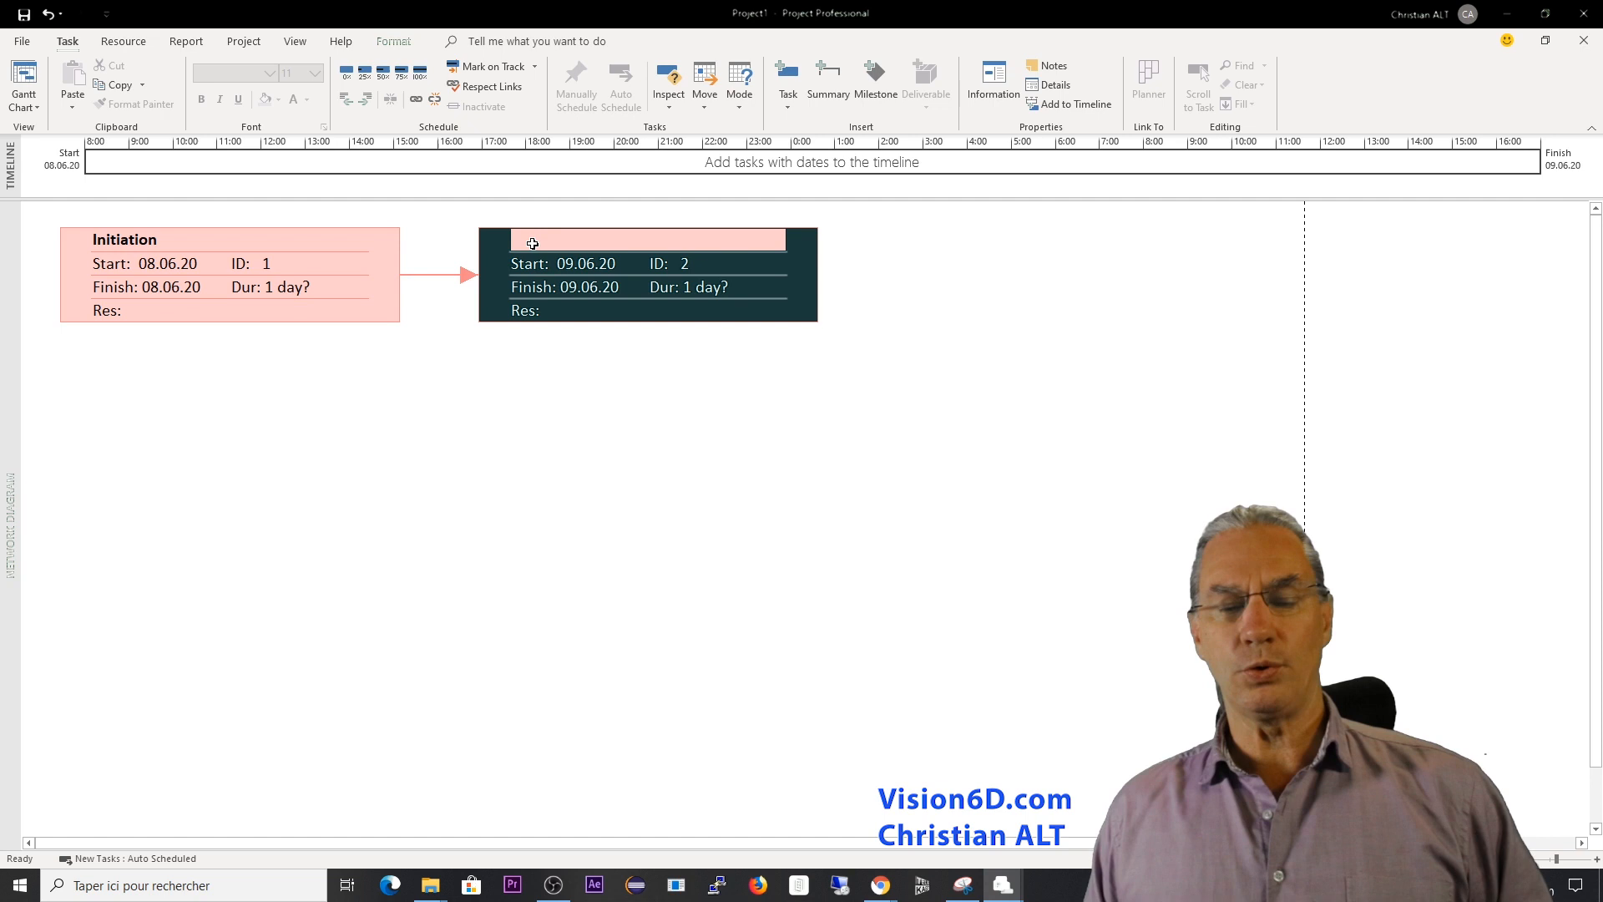
pyautogui.write('PI')
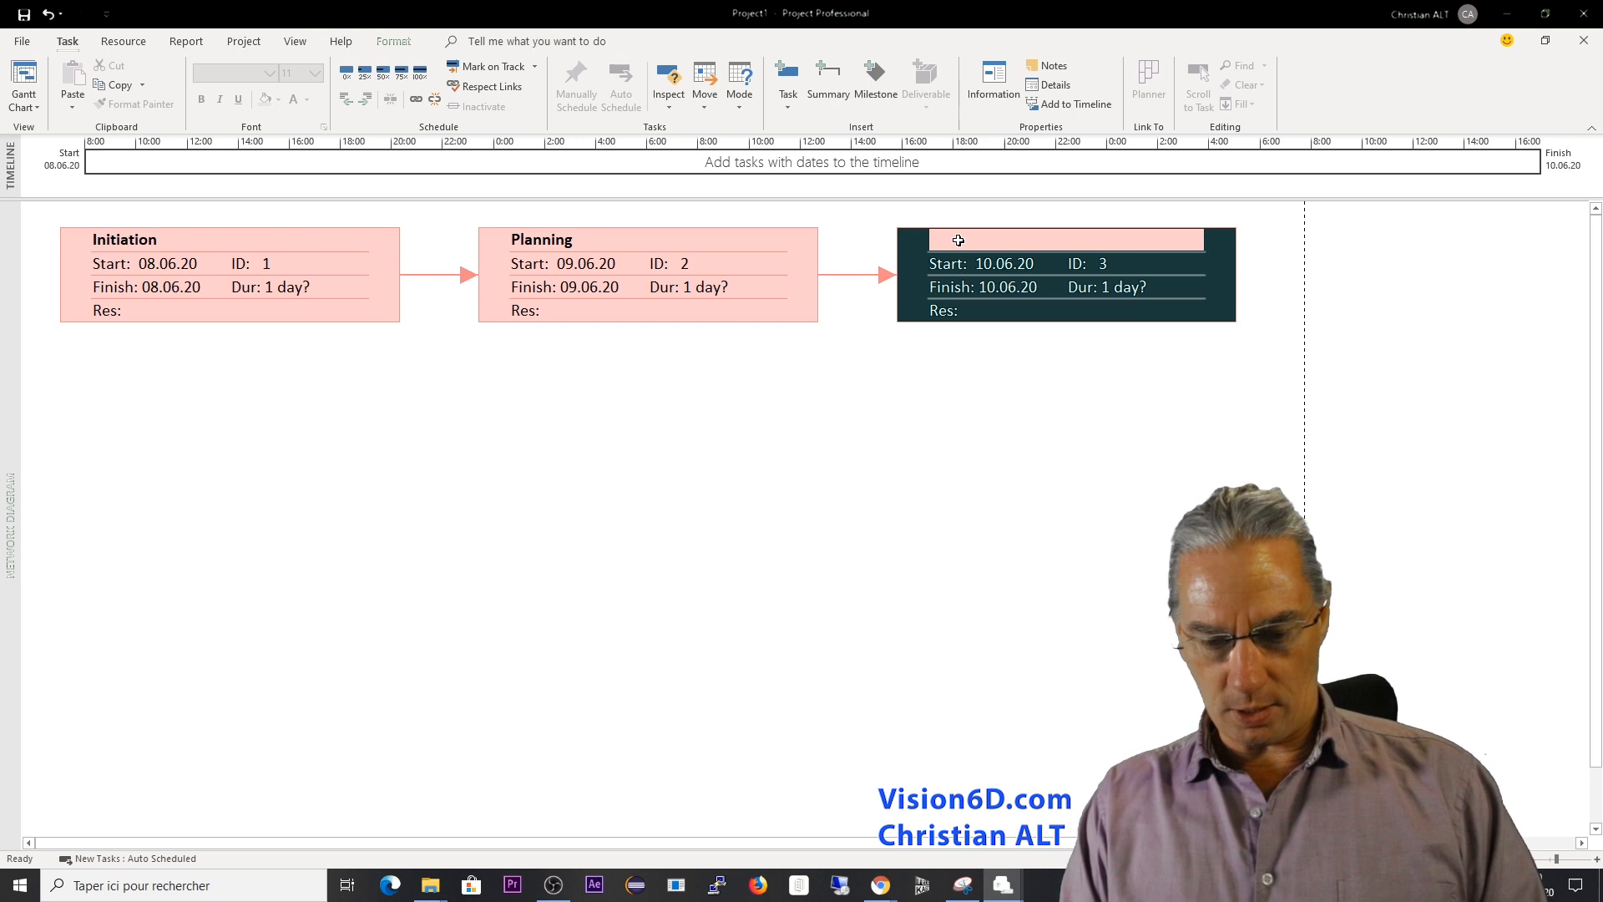
pyautogui.write('Time estzimation')
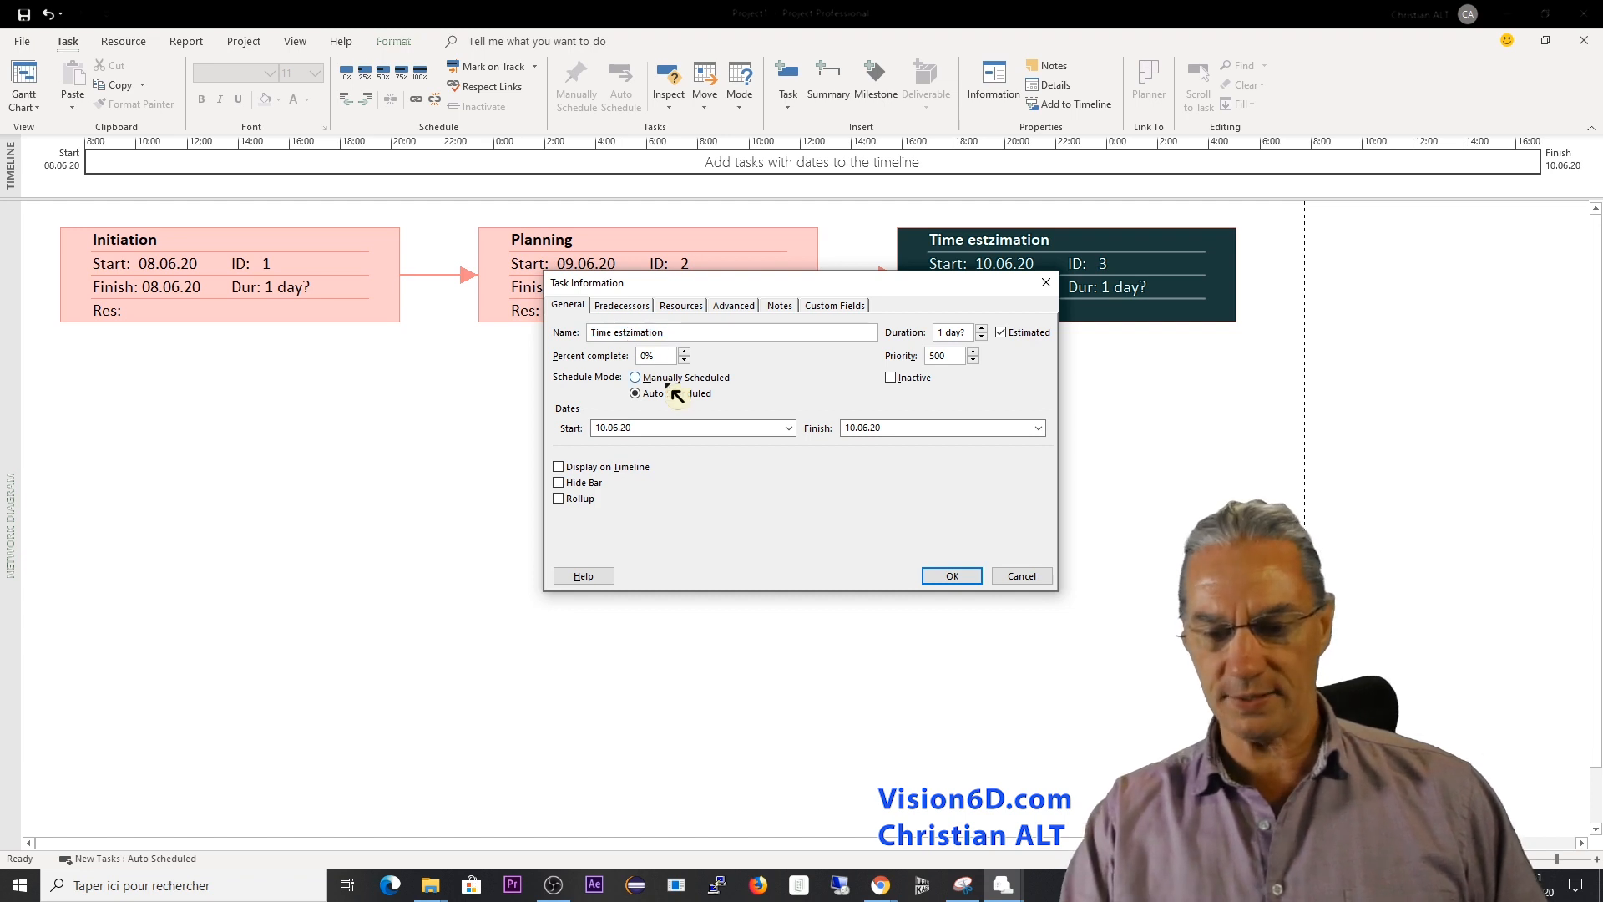
pyautogui.write('Time estimation')
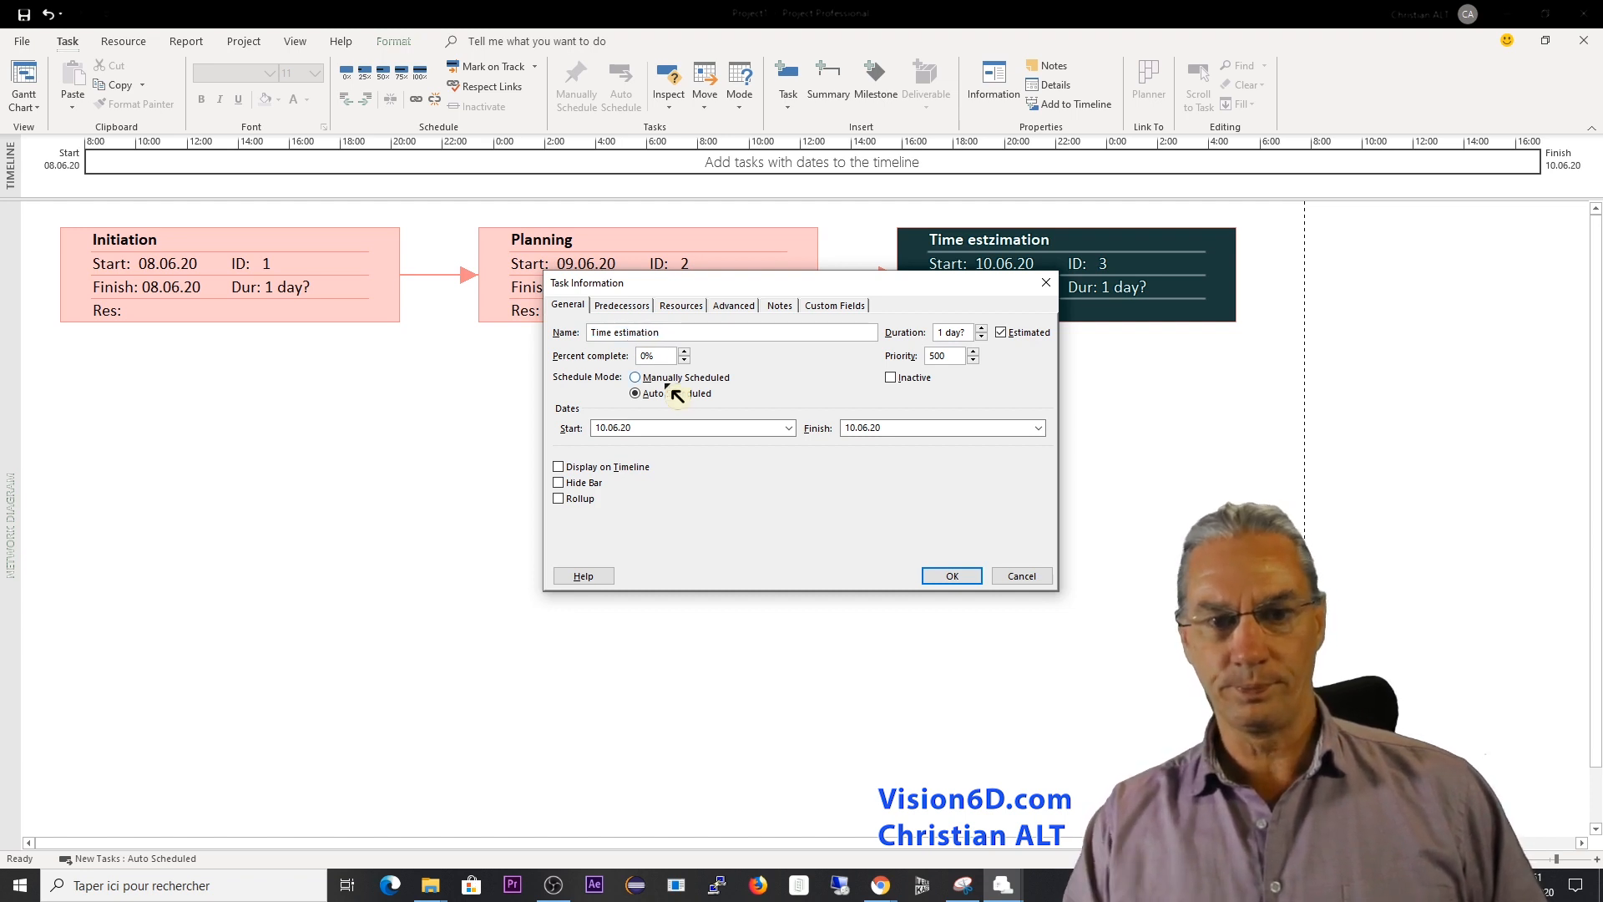
pyautogui.click(950, 575)
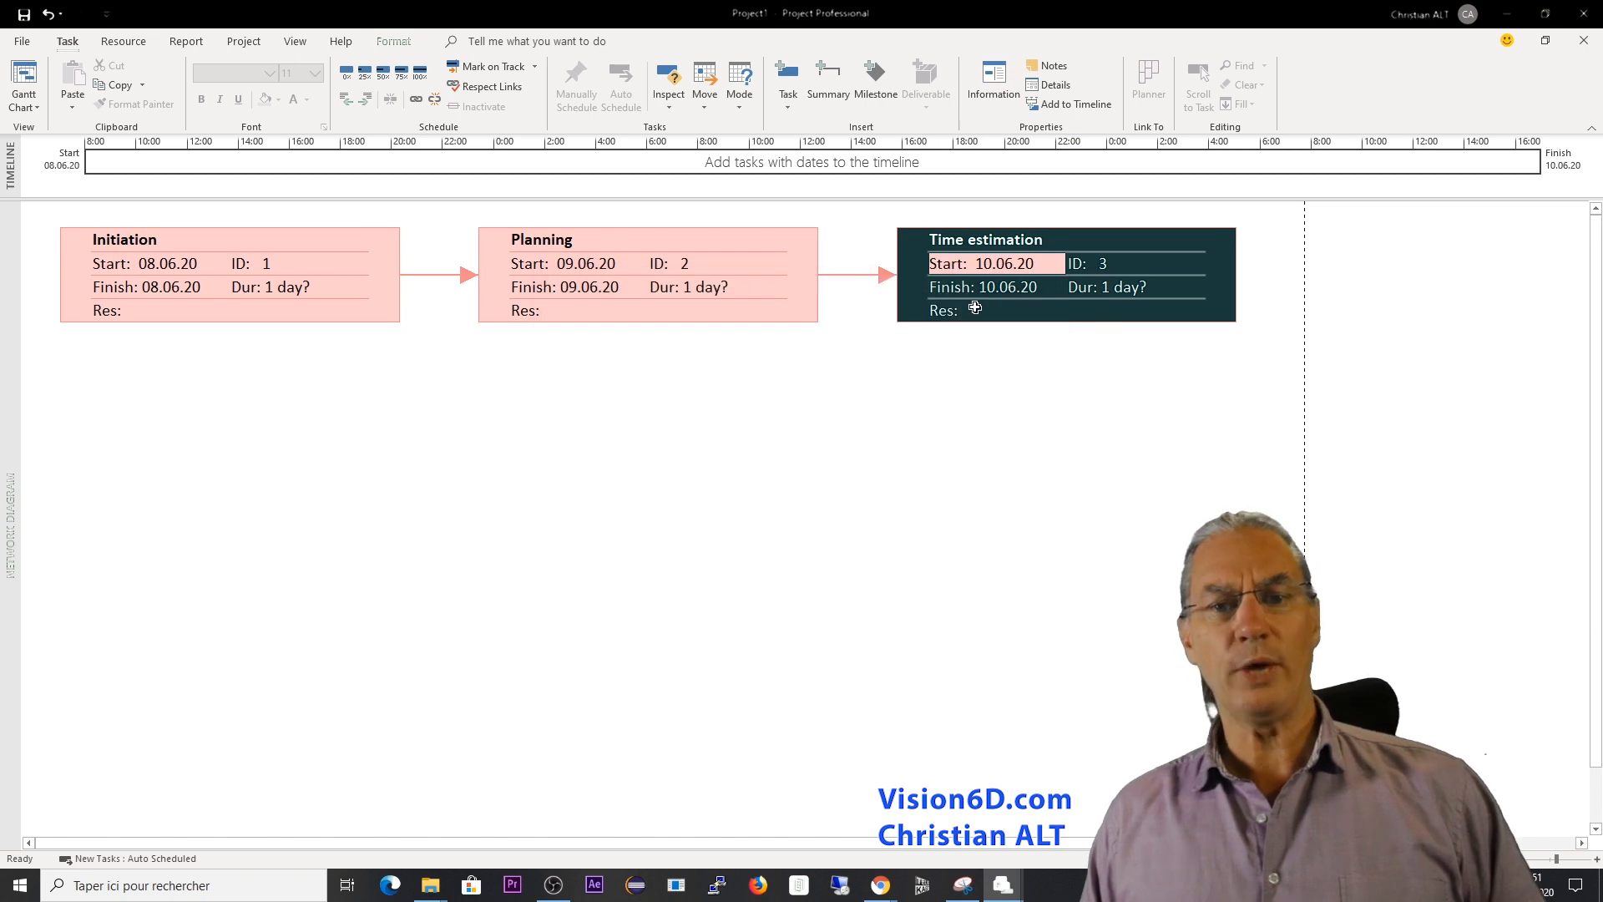
pyautogui.moveTo(800, 273)
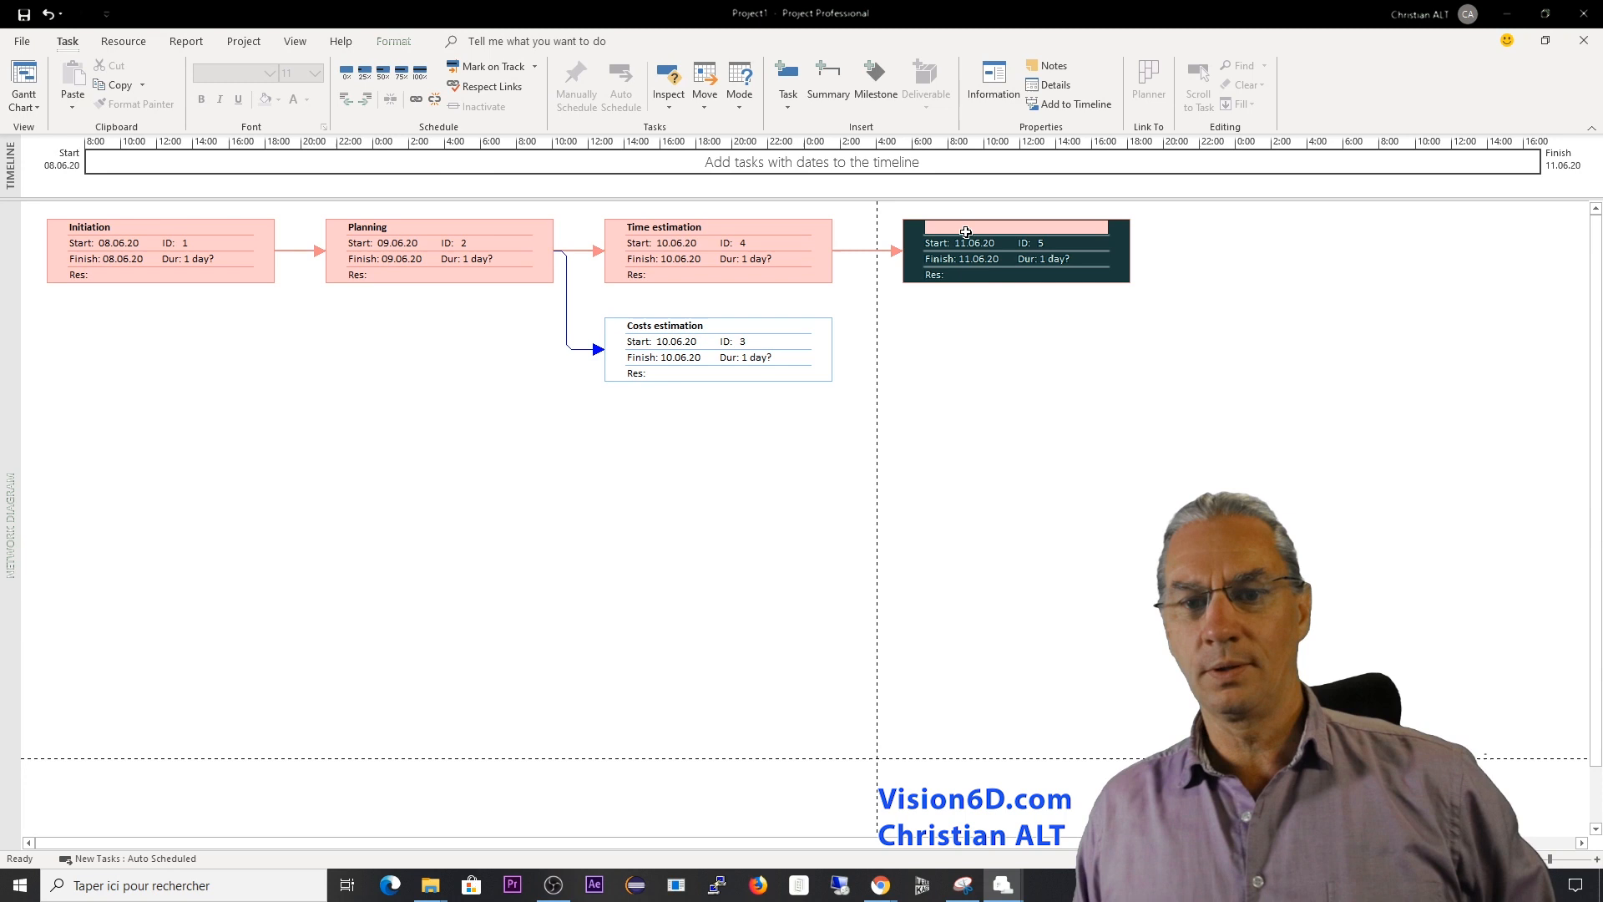
# Name the Budget task, add a linked Kick OFF successor, and set its duration to 0.
pyautogui.write('B')
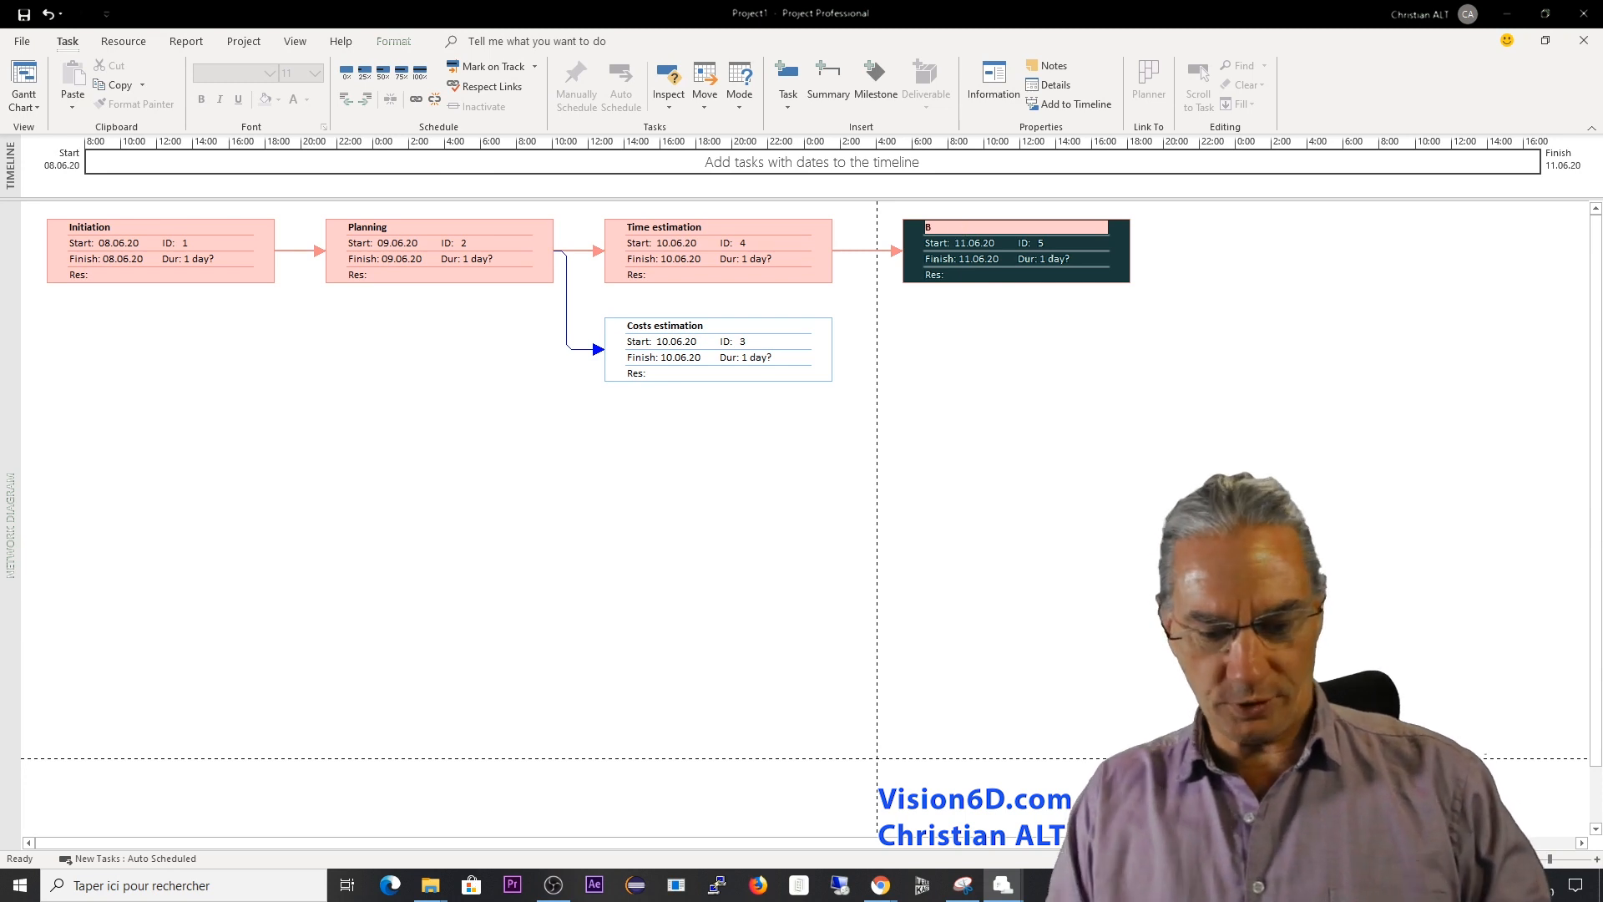
pyautogui.write('udget')
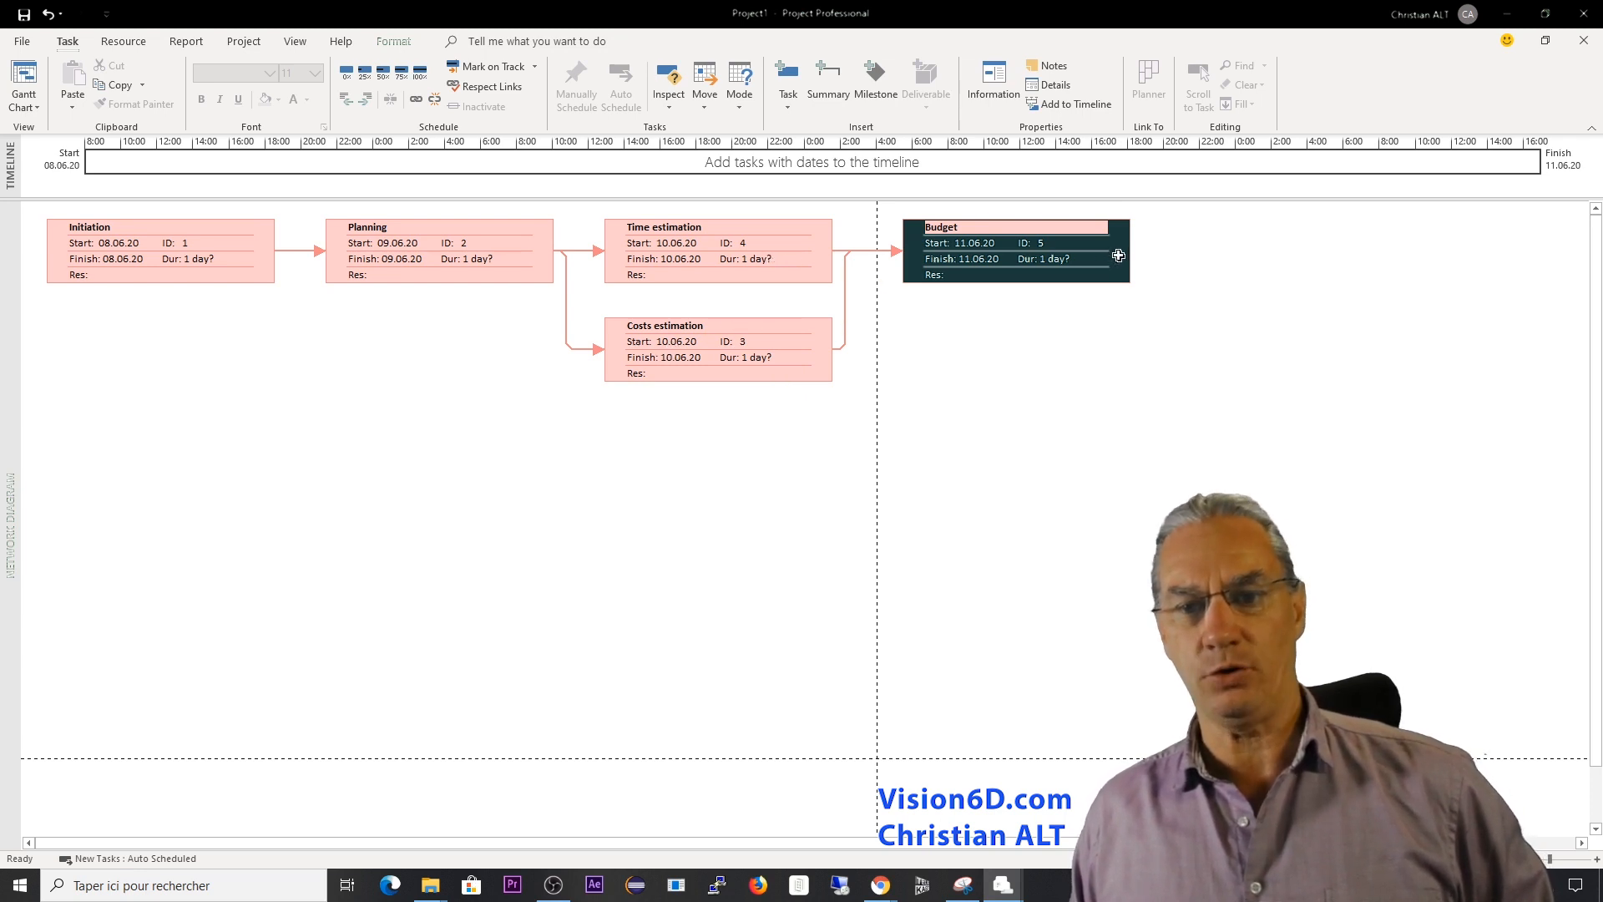
pyautogui.moveTo(1117, 255); pyautogui.dragTo(1285, 260)
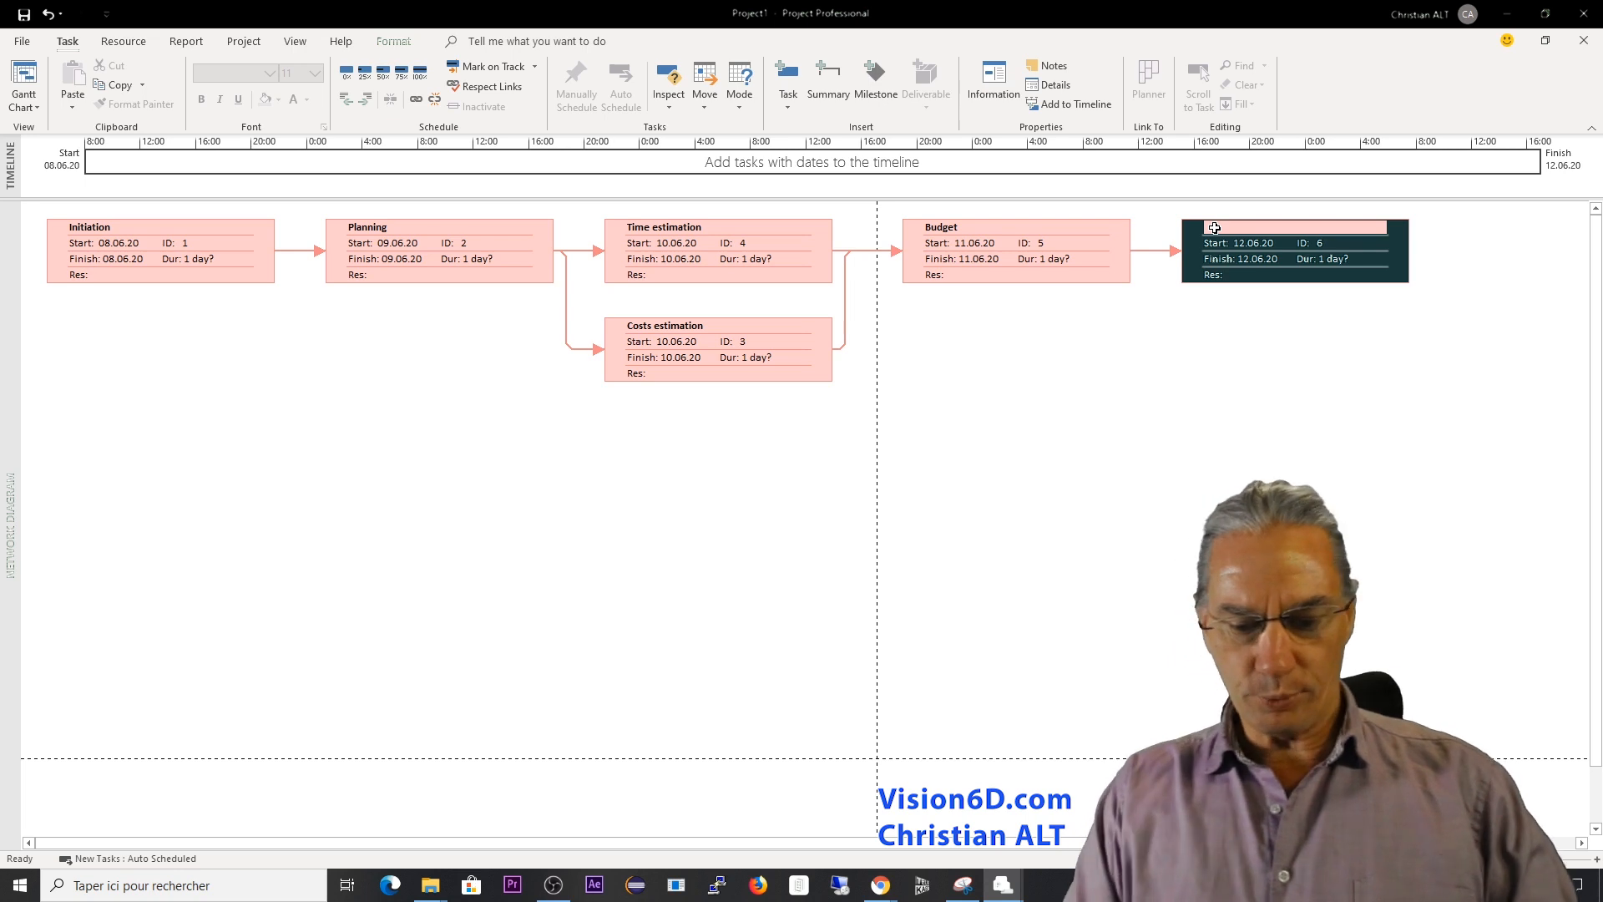
pyautogui.write('Kick OFF')
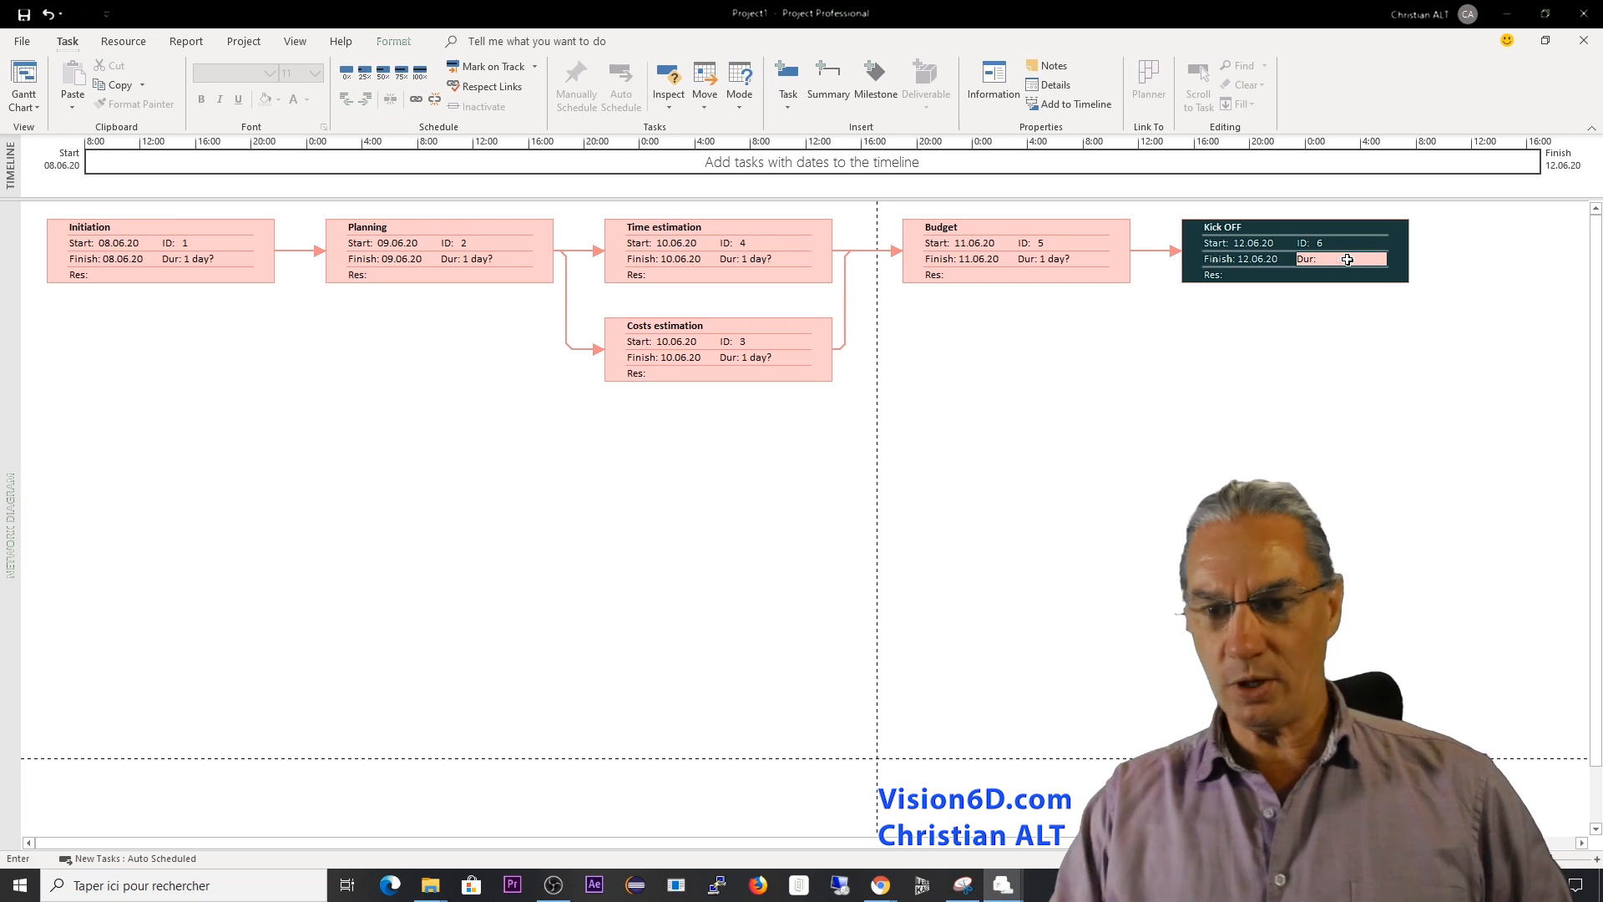
pyautogui.write('0')
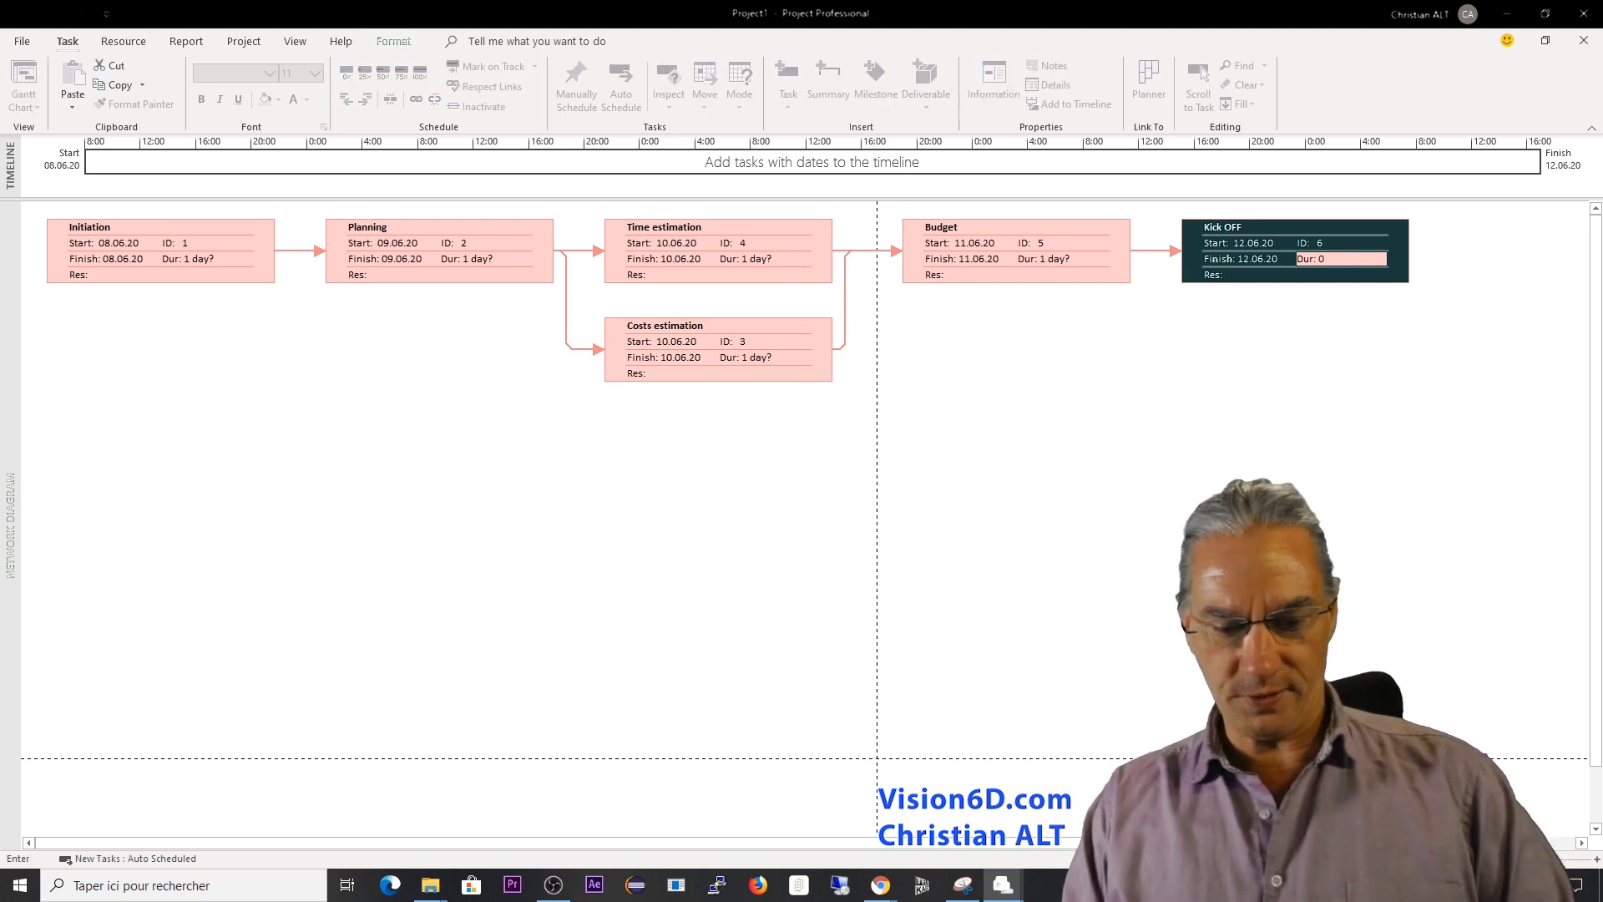
pyautogui.press('enter')
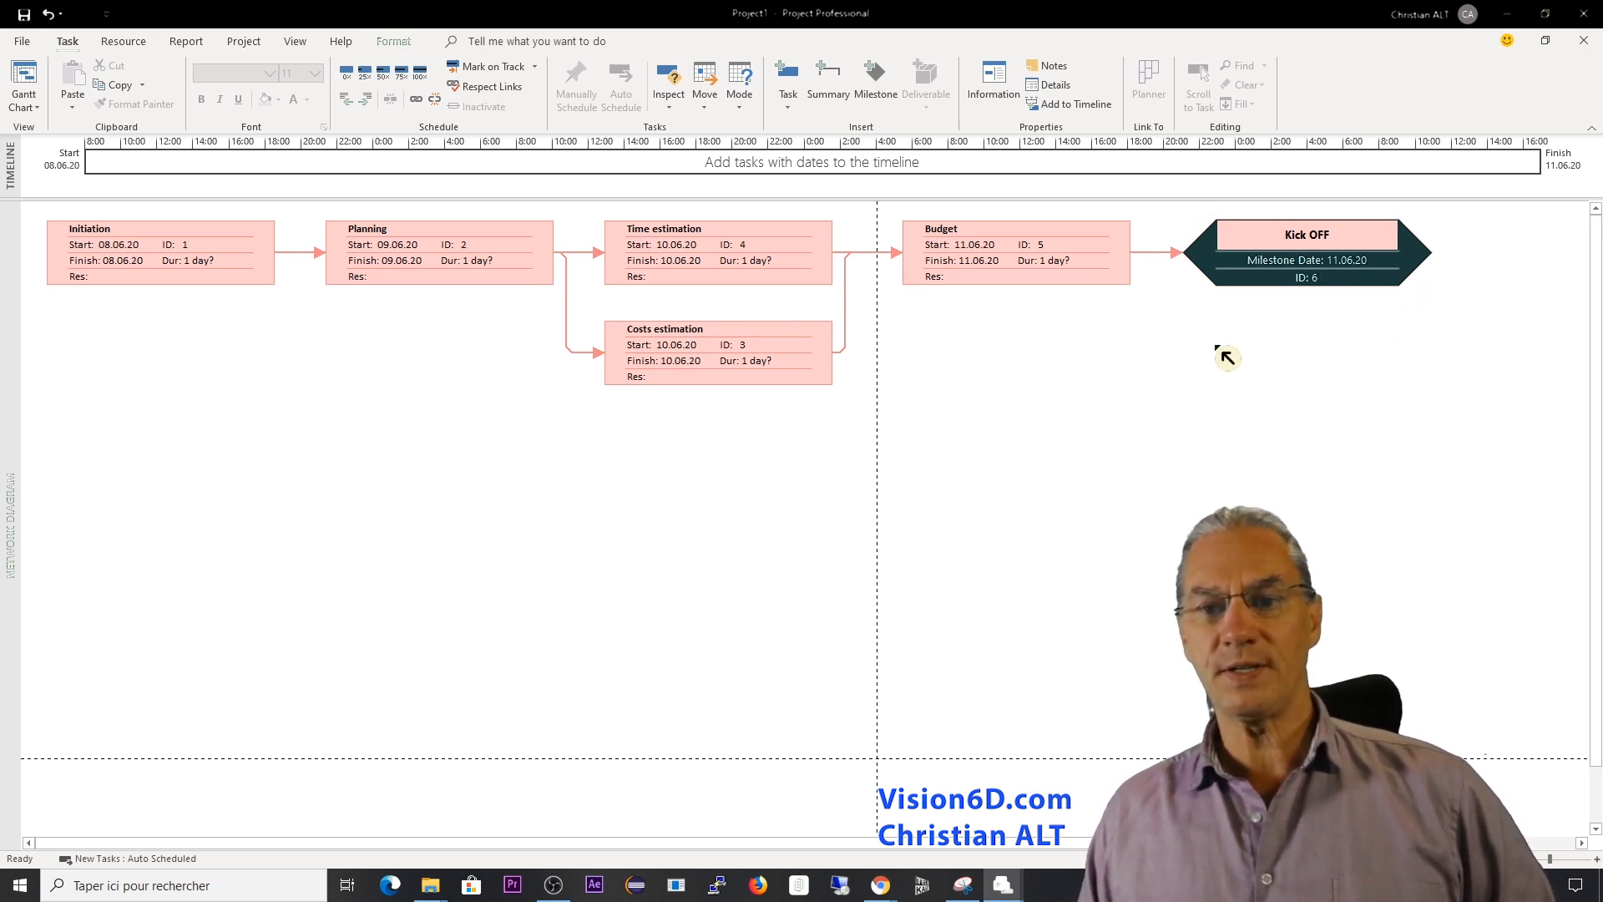
# Select Costs estimation and Time estimation and indent them under Planning.
pyautogui.click(1012, 252)
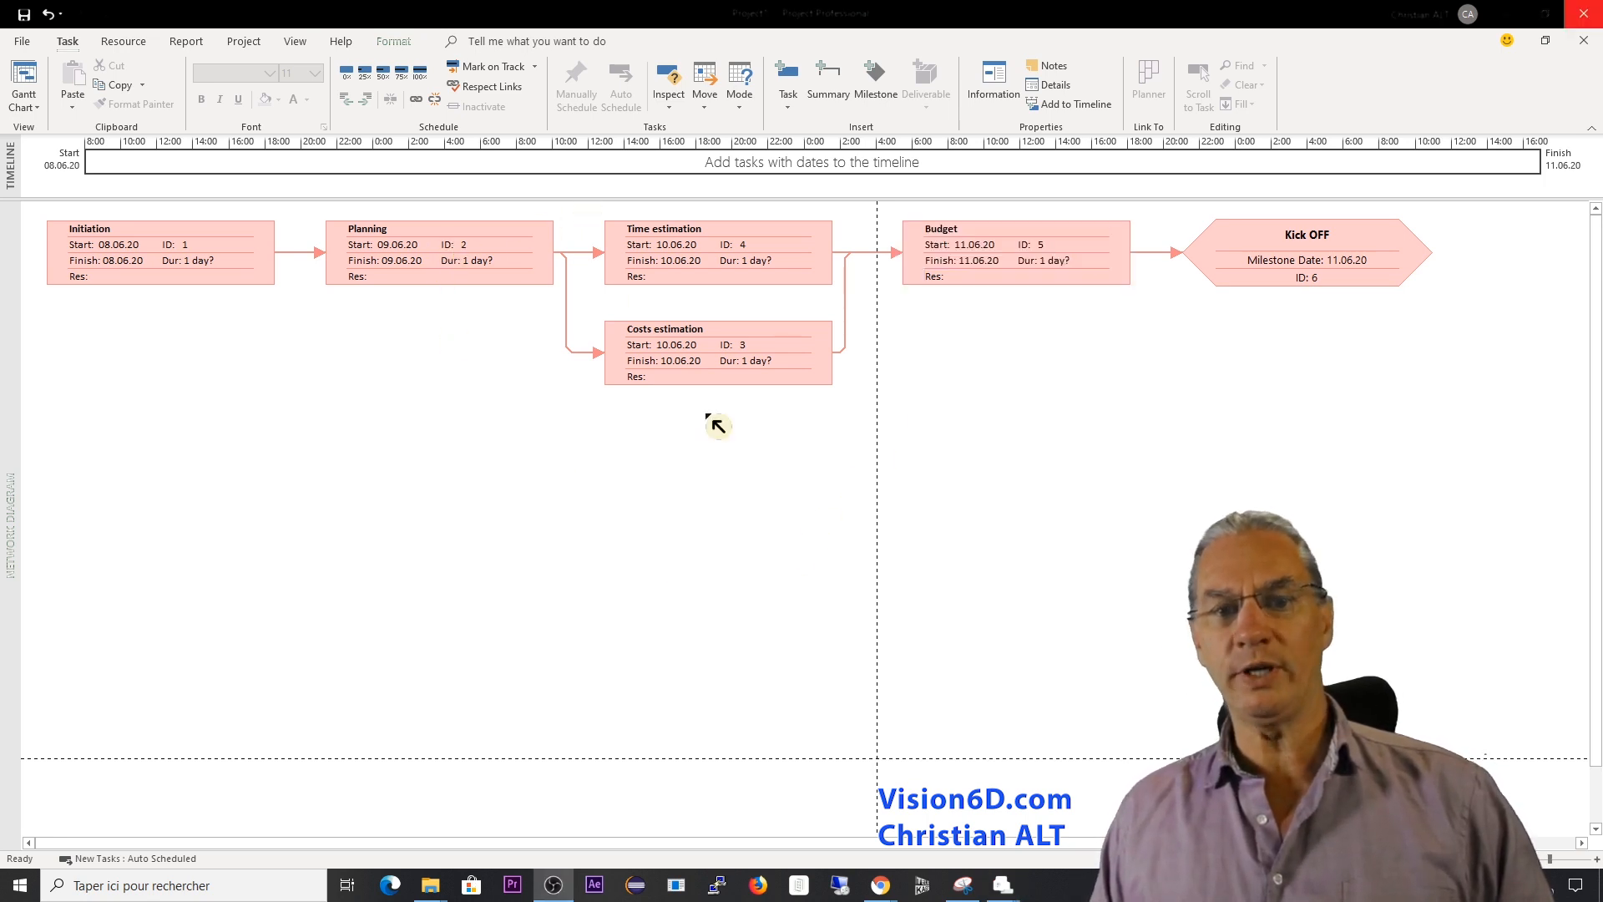
pyautogui.moveTo(588, 220)
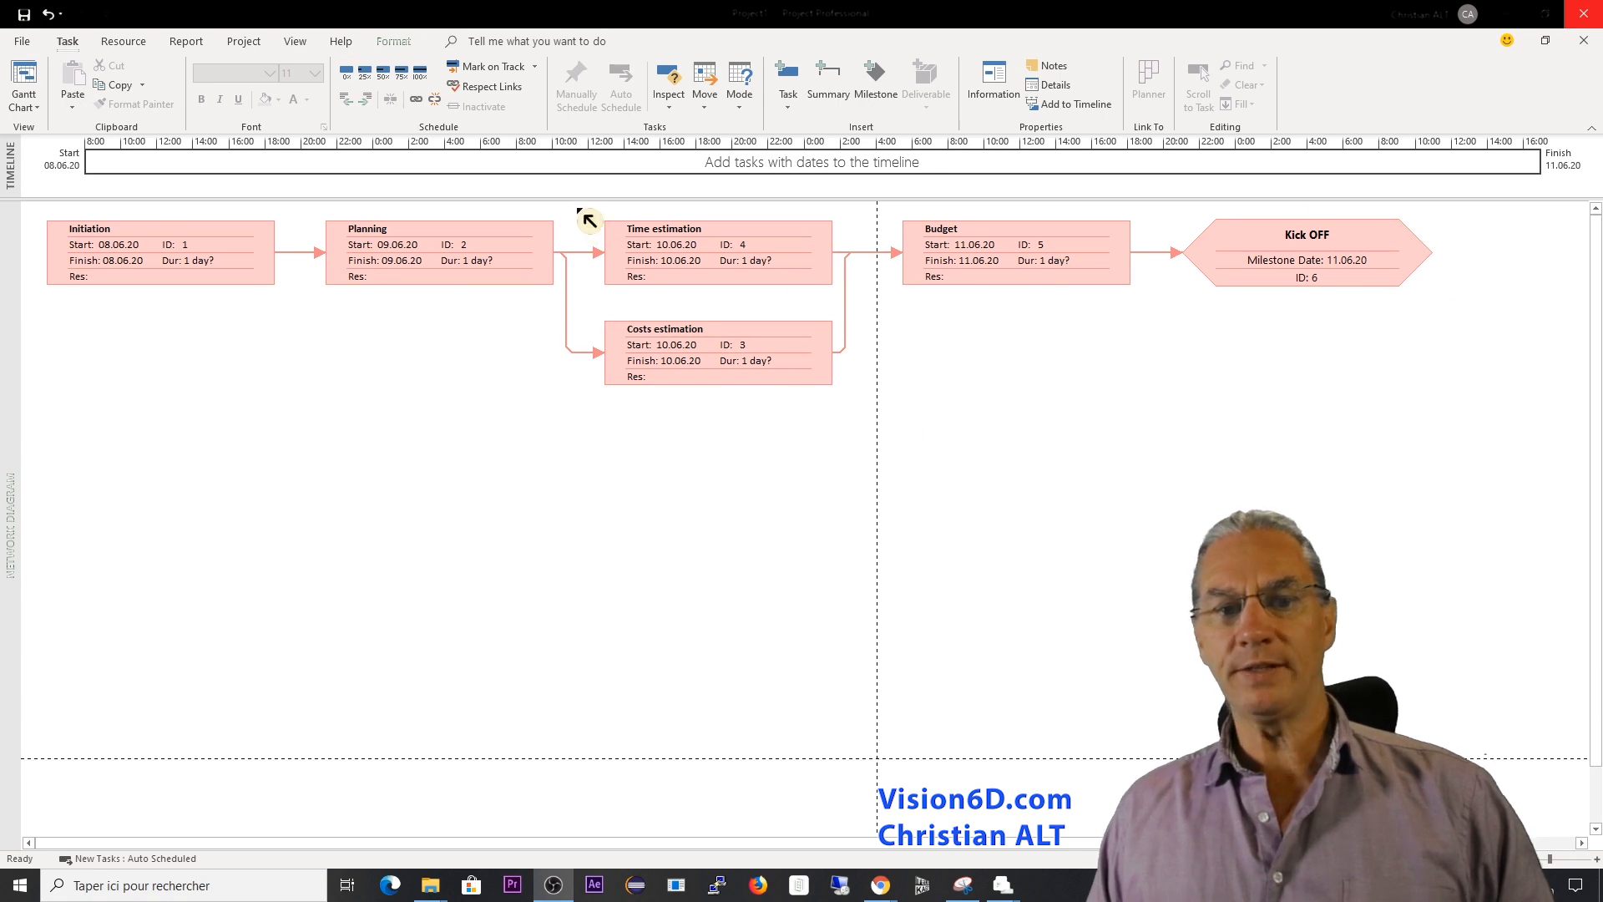
pyautogui.click(1015, 252)
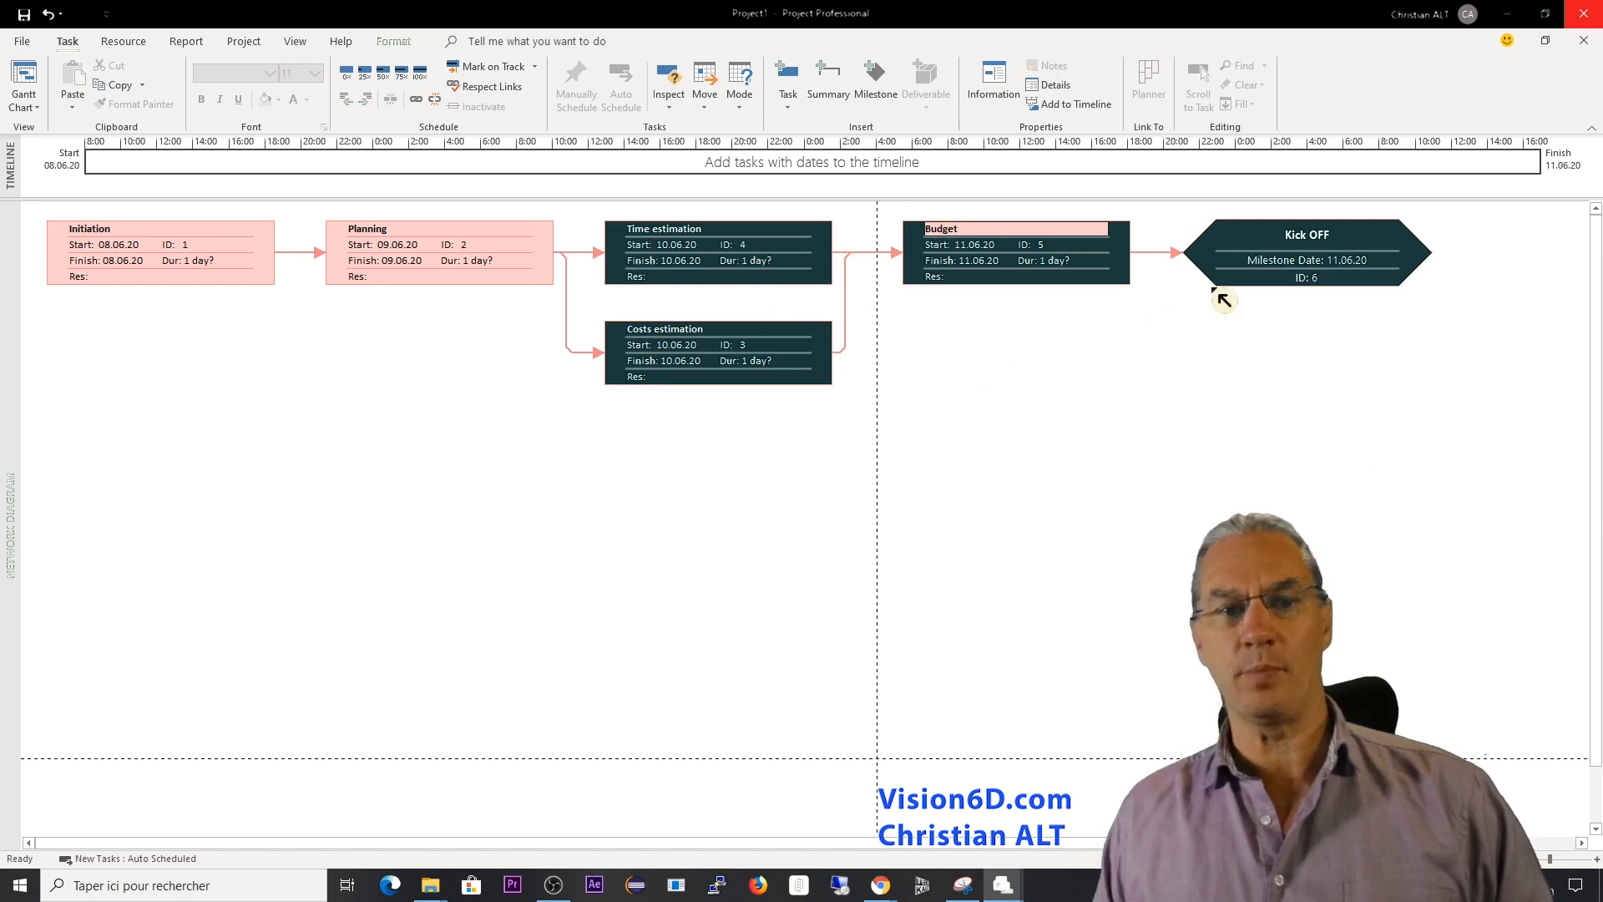
pyautogui.moveTo(379, 109)
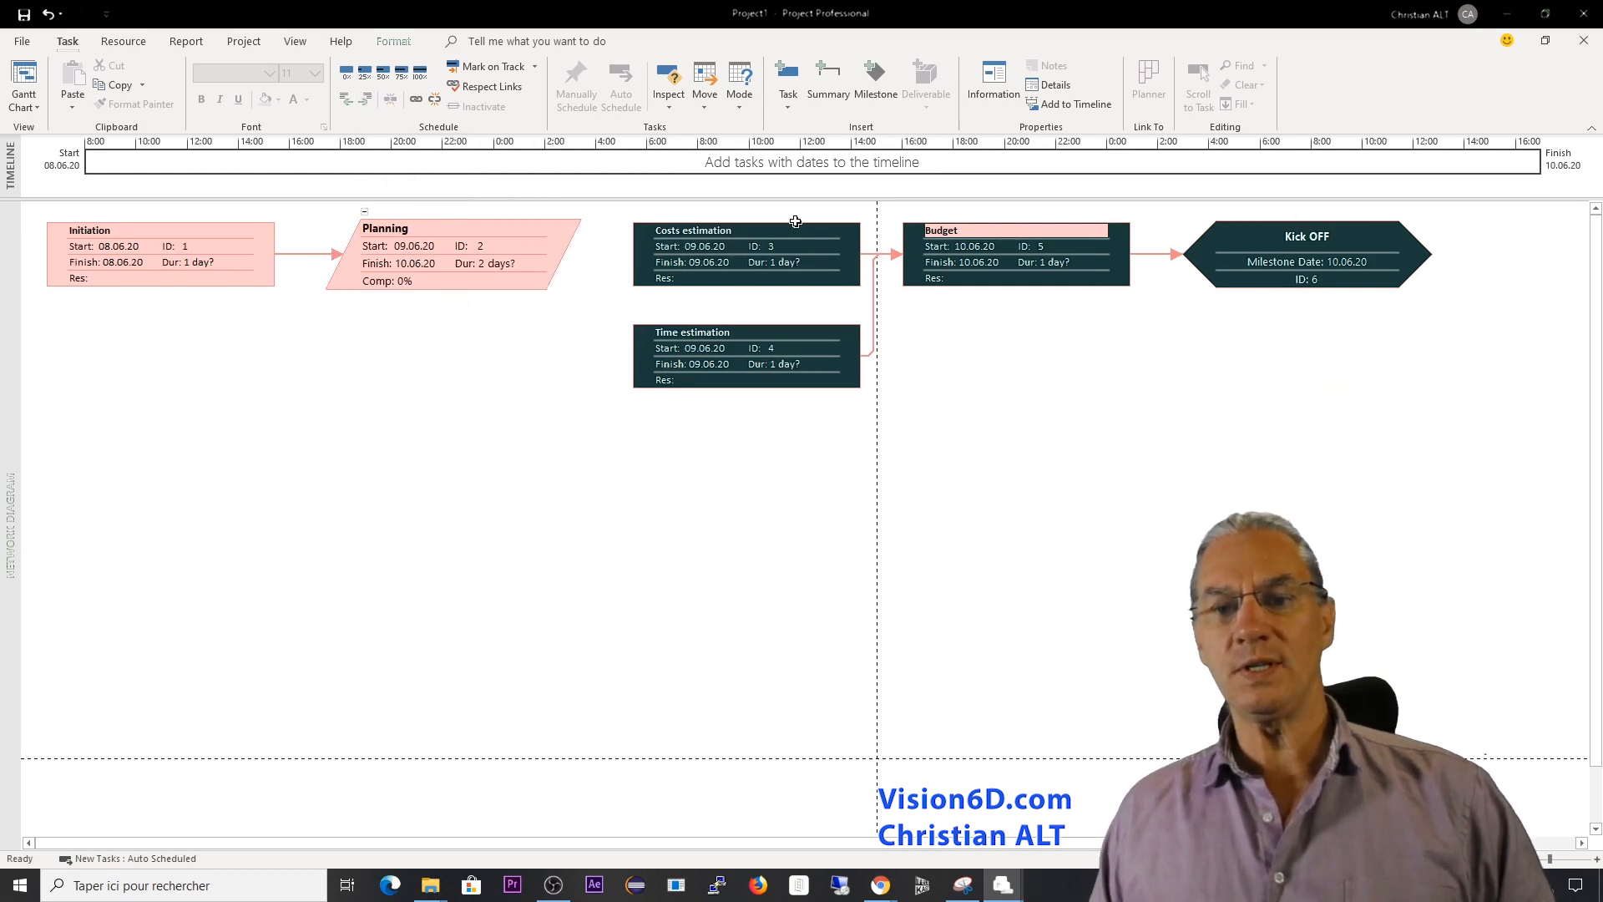
pyautogui.moveTo(1211, 263)
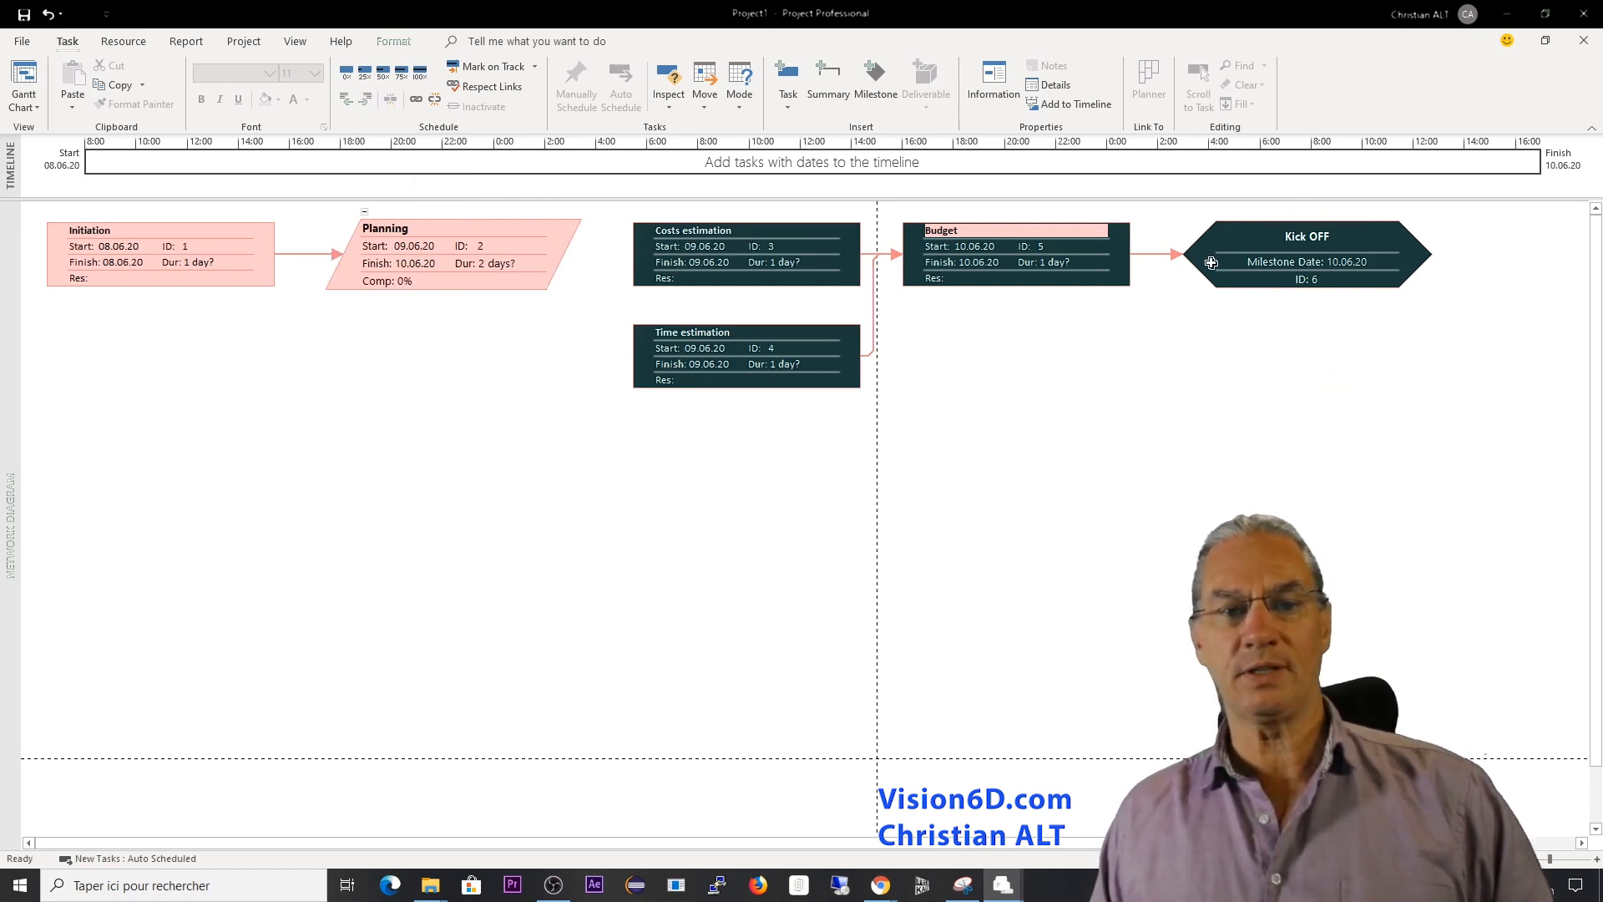
pyautogui.click(387, 227)
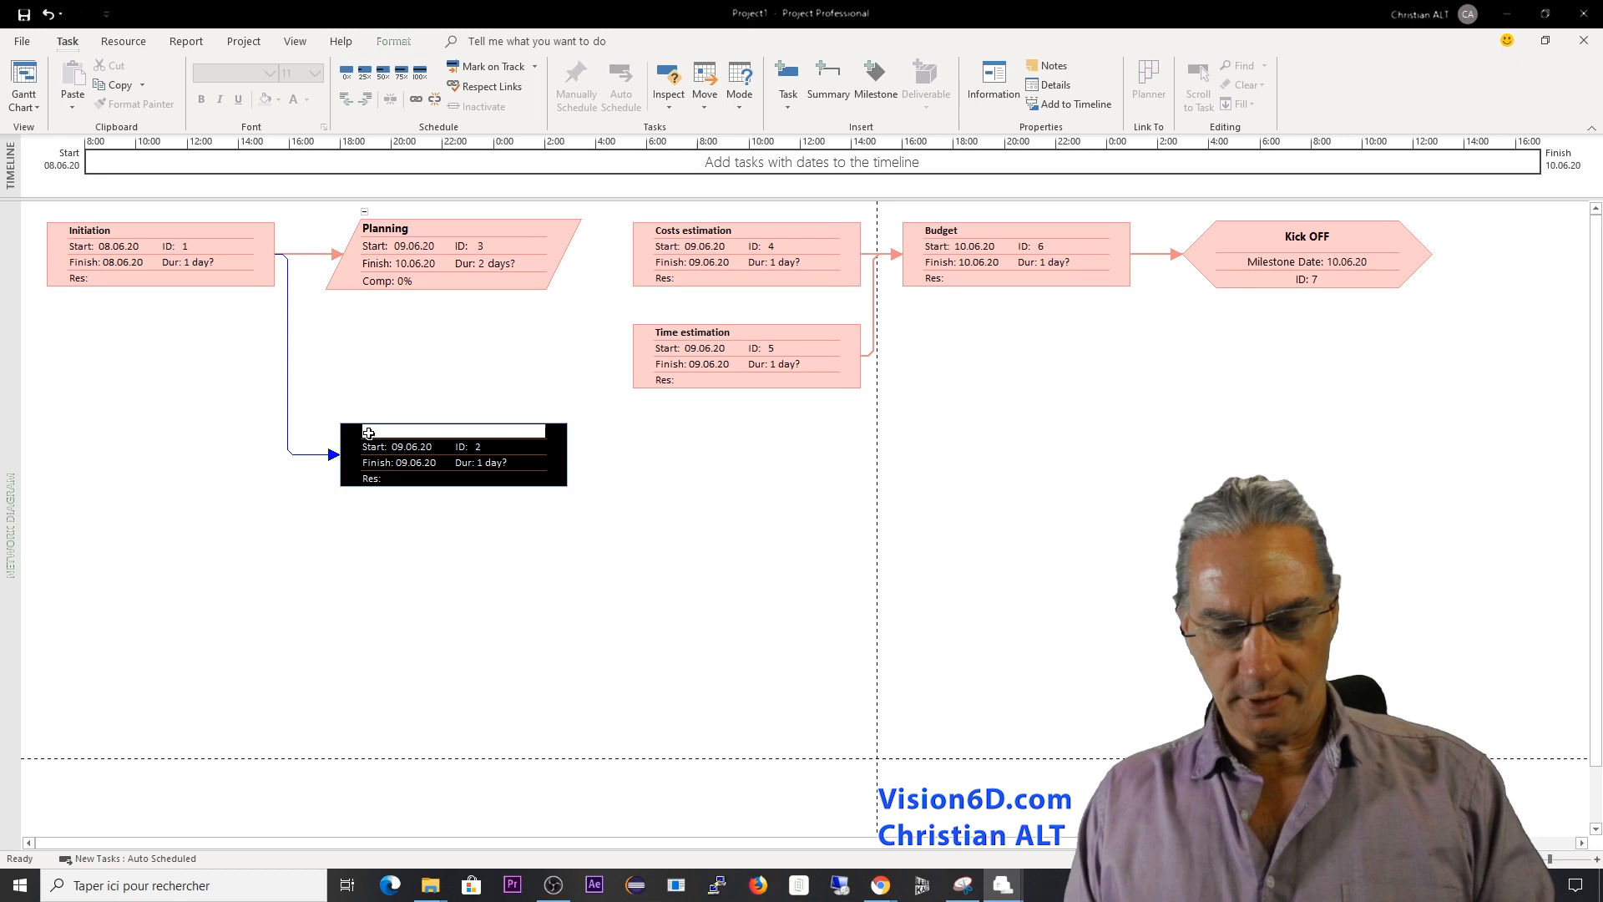
# Type the names Realisation / Execution, Design cart, Frames / legs, Reinforce structure and Finition.
pyautogui.write('Realisation /')
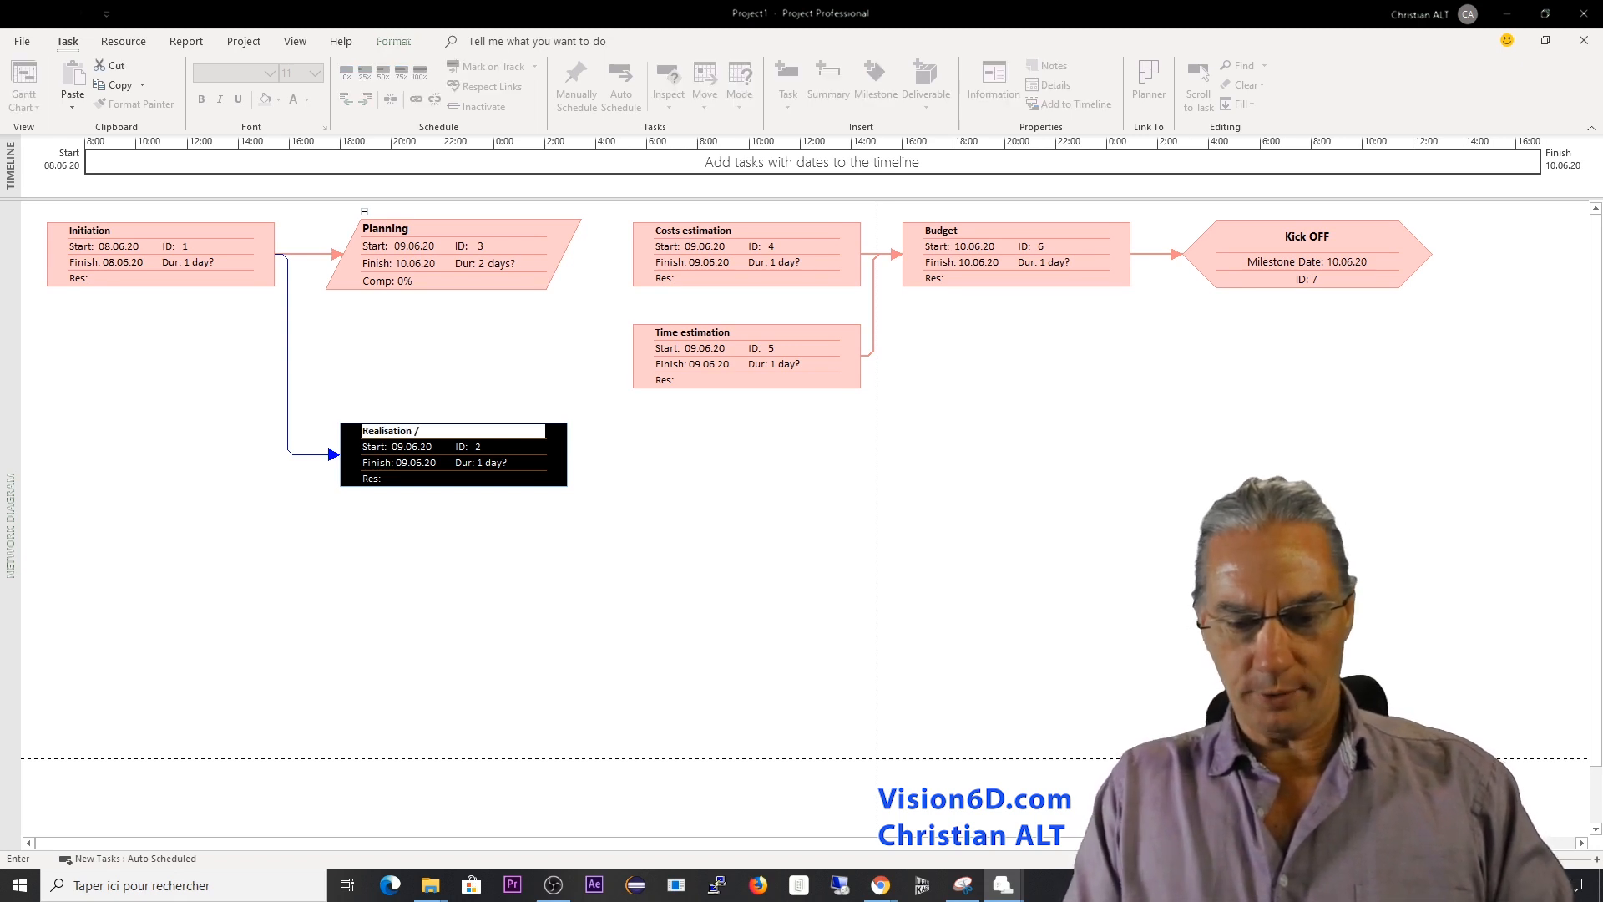
pyautogui.write('Execution')
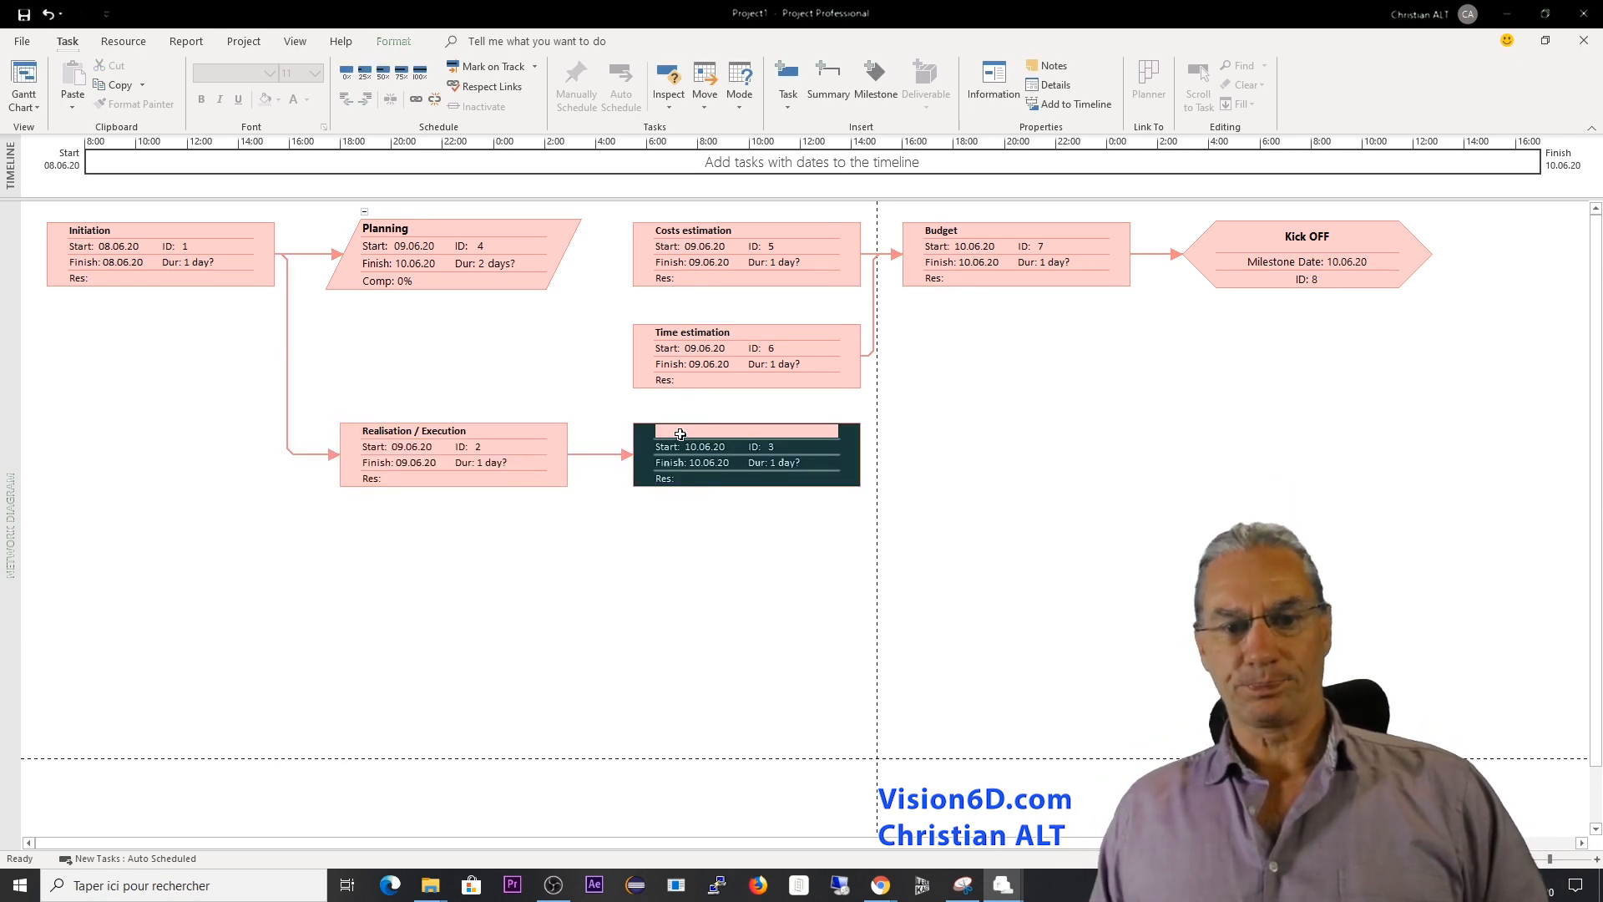
pyautogui.write('Design cart')
pyautogui.write('Suppliers')
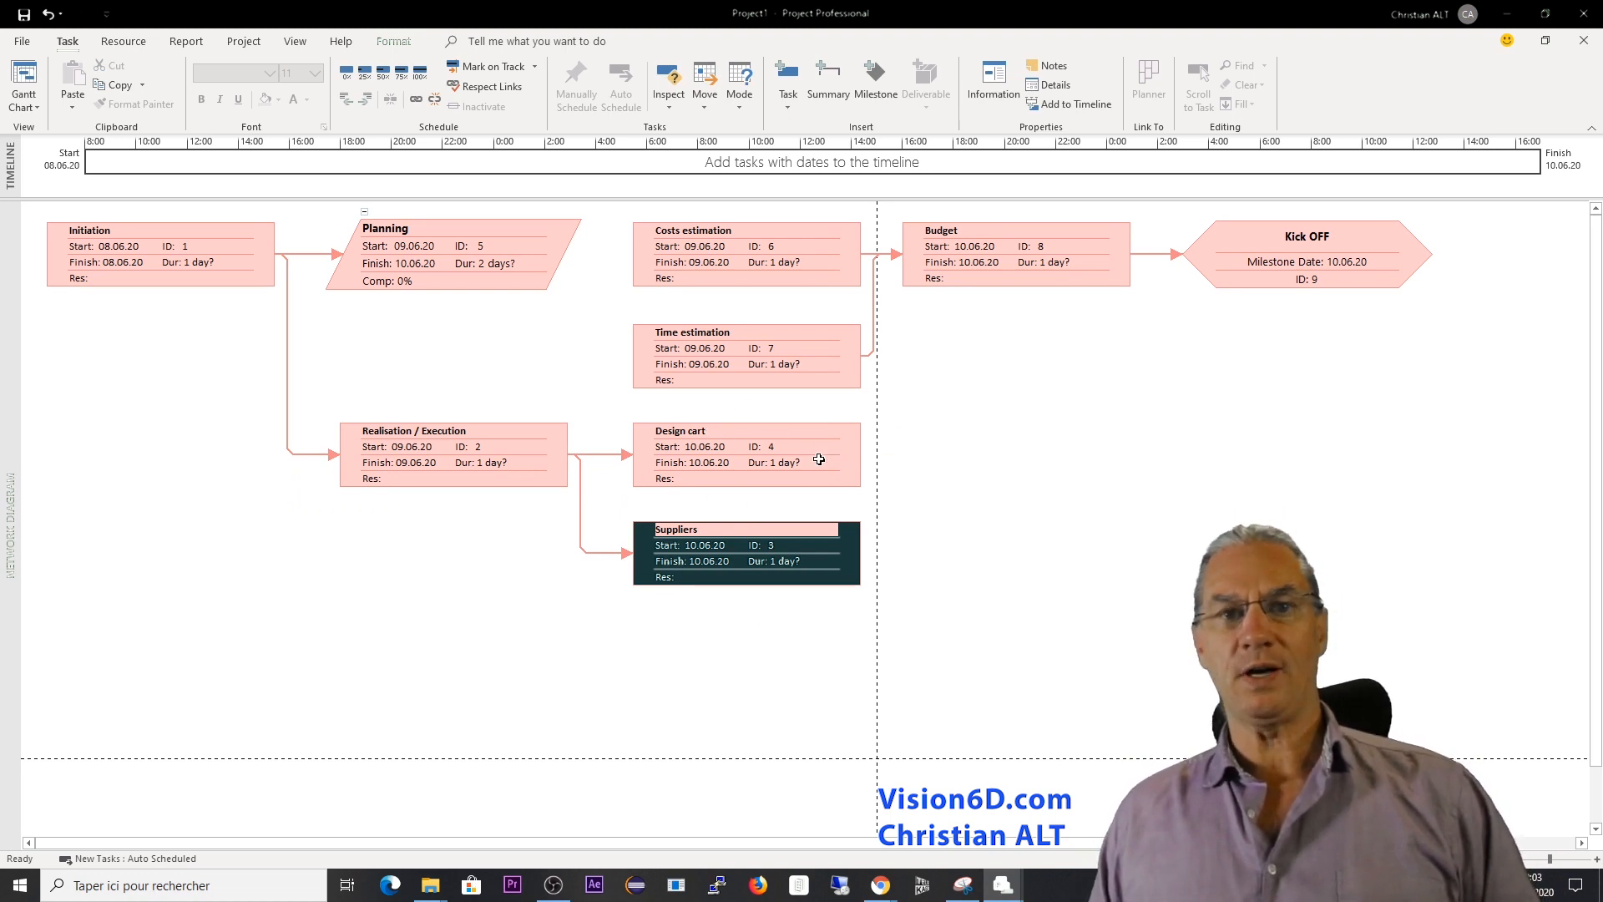
pyautogui.moveTo(852, 454)
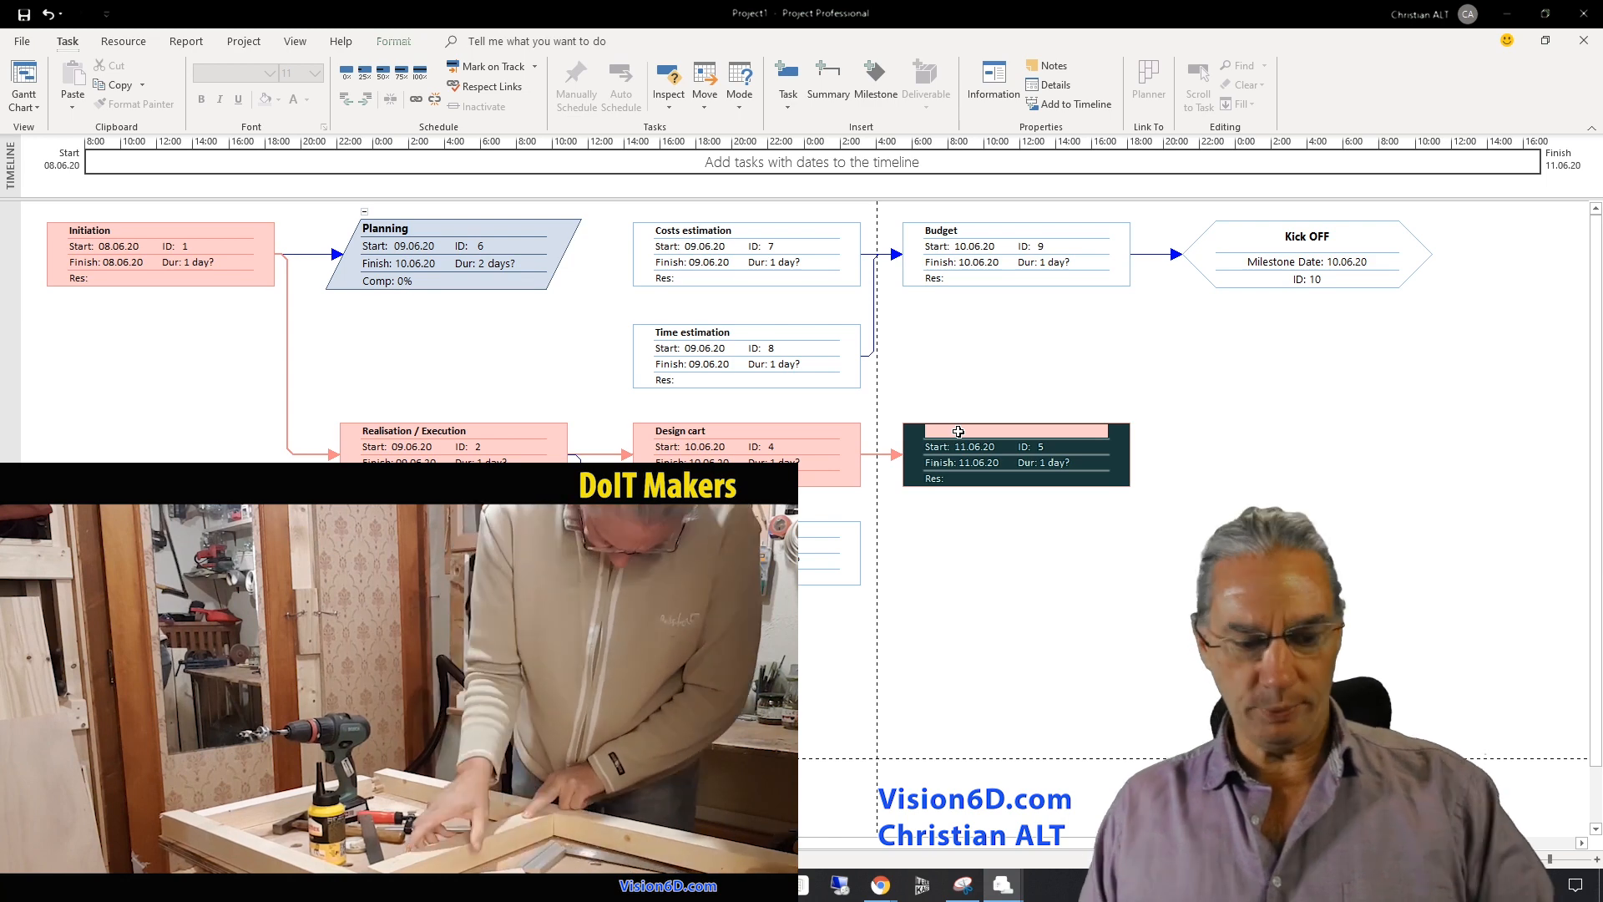
pyautogui.write('Frames / legs')
pyautogui.write('Workbench top')
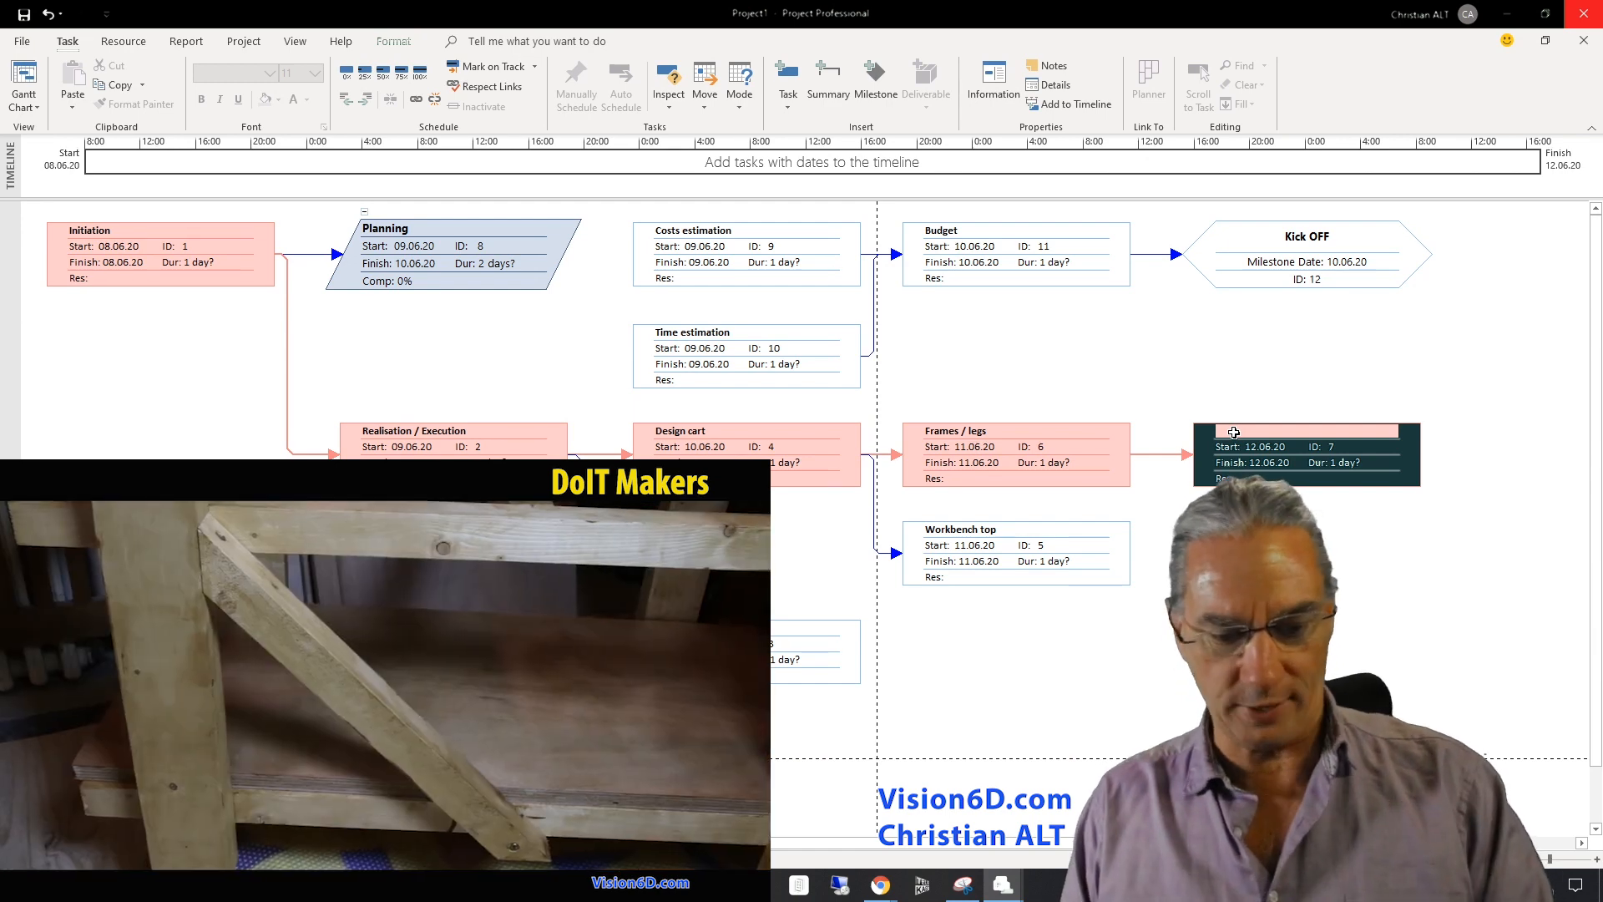
pyautogui.write('Reinforce structure')
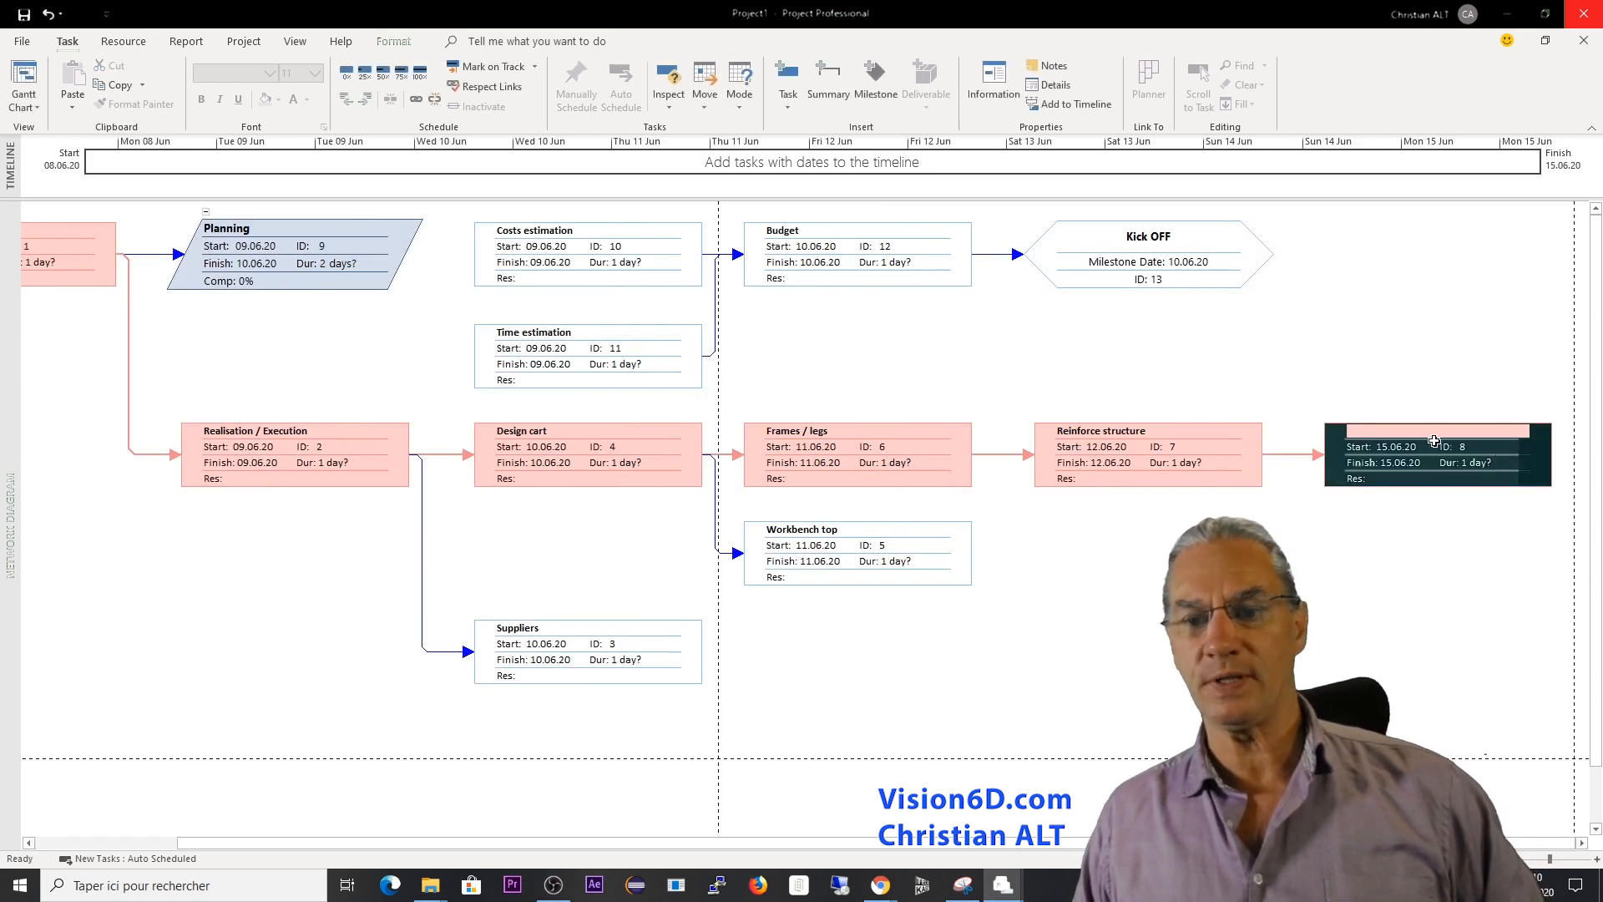
pyautogui.write('Finition')
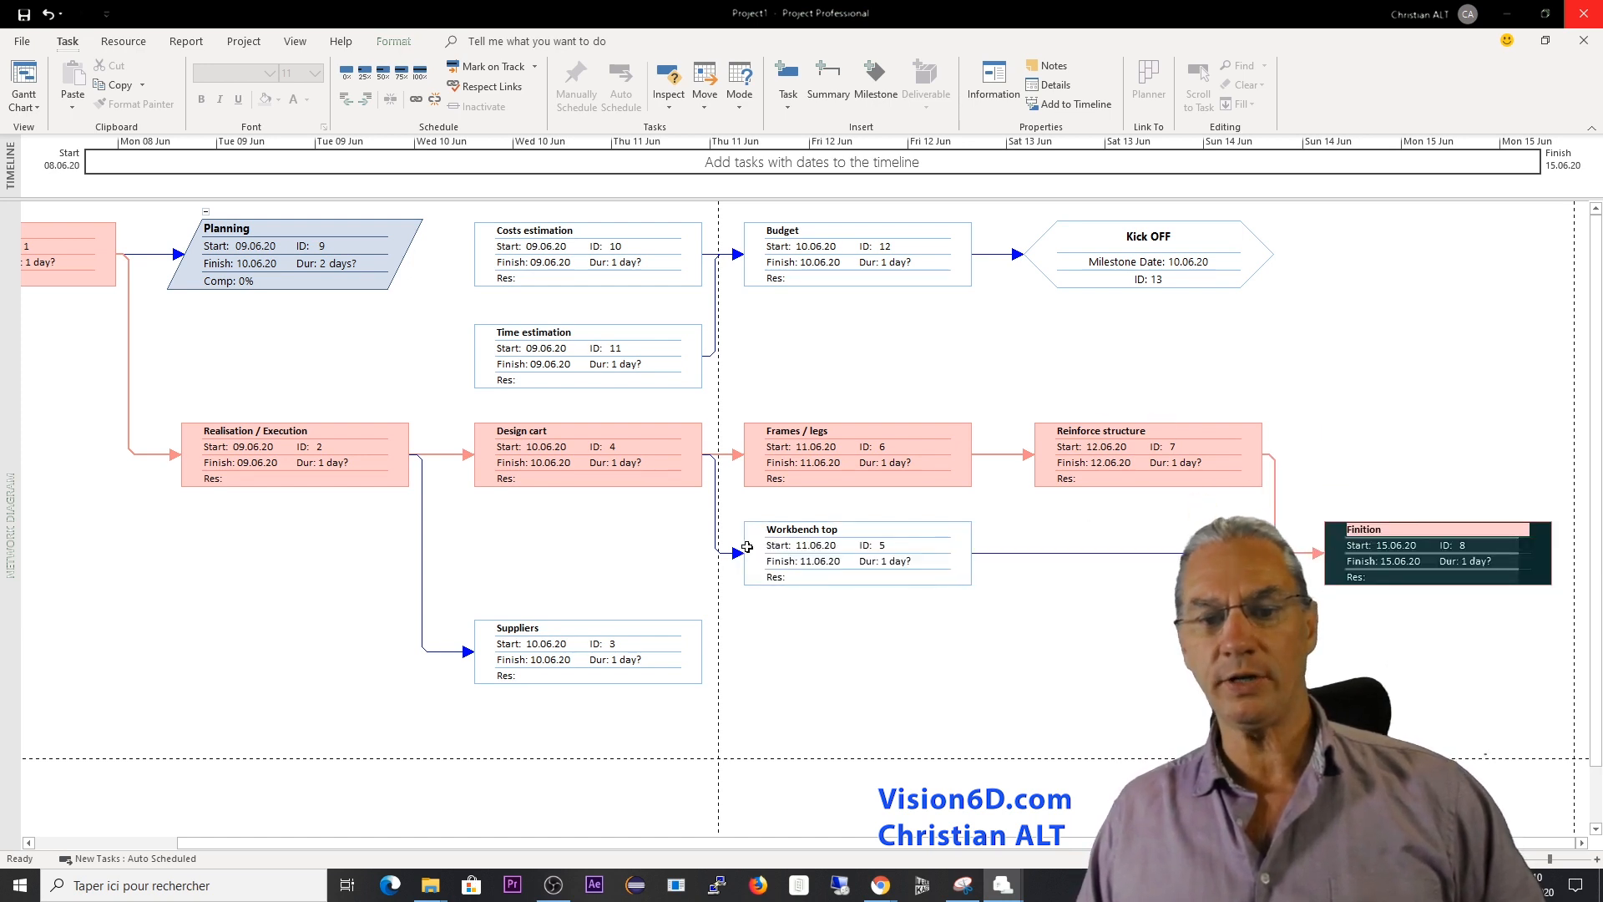
pyautogui.moveTo(1056, 560)
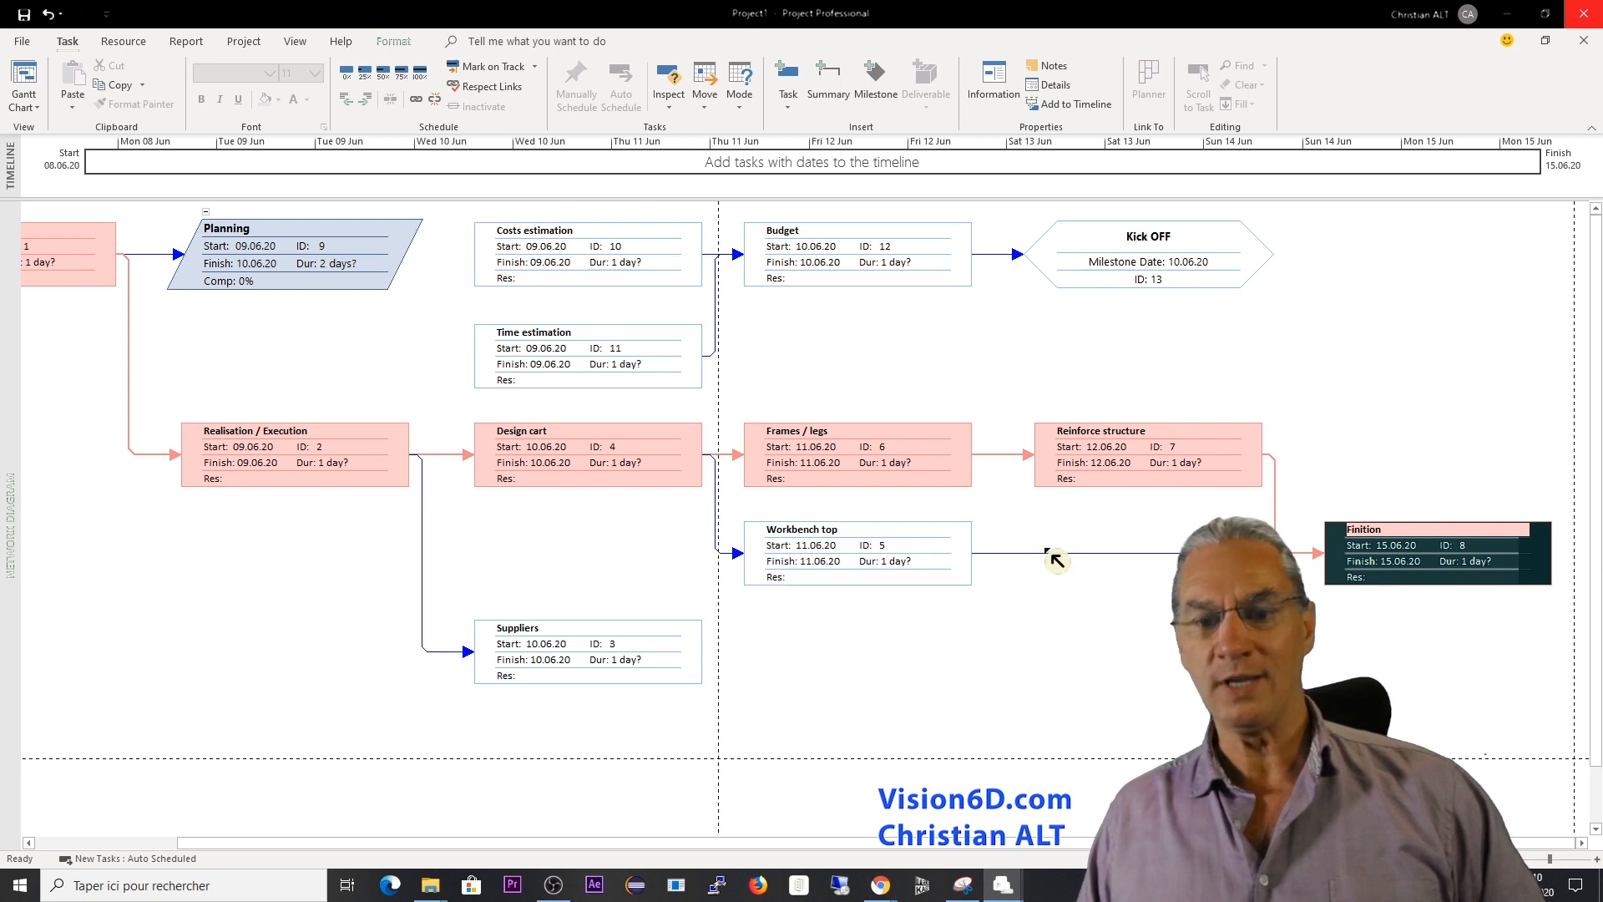
pyautogui.moveTo(915, 556)
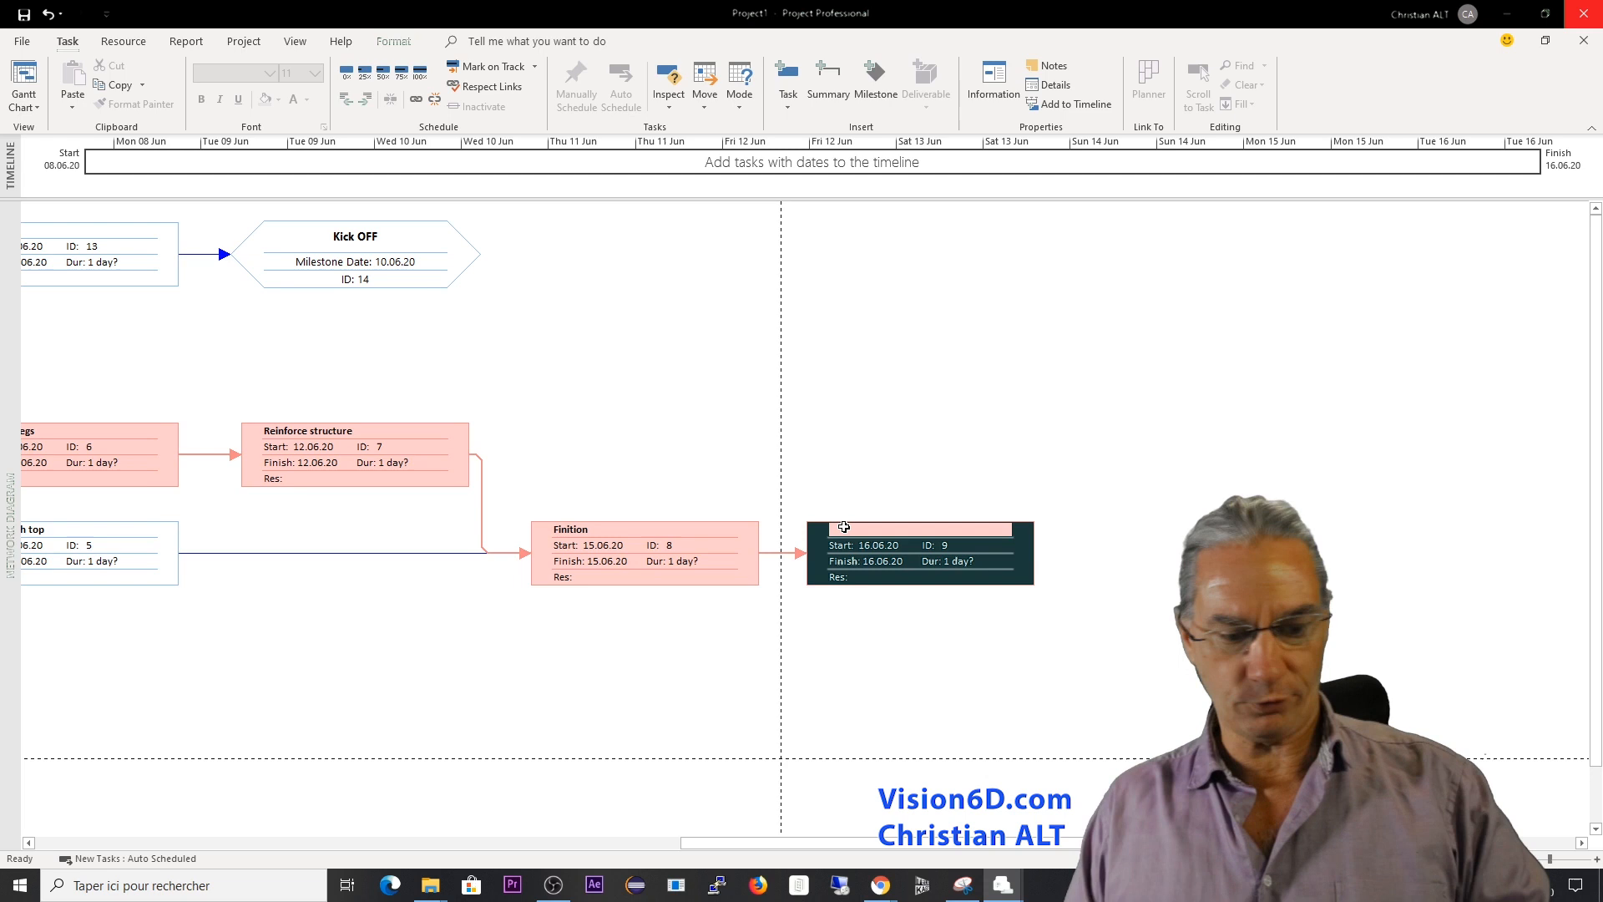
# Add the Sanding task after Finition and scroll the diagram right.
pyautogui.write('Sanding')
pyautogui.write('Varnish')
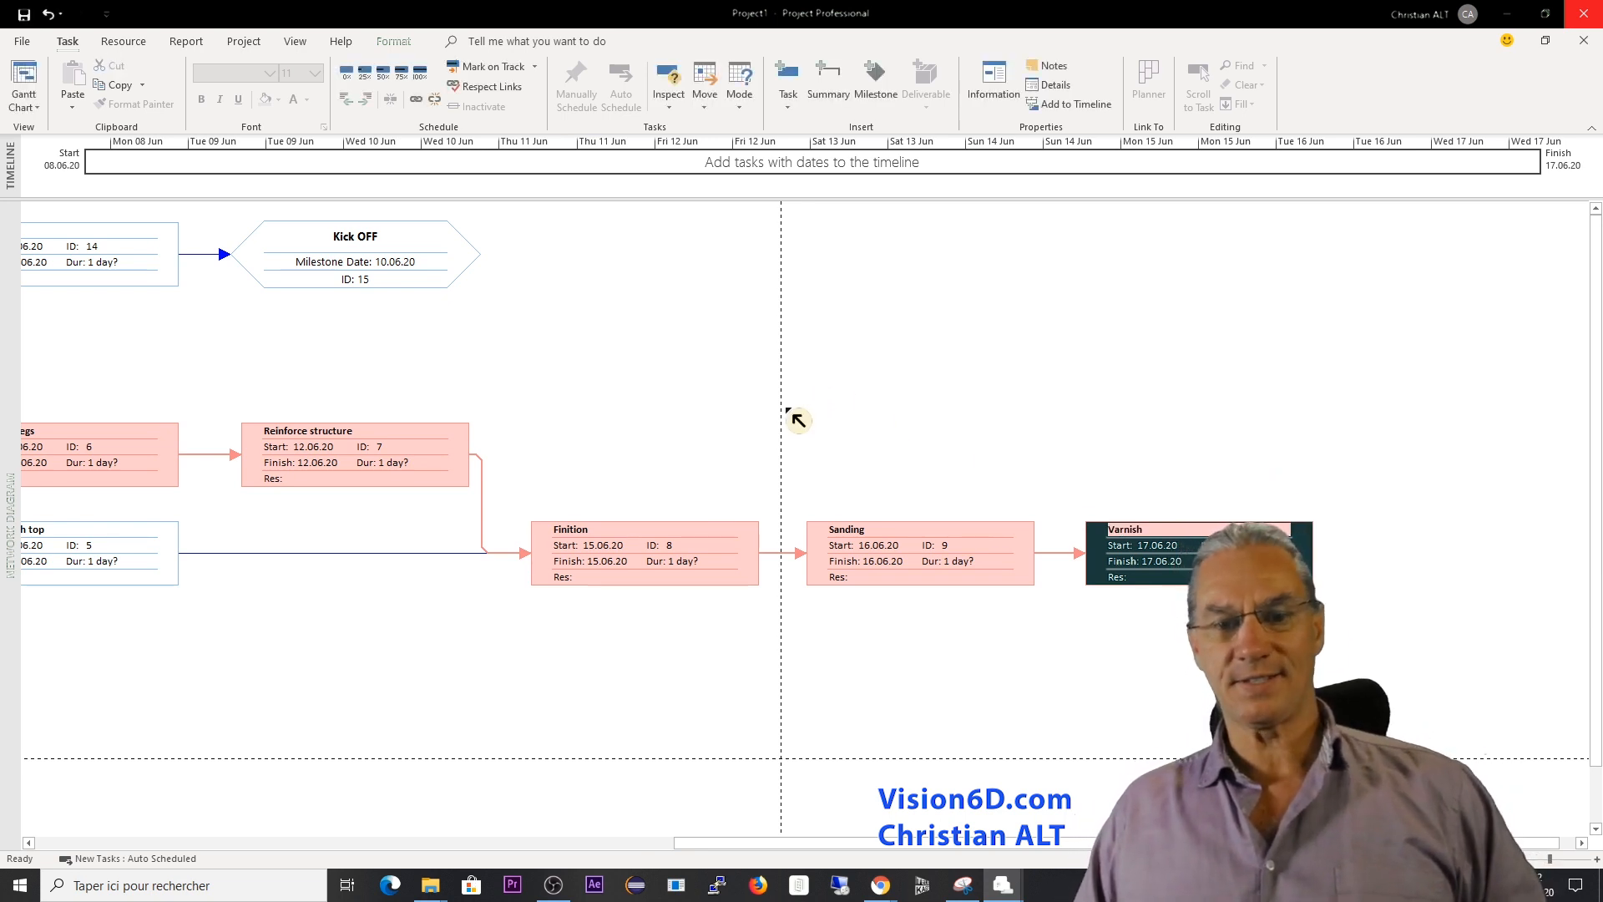
pyautogui.moveTo(1382, 661)
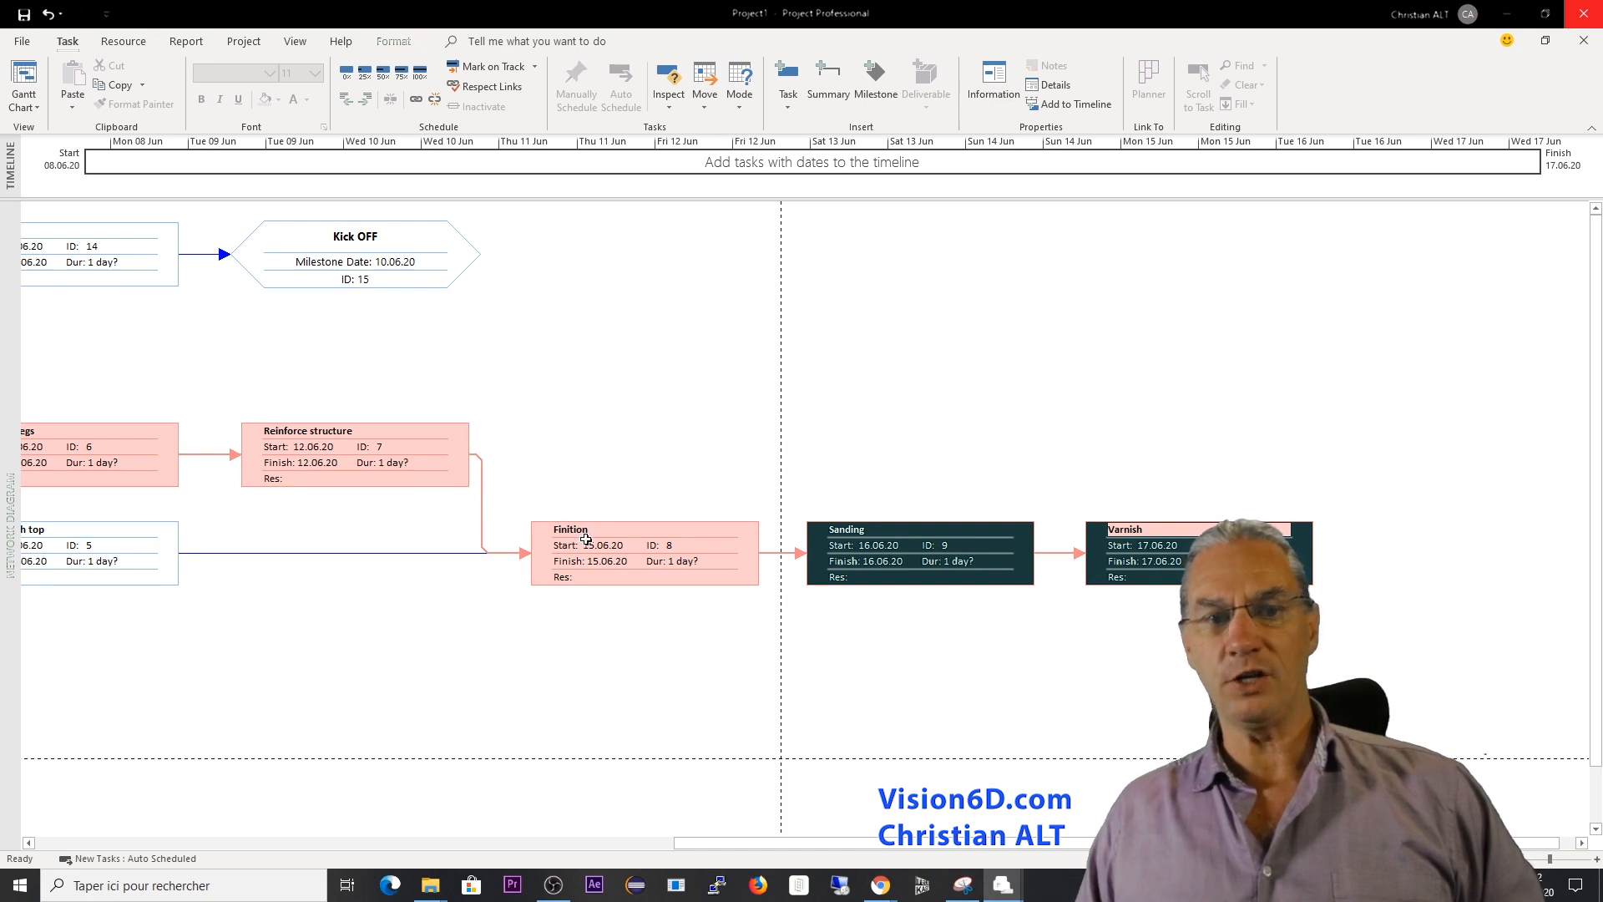
pyautogui.moveTo(366, 99)
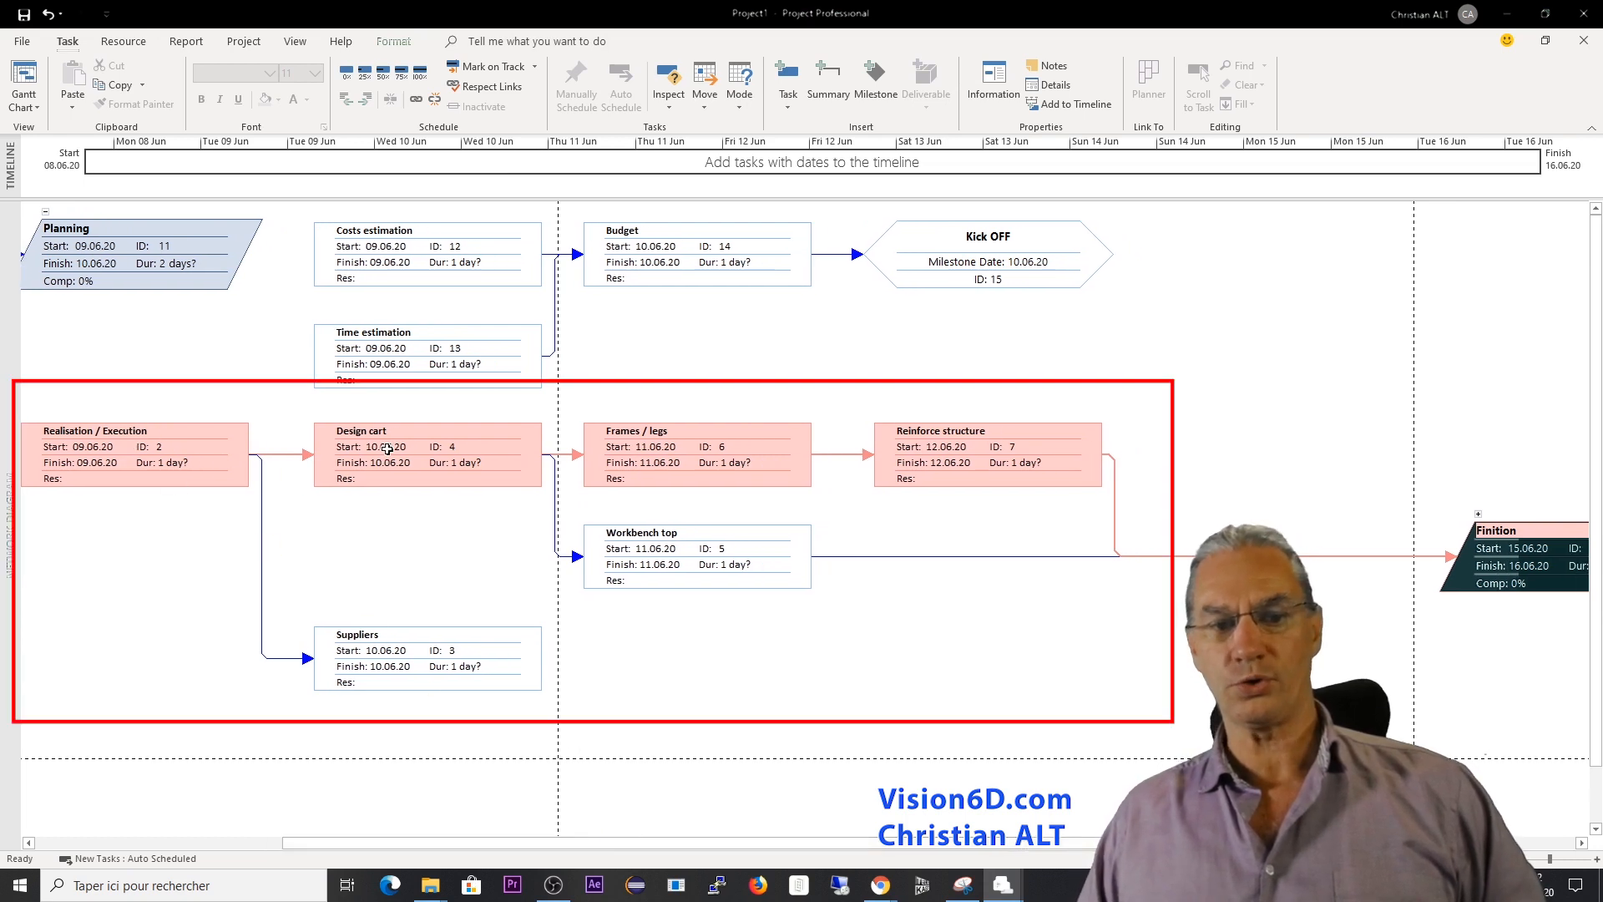
pyautogui.moveTo(419, 606)
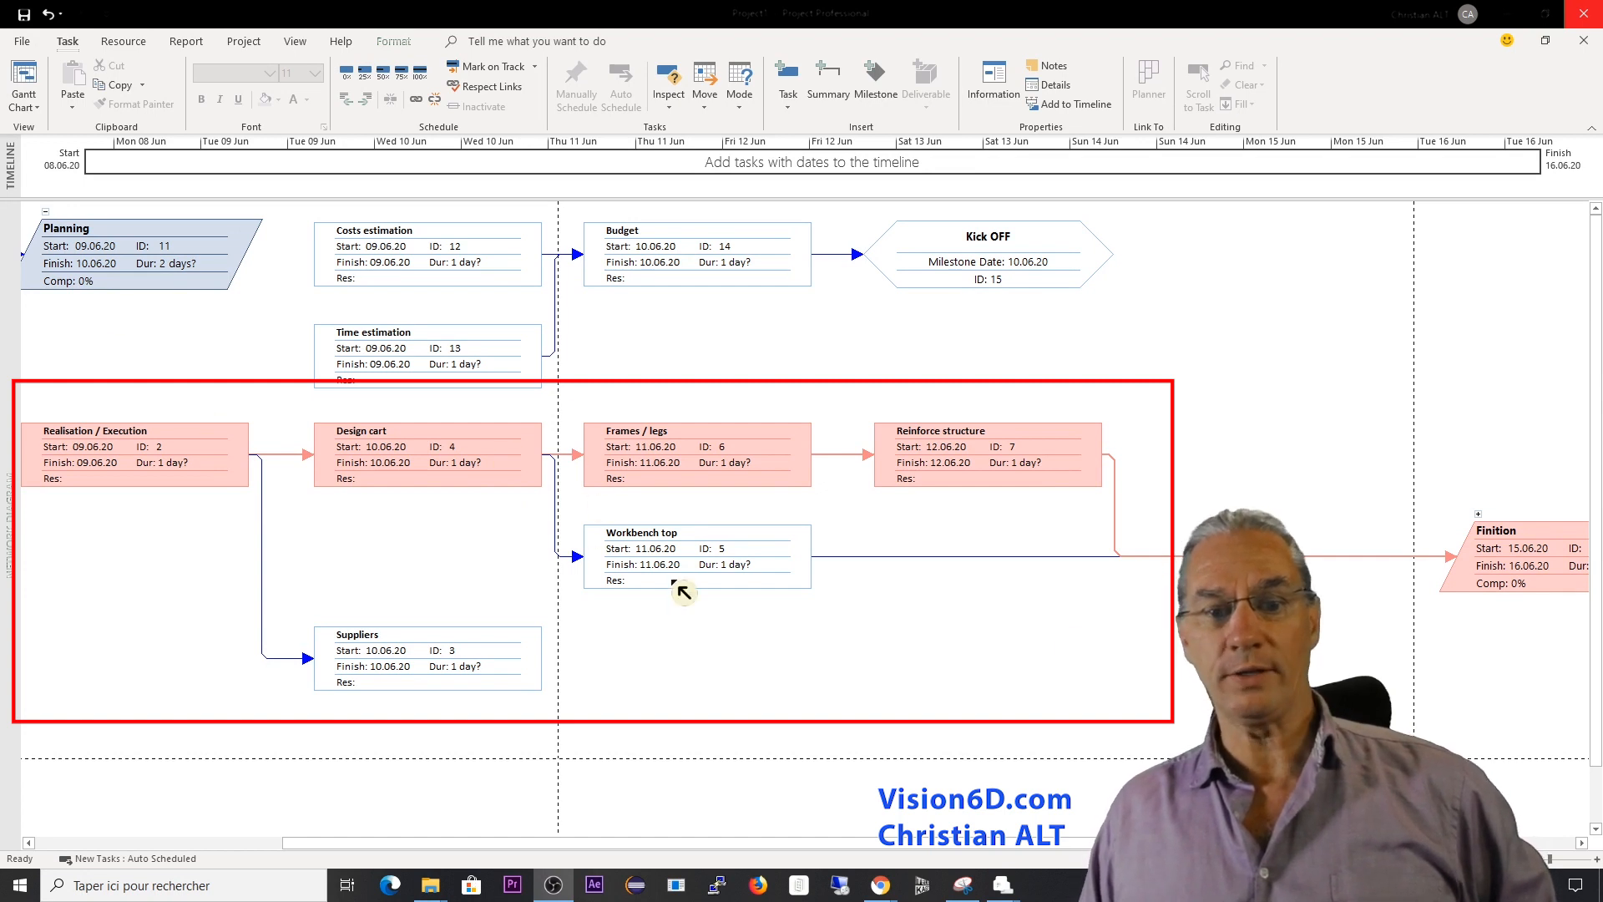
pyautogui.moveTo(905, 469)
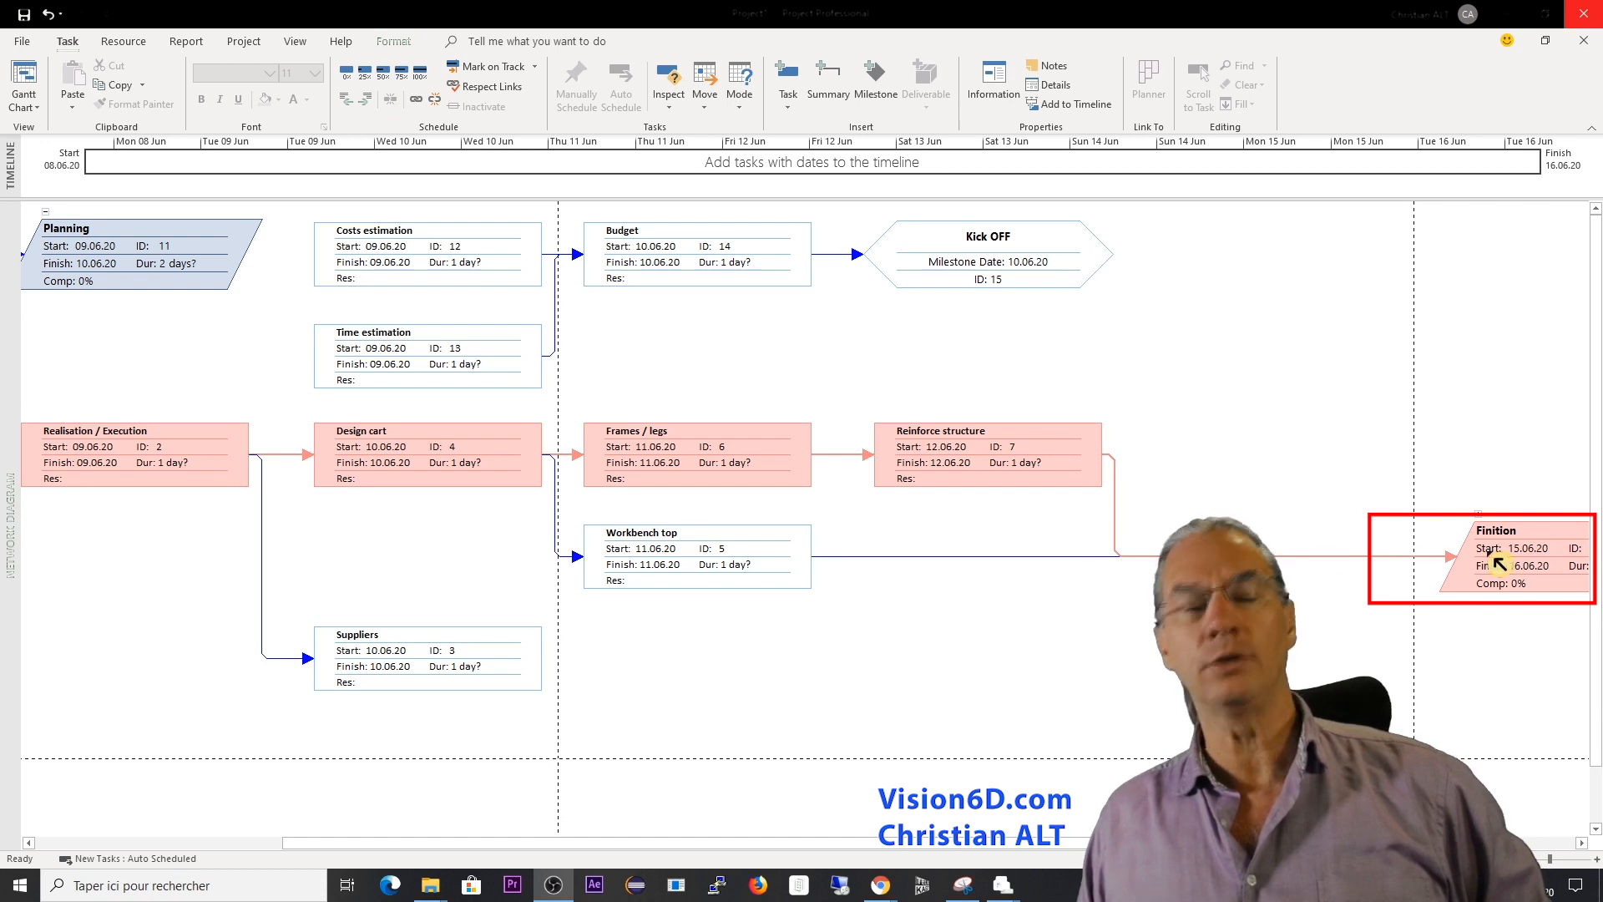
pyautogui.hscroll(3)
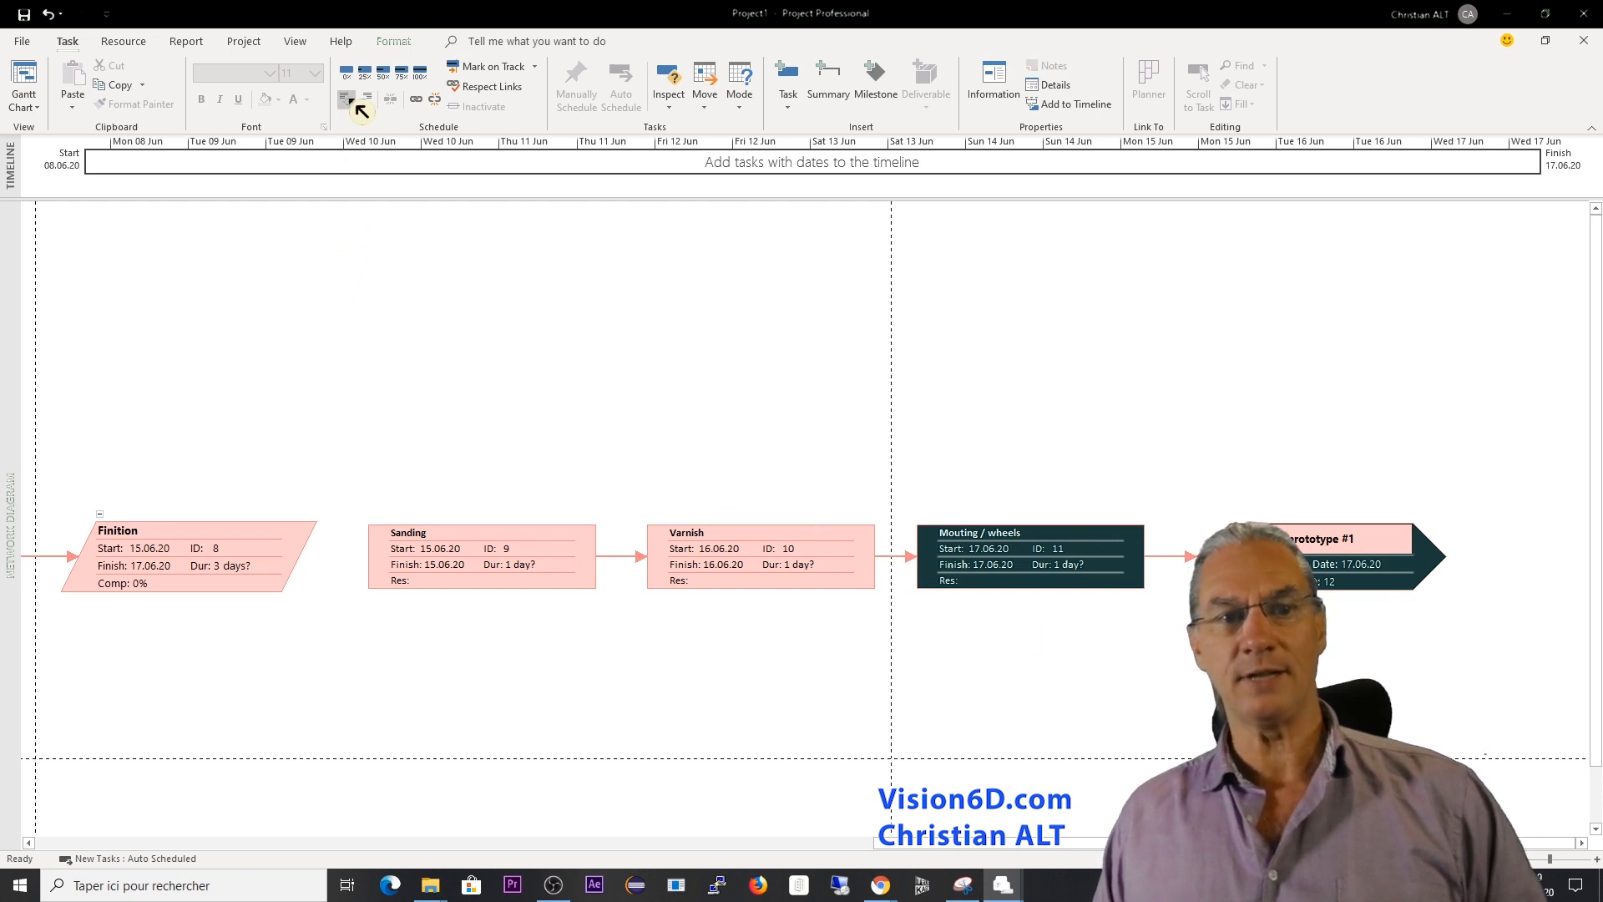
pyautogui.moveTo(345, 100)
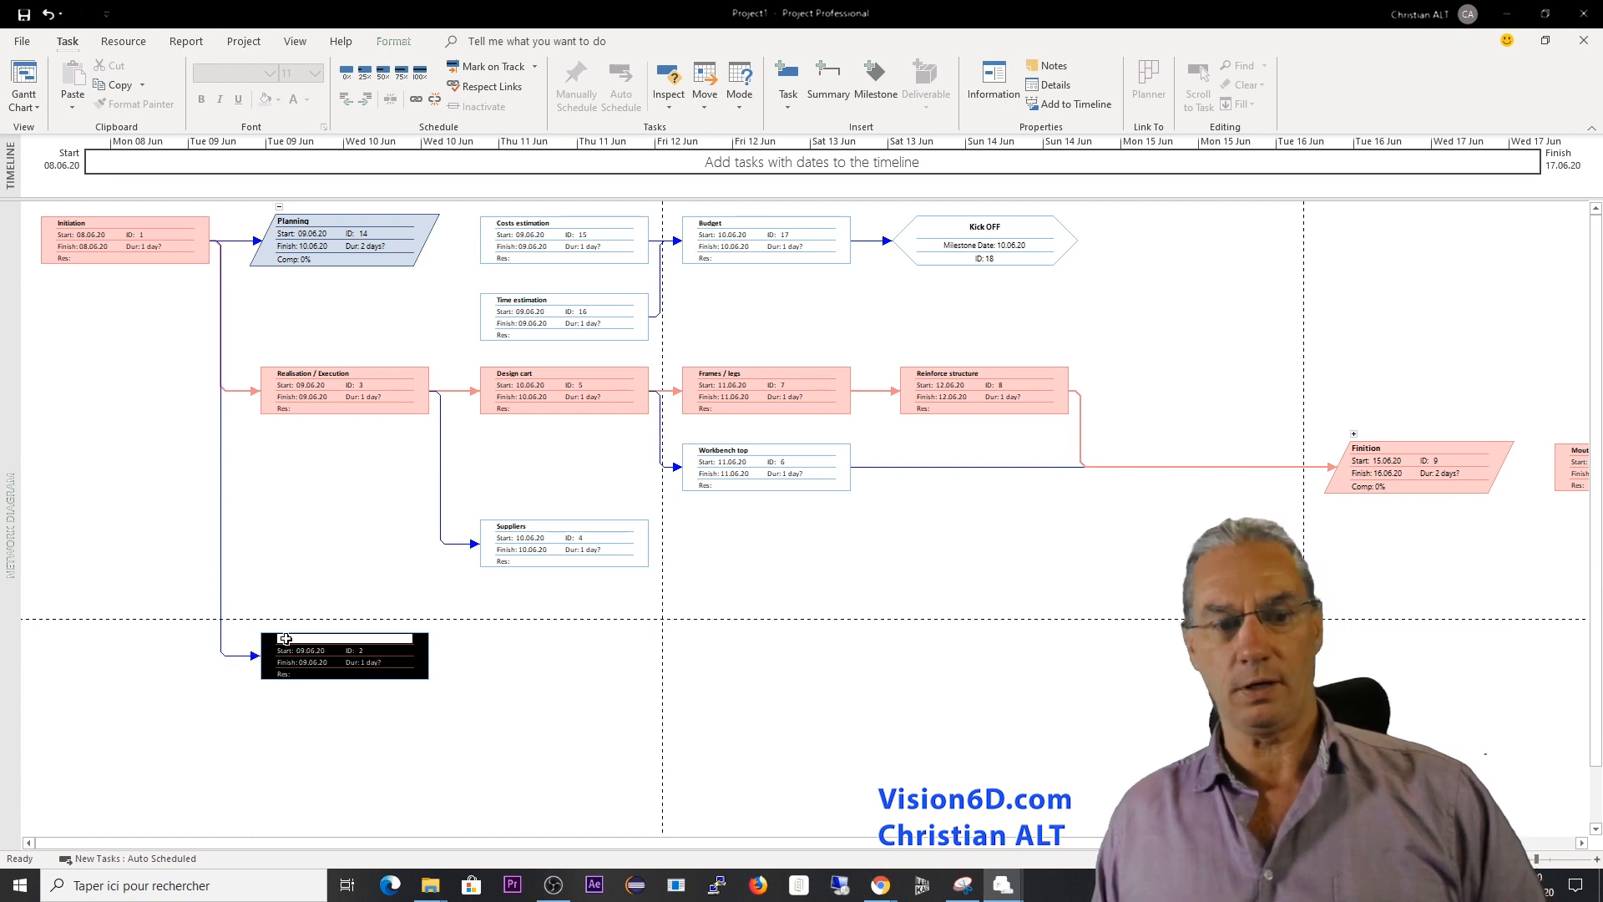
# Add the 'Closing' and 'Deliverable acceptance' tasks, then scroll the diagram right.
pyautogui.write('Closing')
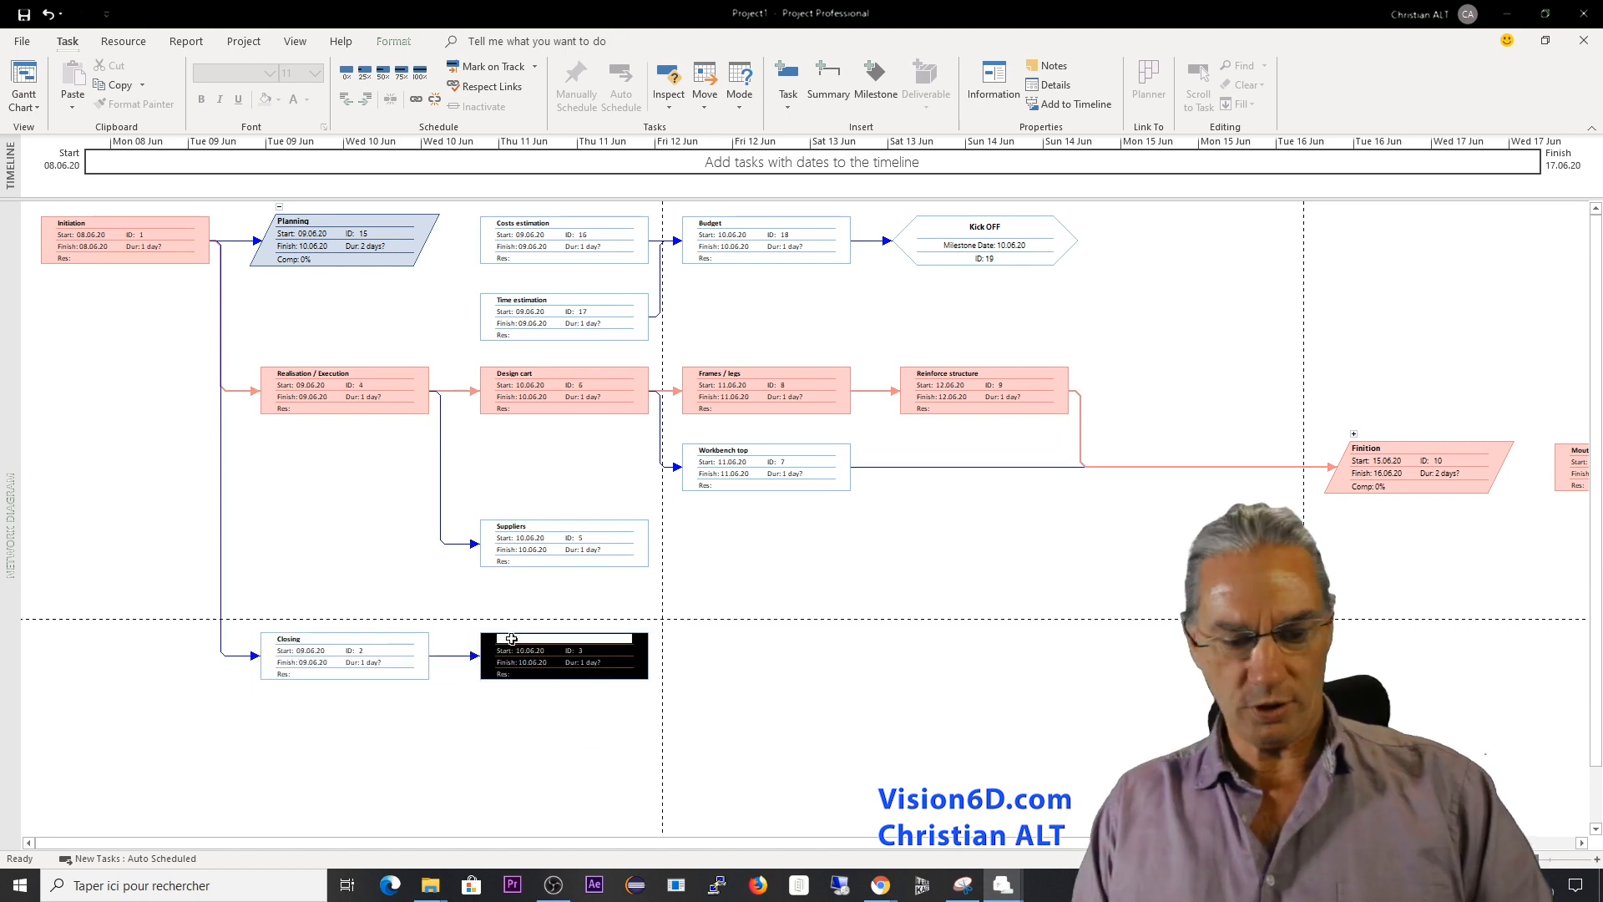
pyautogui.write('Deliverable acceptance')
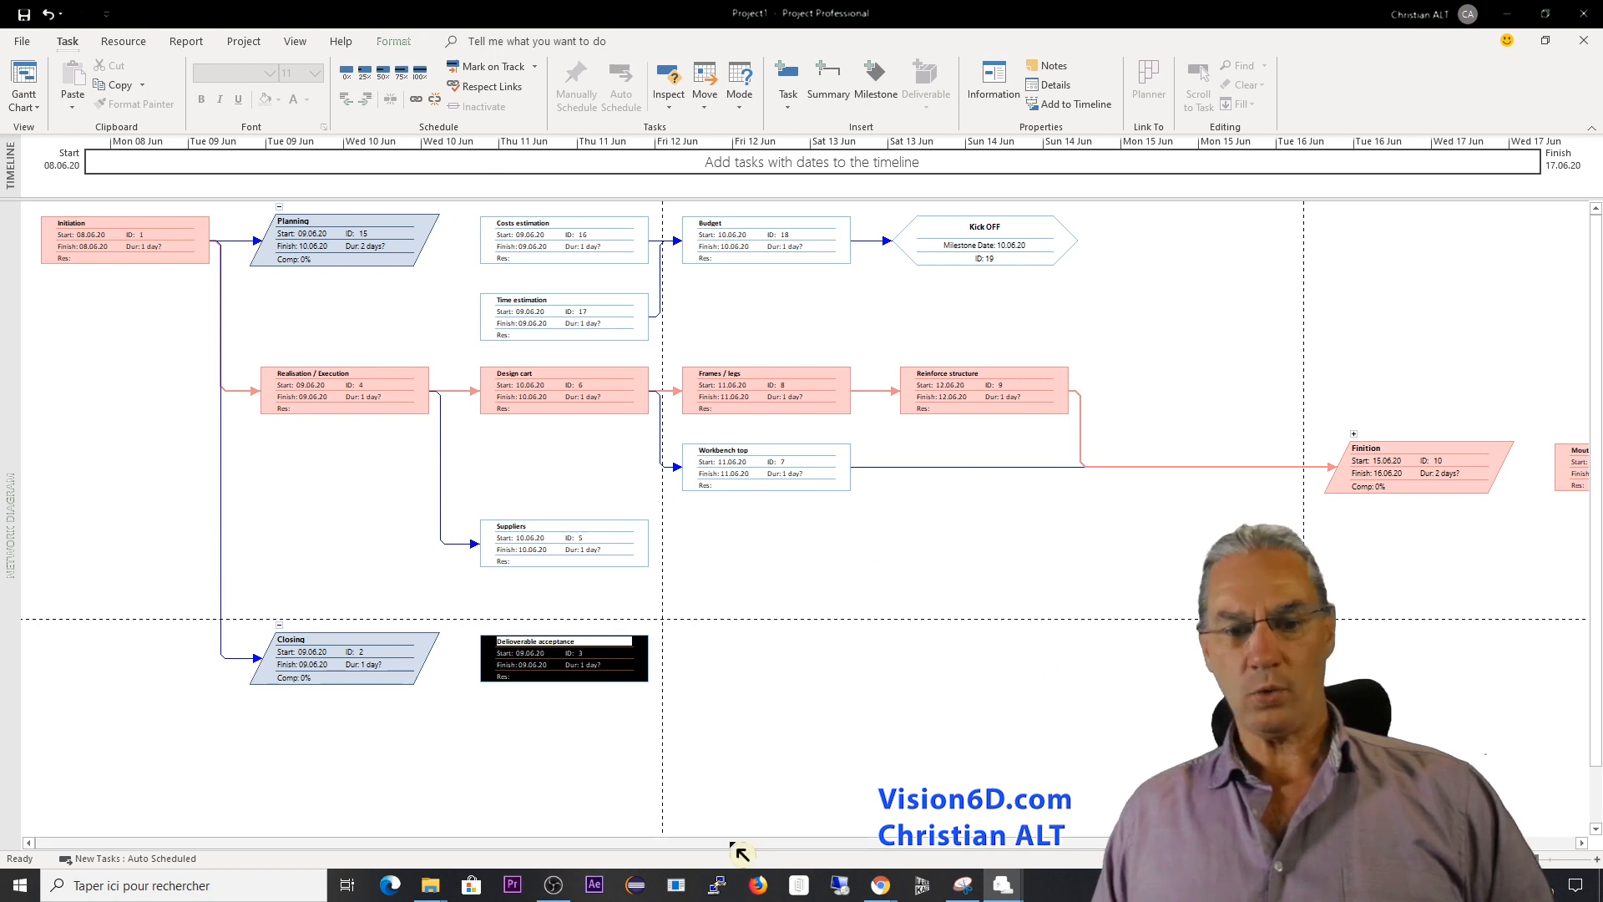
pyautogui.hscroll(3)
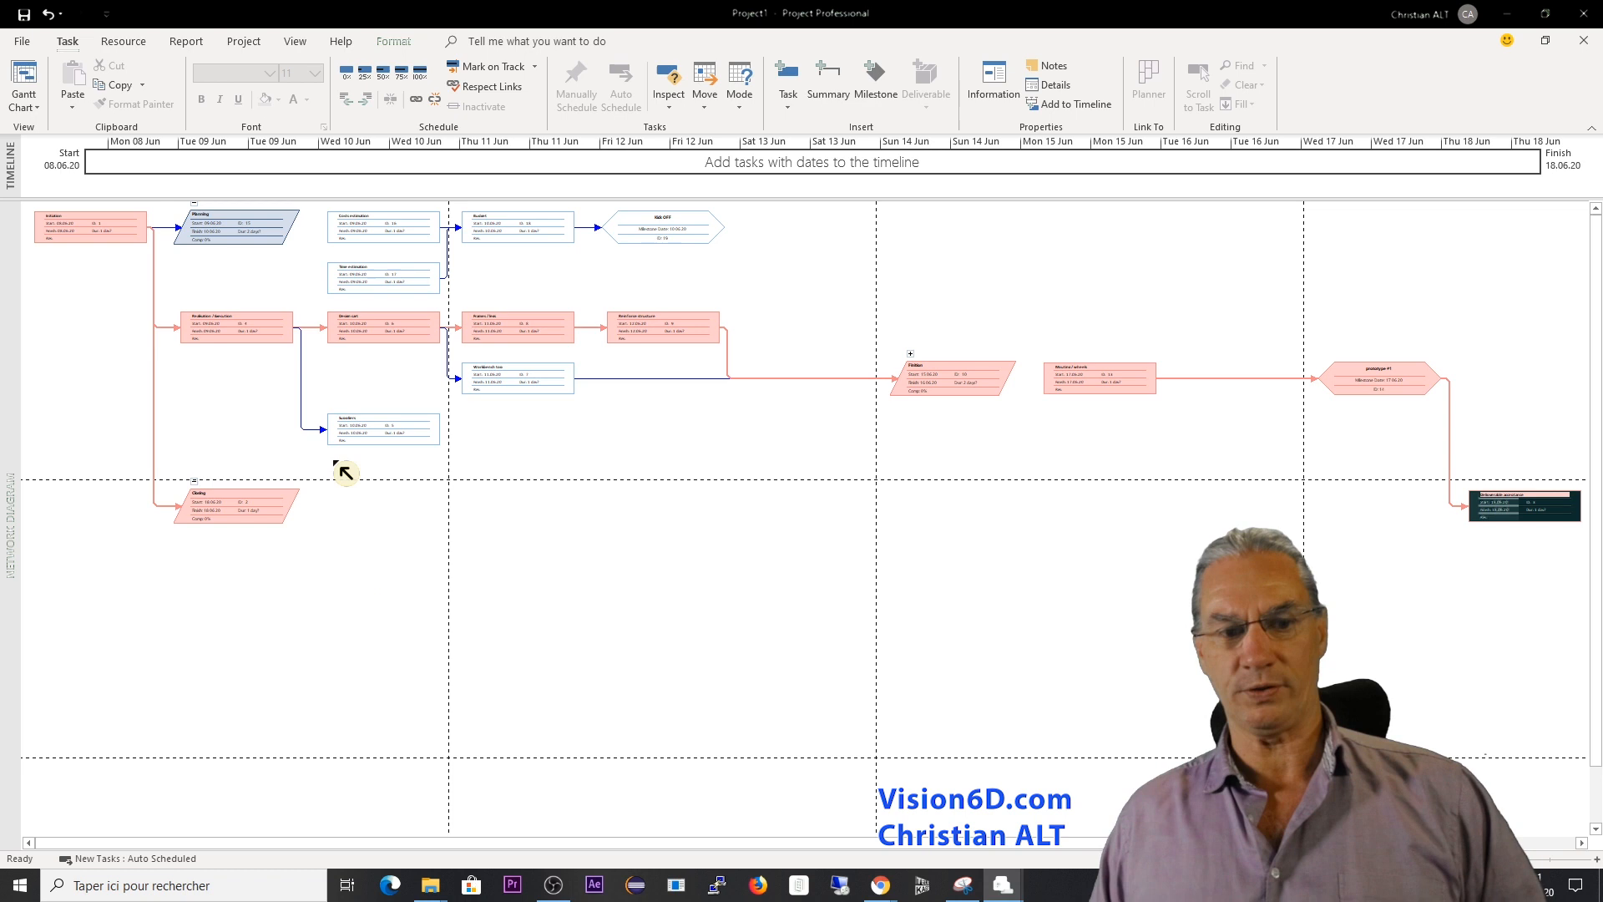
pyautogui.moveTo(1083, 546)
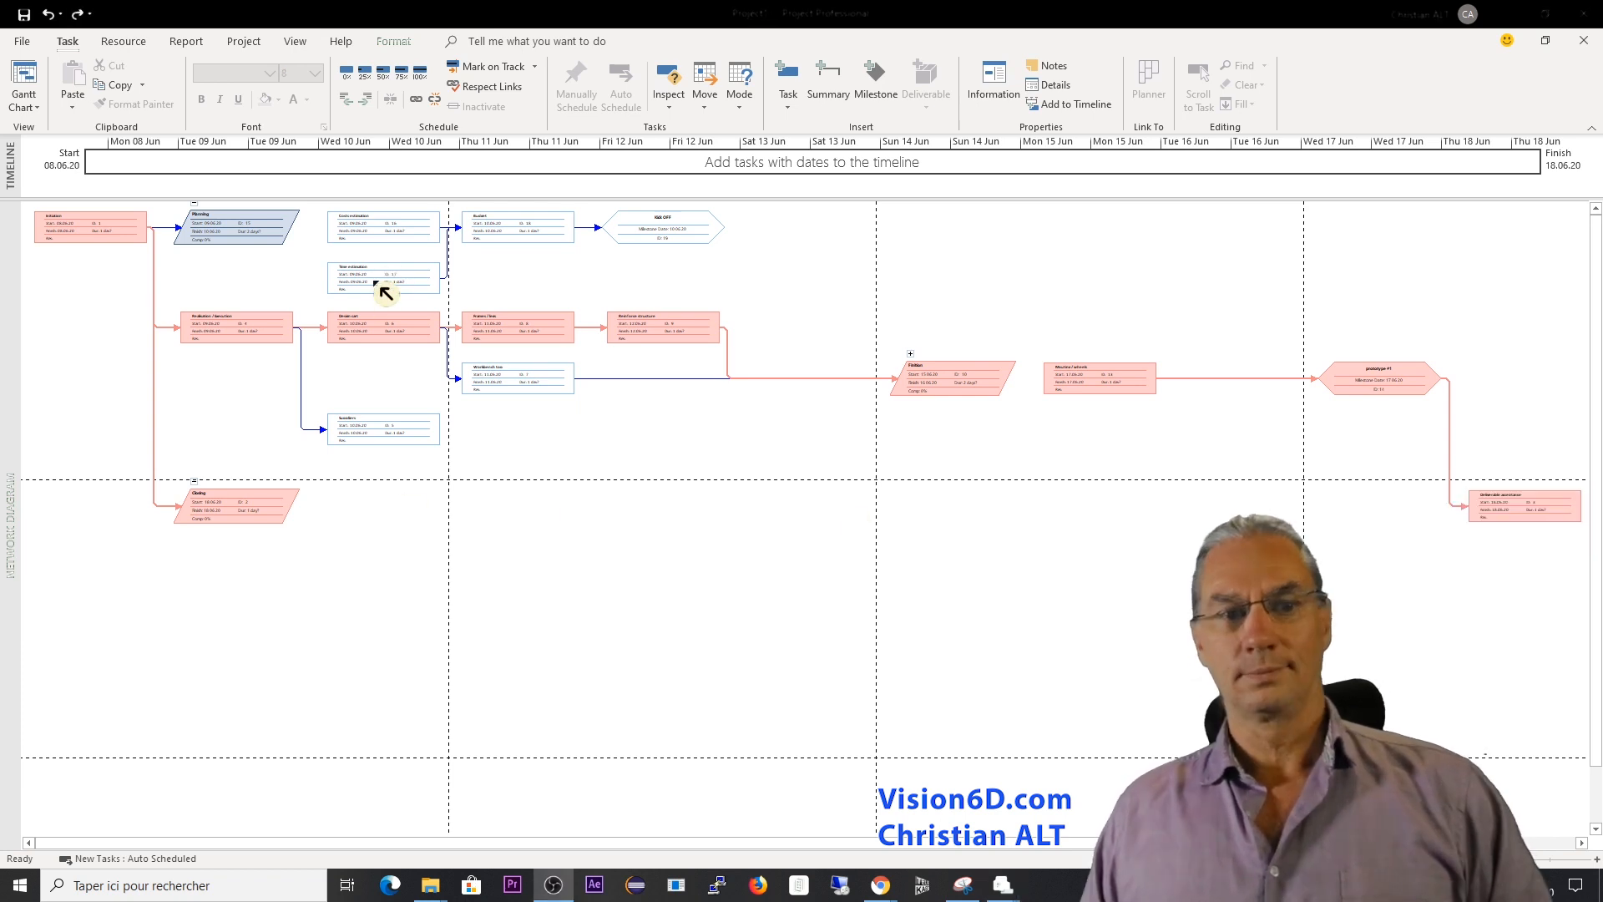
pyautogui.moveTo(323, 352)
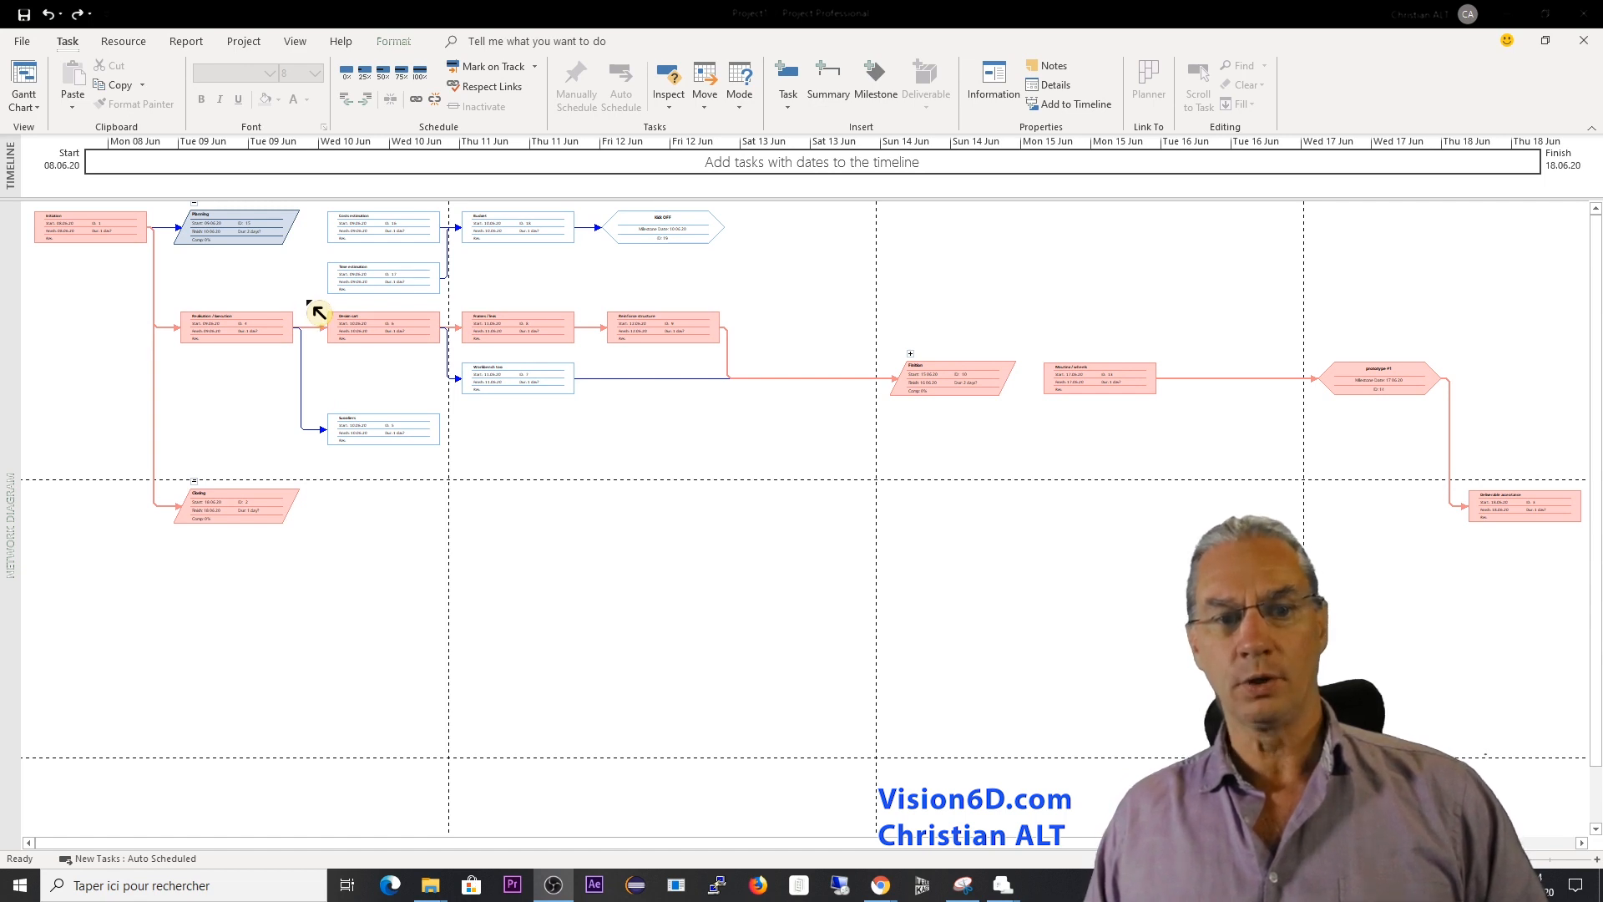
# Drag across the Suppliers, Design cart and build task boxes under Realisation / Execution.
pyautogui.moveTo(307, 301); pyautogui.dragTo(650, 468)
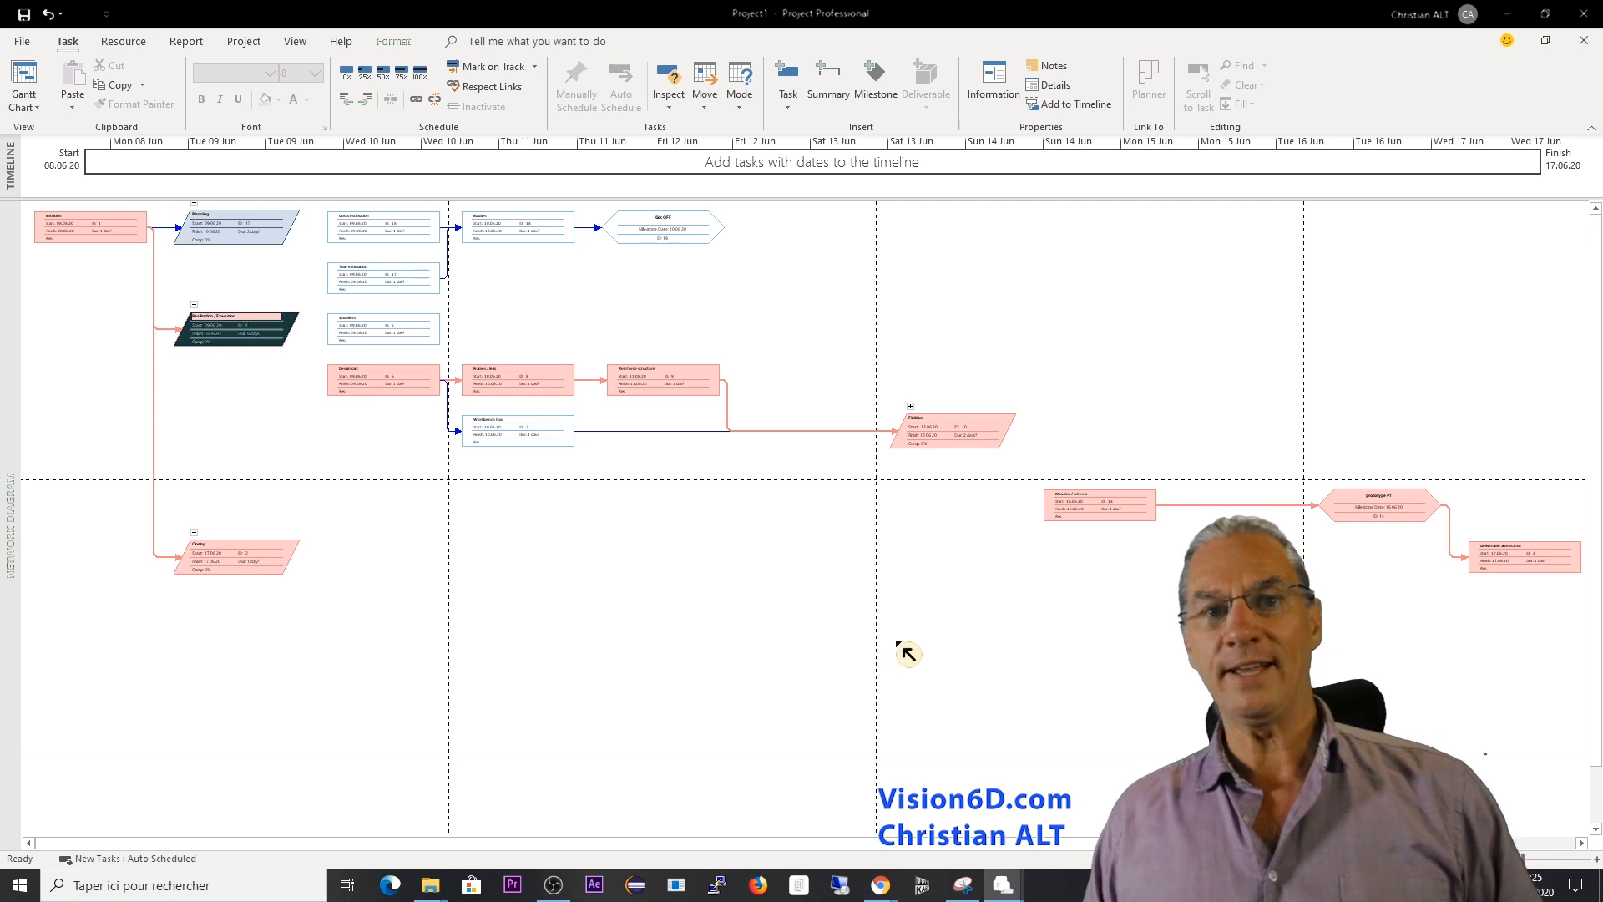
pyautogui.moveTo(915, 725)
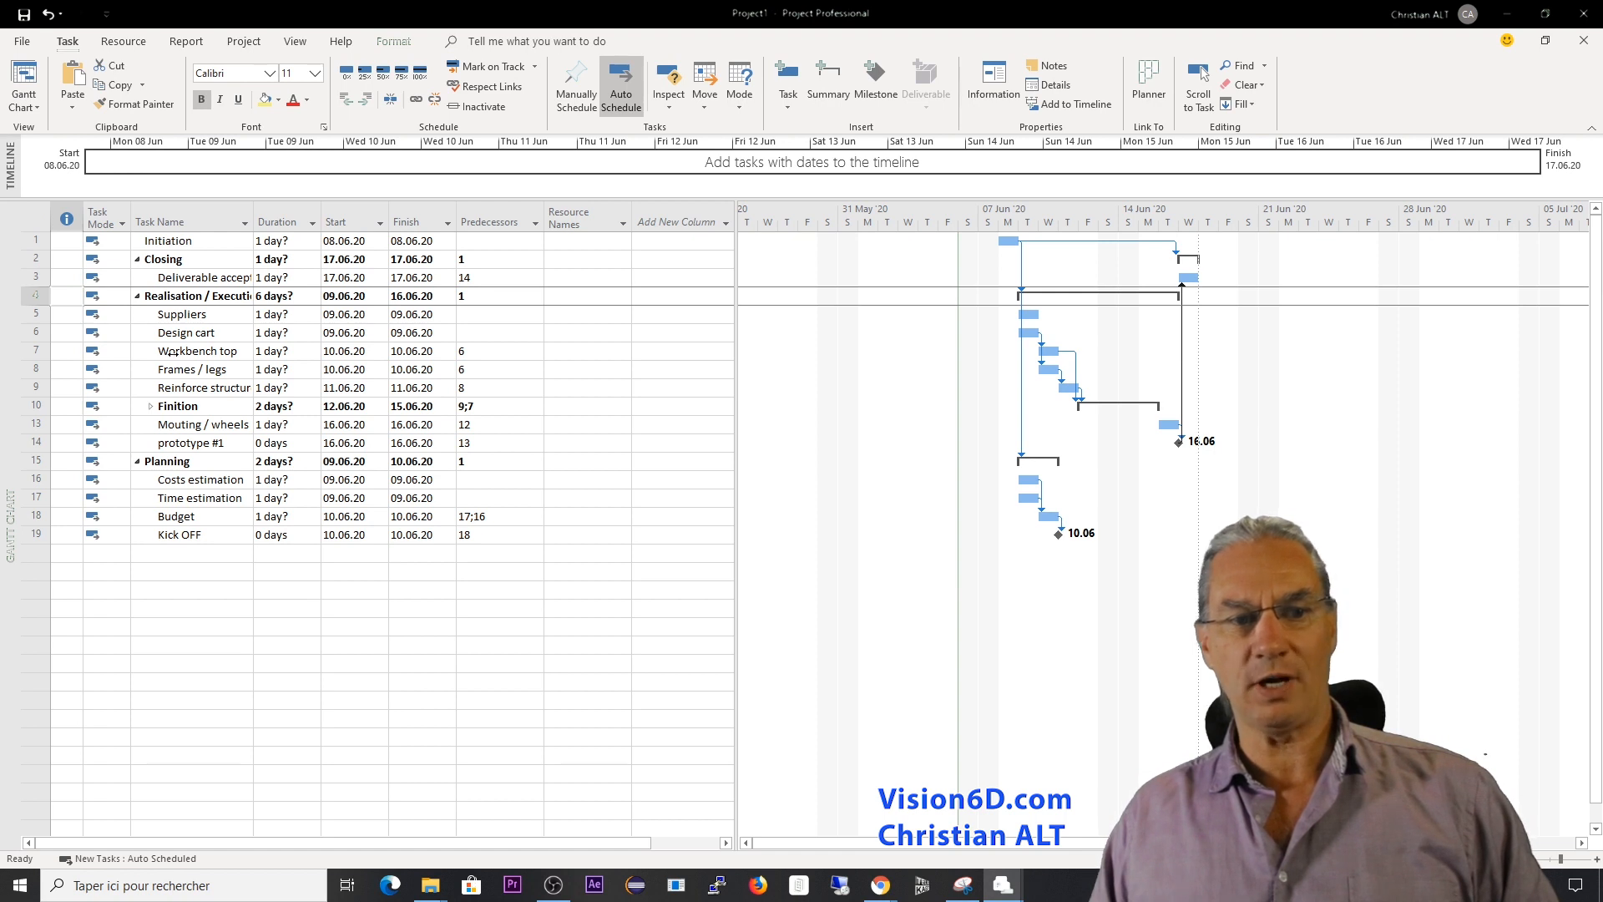
pyautogui.moveTo(1110, 387)
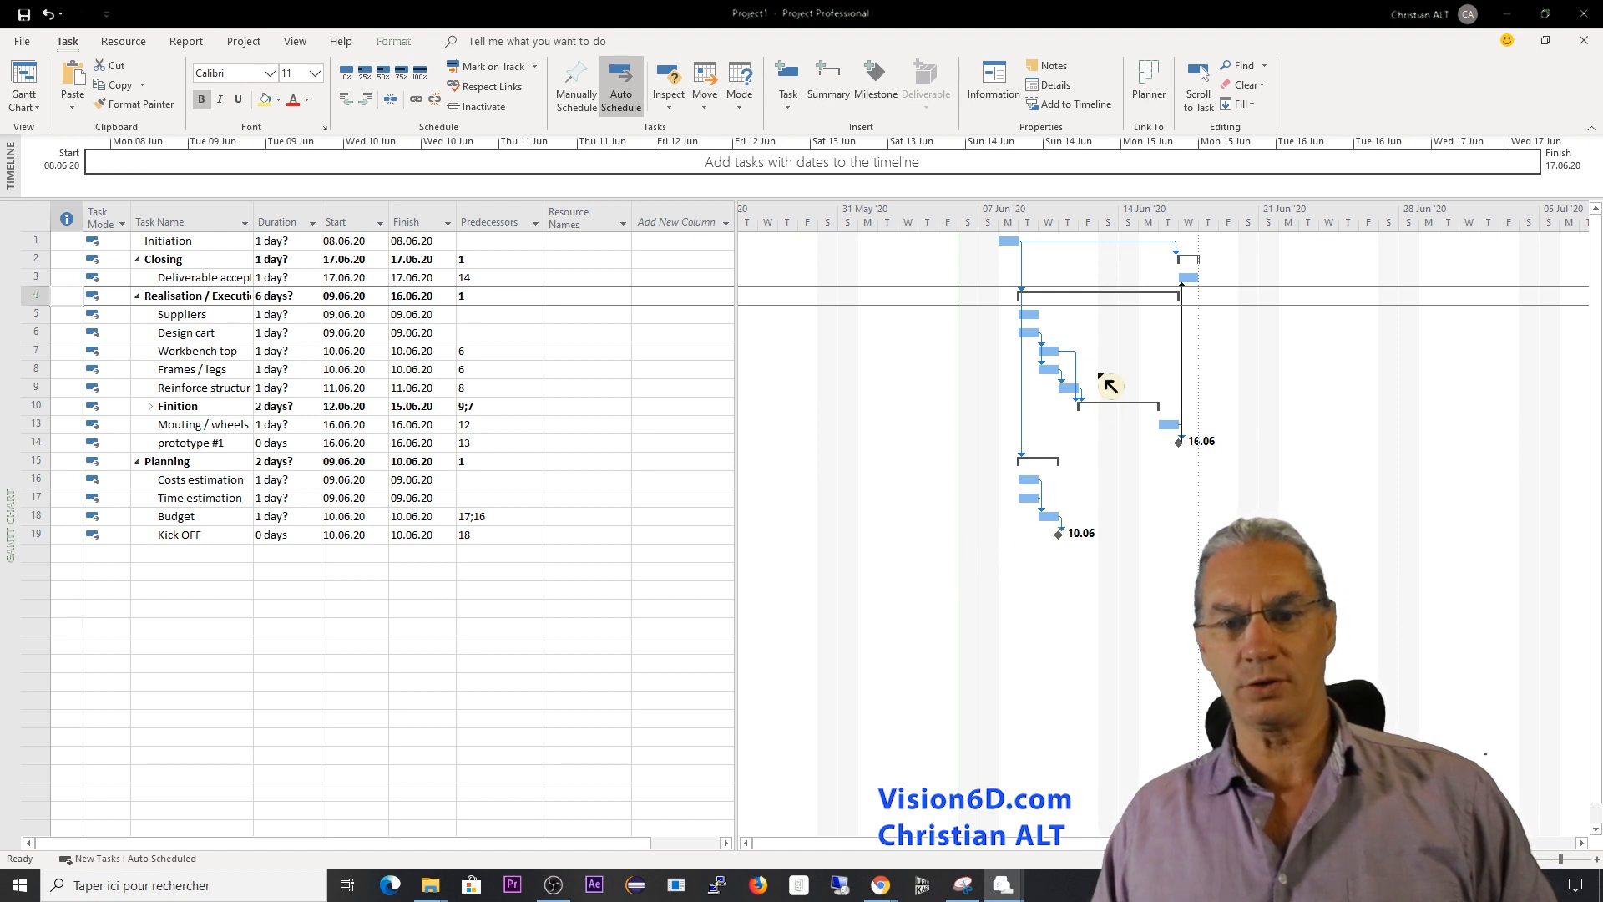
pyautogui.moveTo(1097, 406)
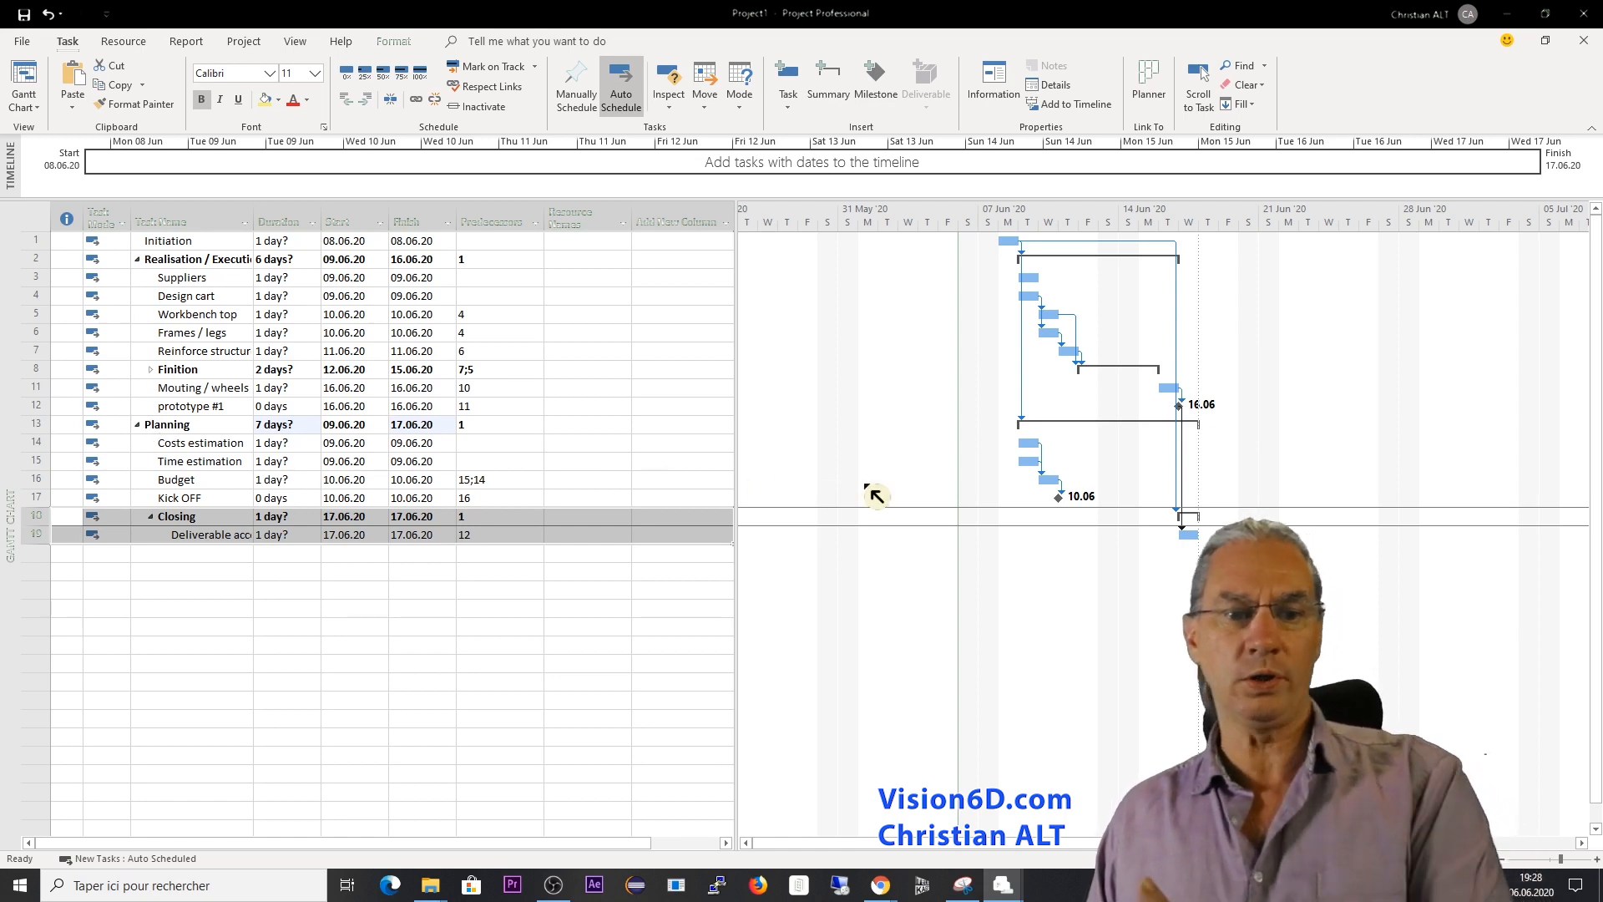
pyautogui.moveTo(383, 464)
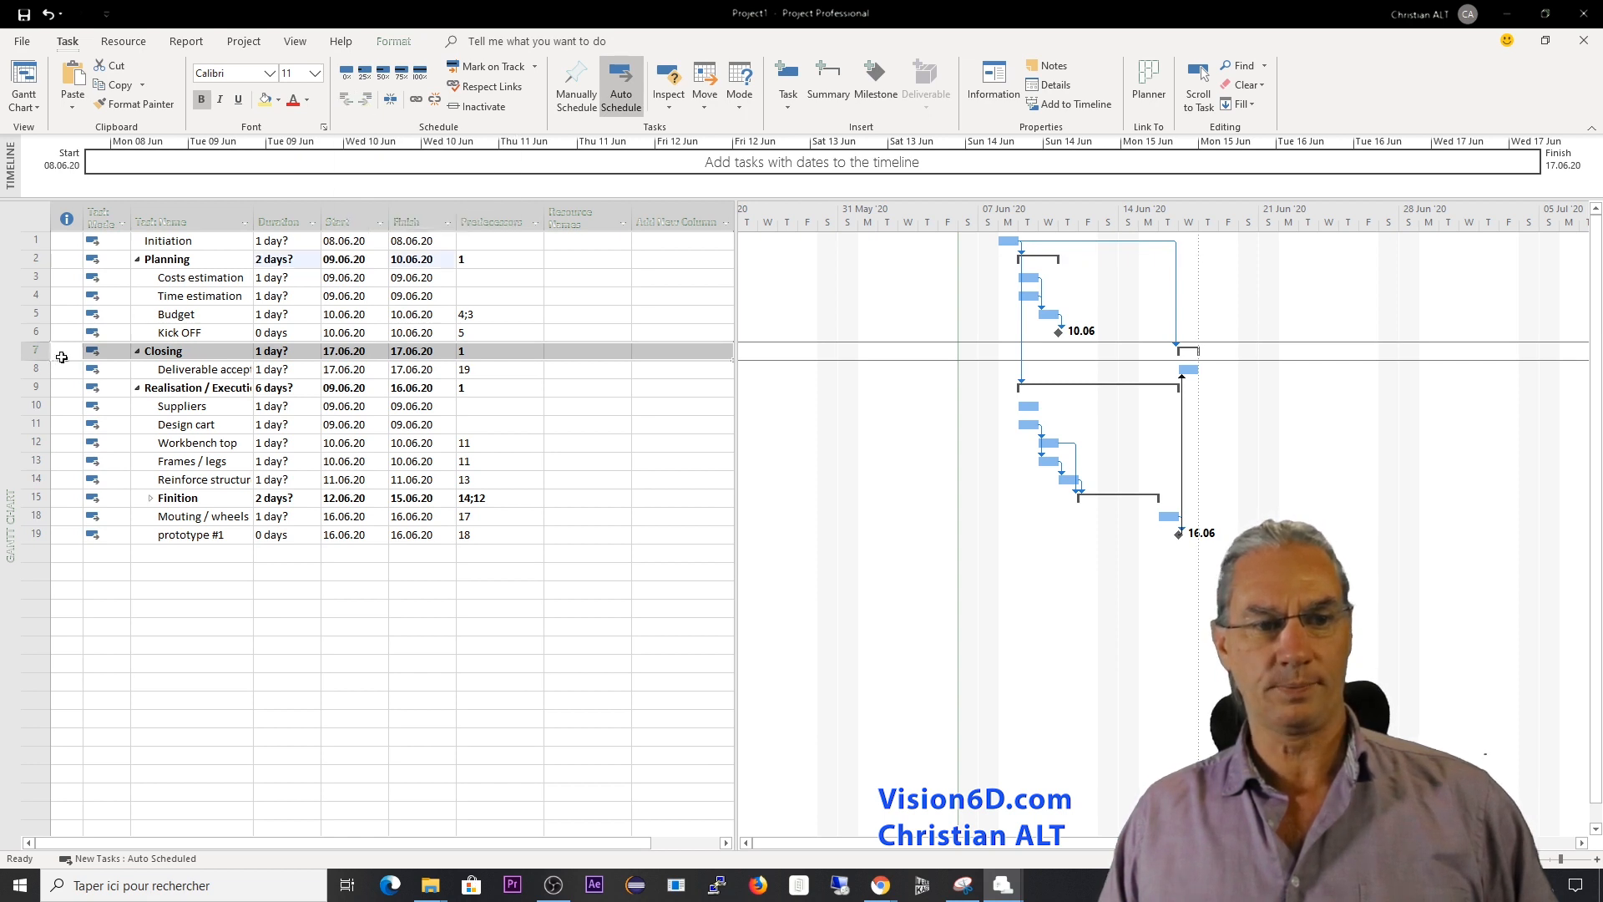
# Drag the Closing summary row to the end, after Planning and Realisation / Execution.
pyautogui.click(199, 369)
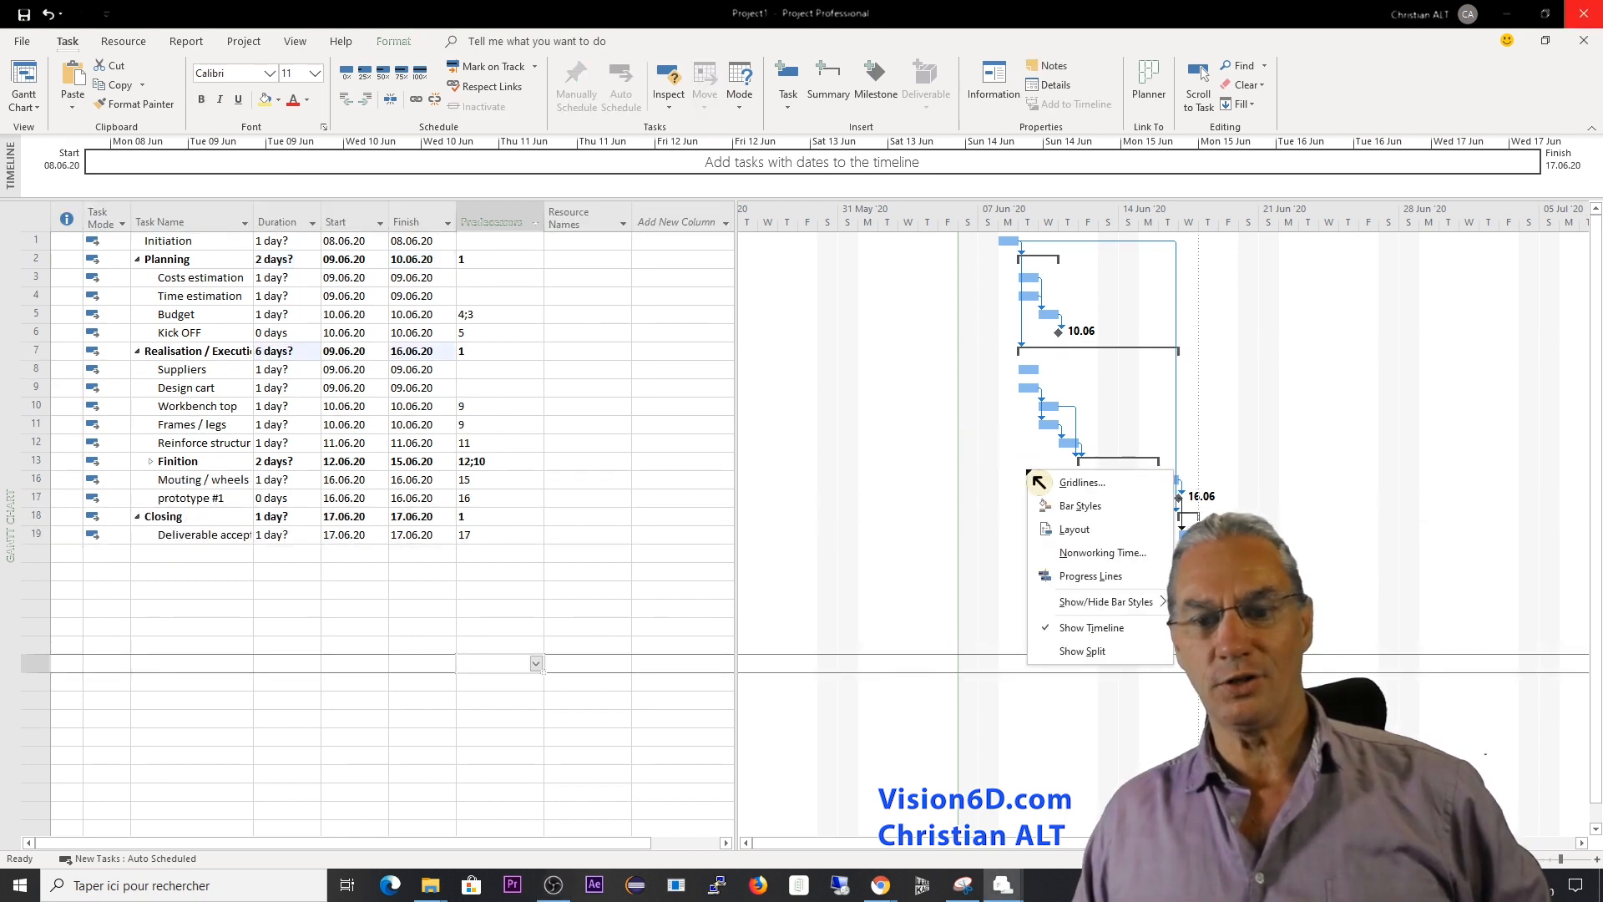
pyautogui.moveTo(1104, 601)
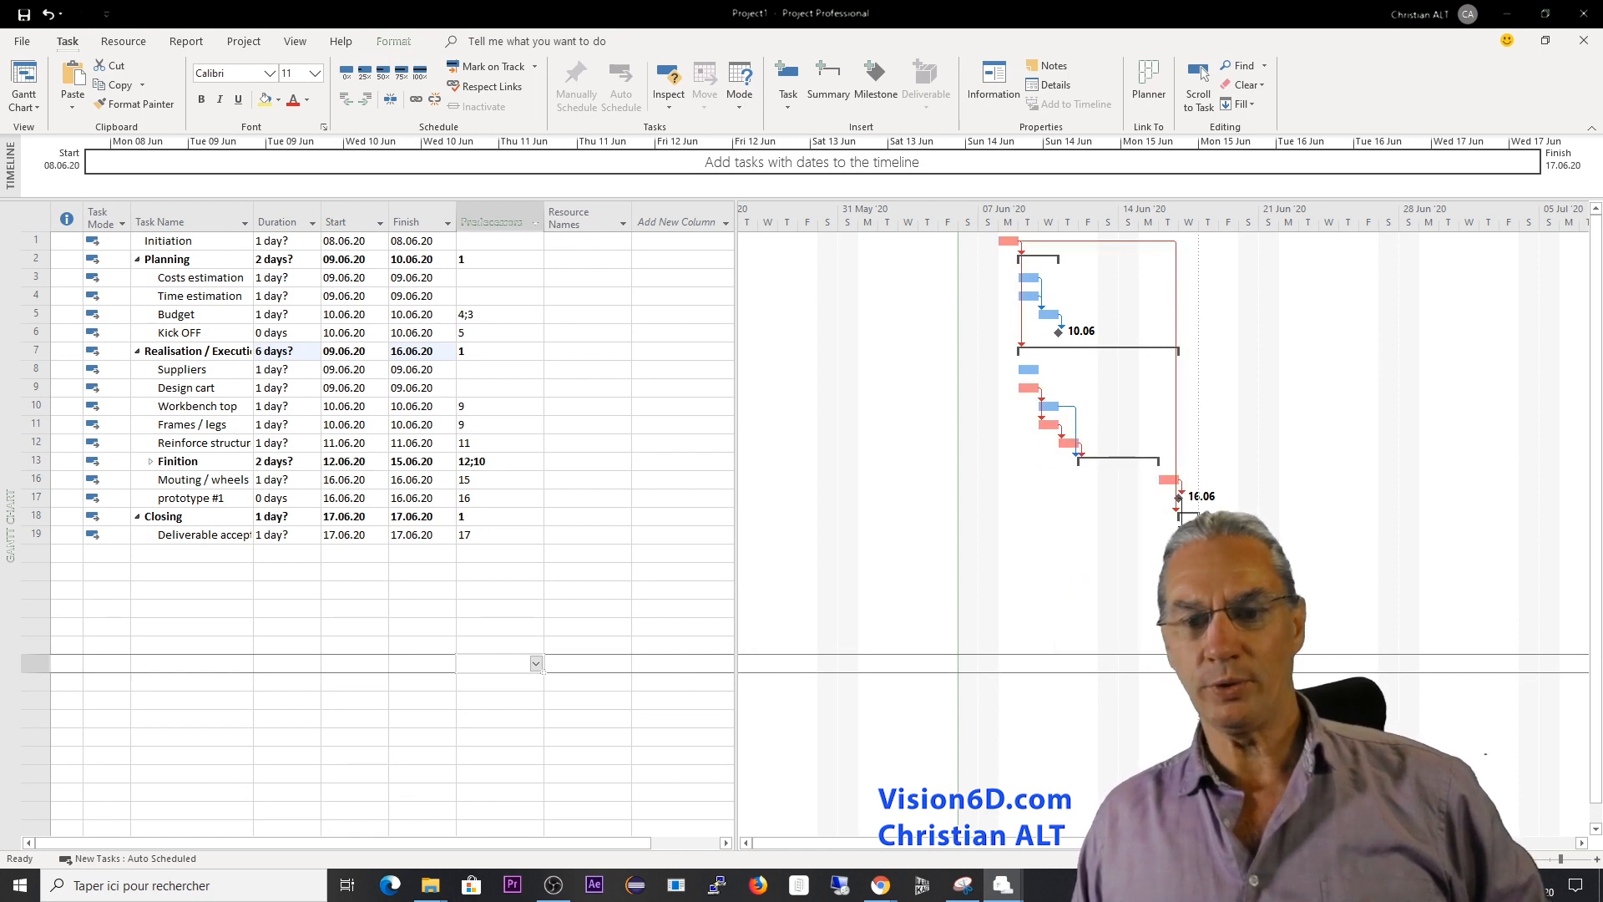
pyautogui.moveTo(1055, 662)
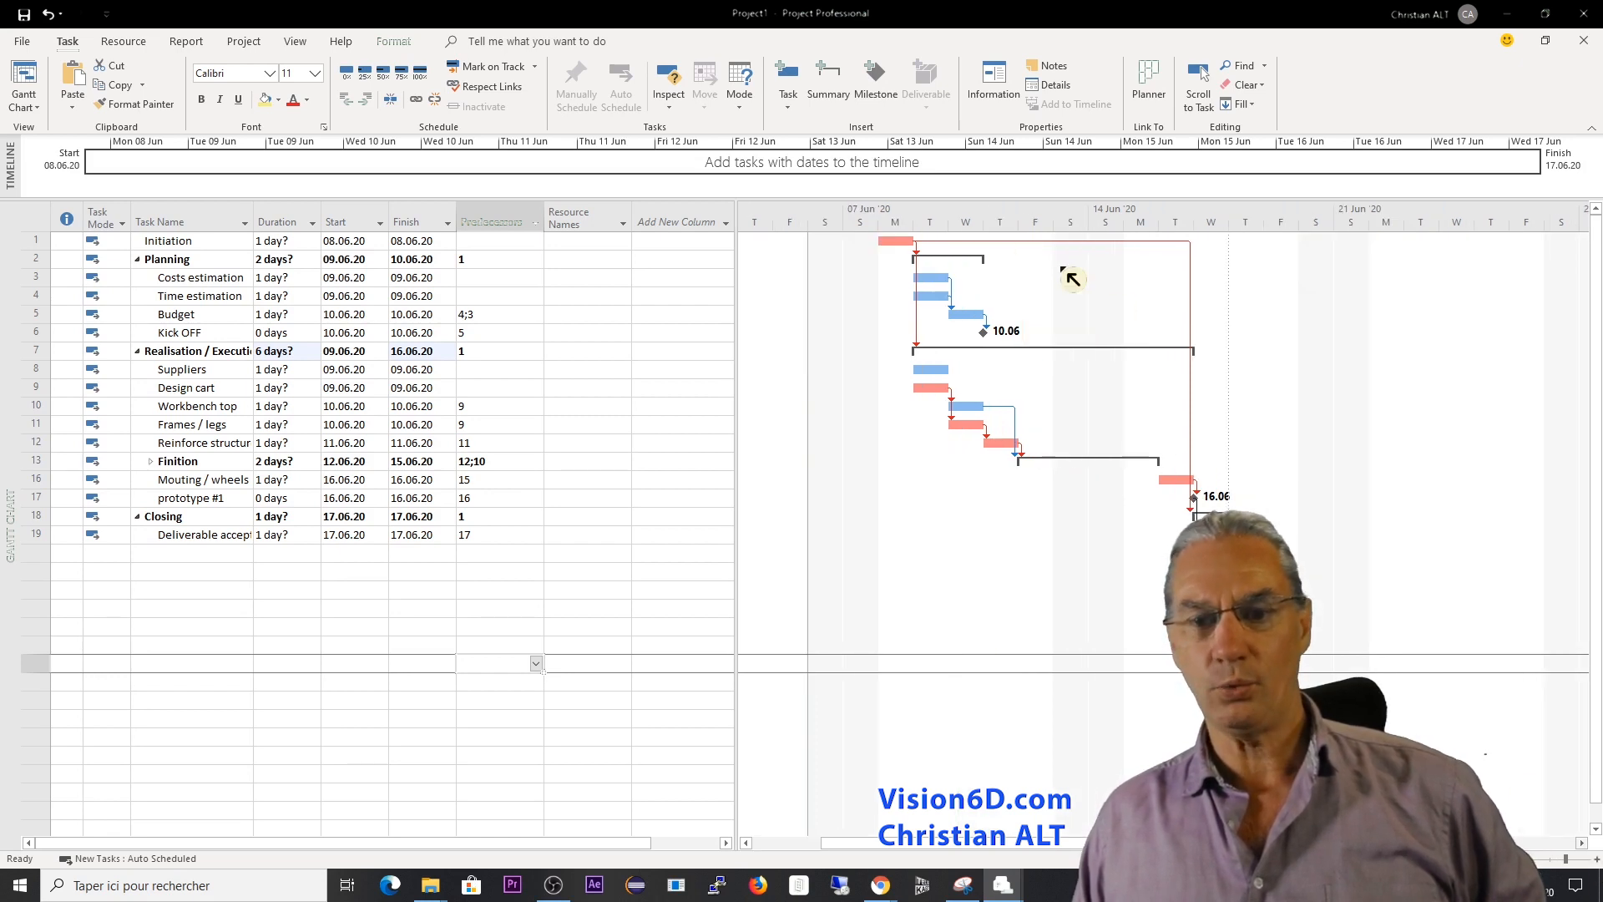
pyautogui.moveTo(787, 493)
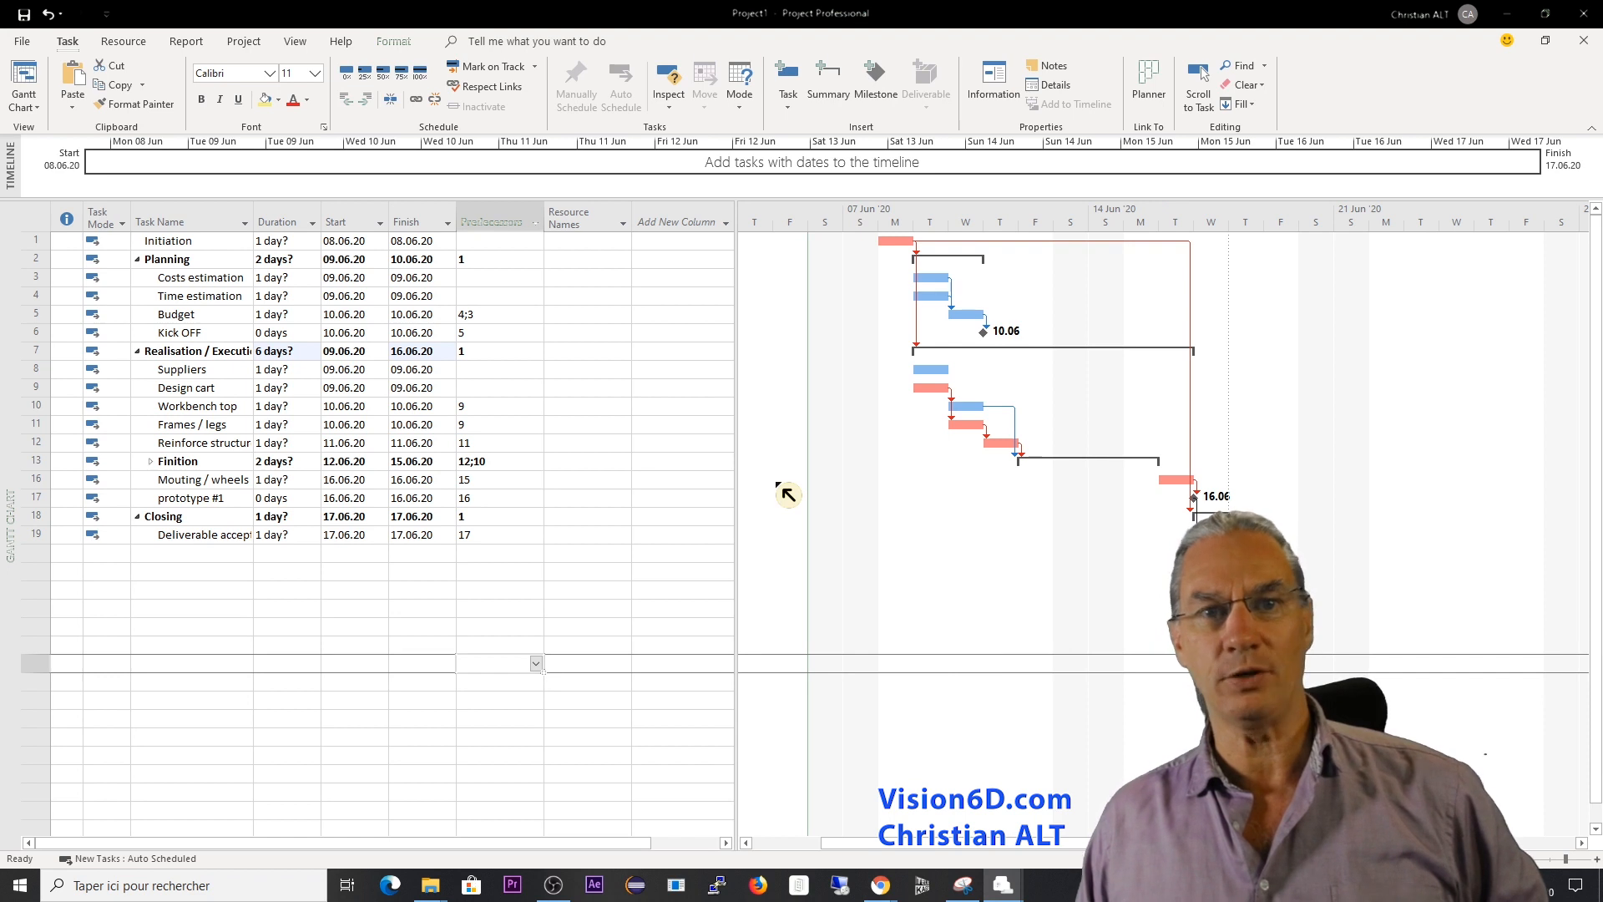
pyautogui.moveTo(779, 498)
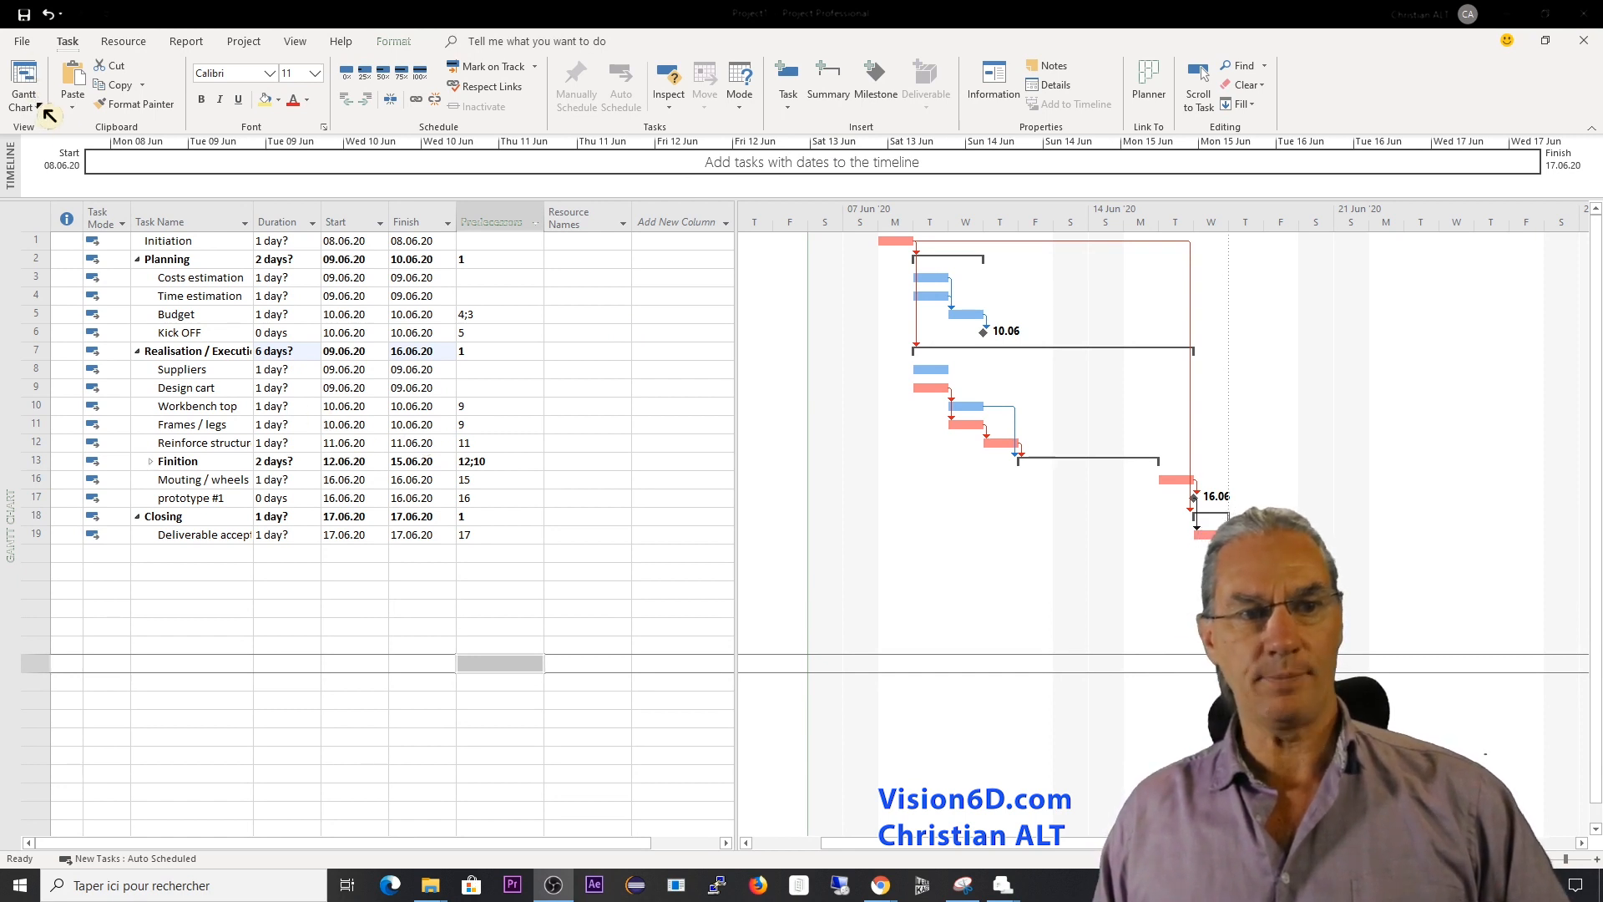
# Choose Network Diagram from the View group's Gantt Chart dropdown.
pyautogui.click(22, 84)
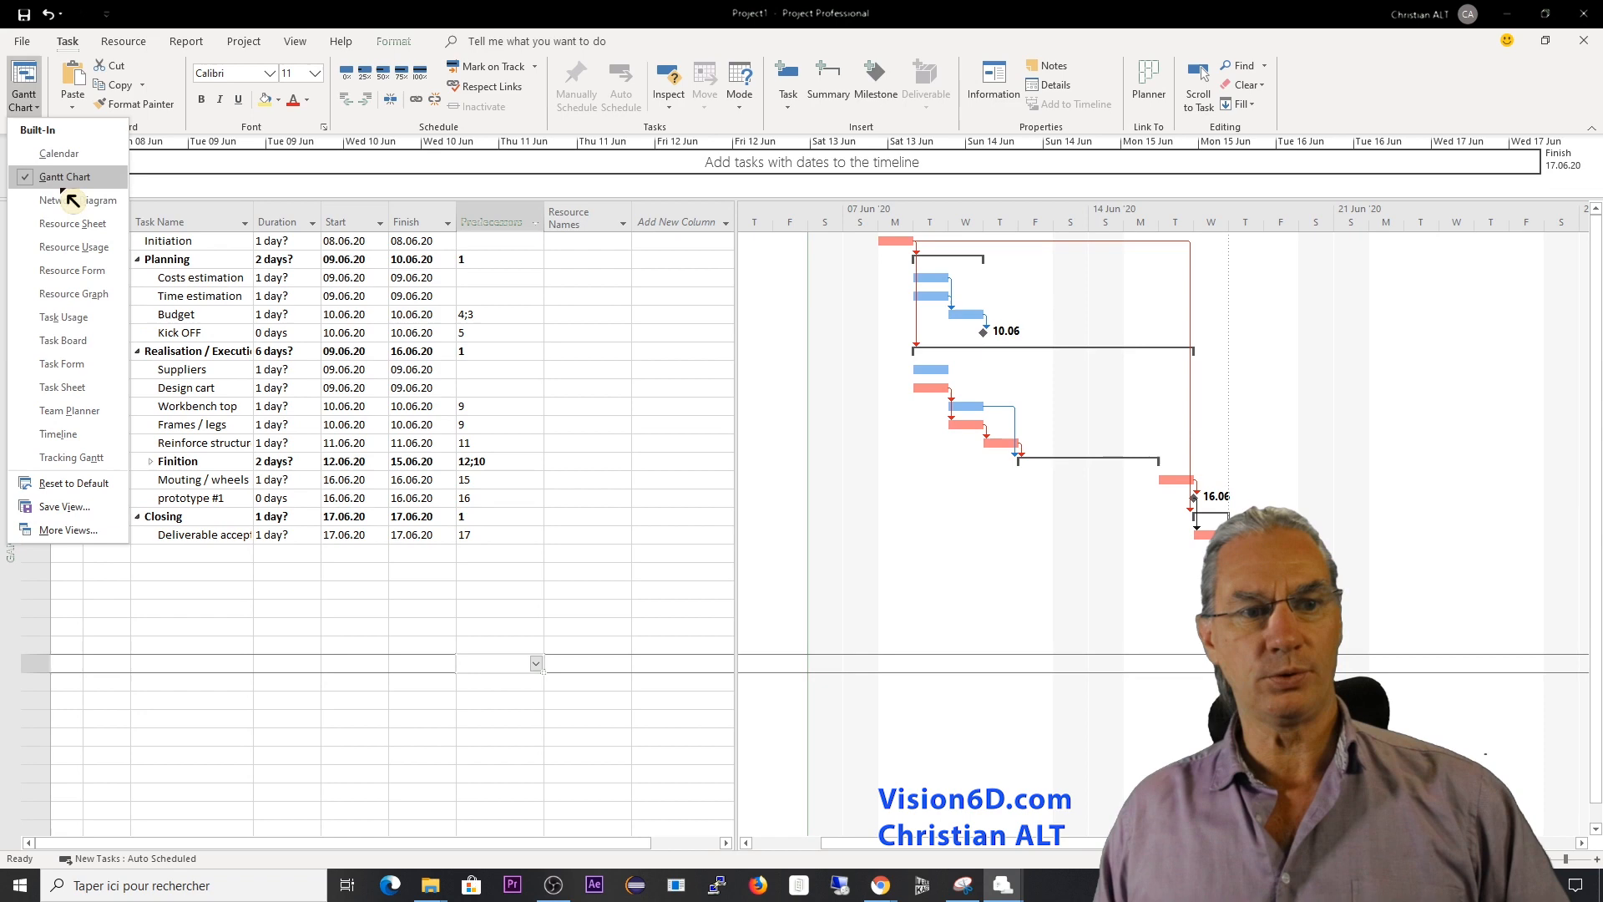
pyautogui.click(74, 199)
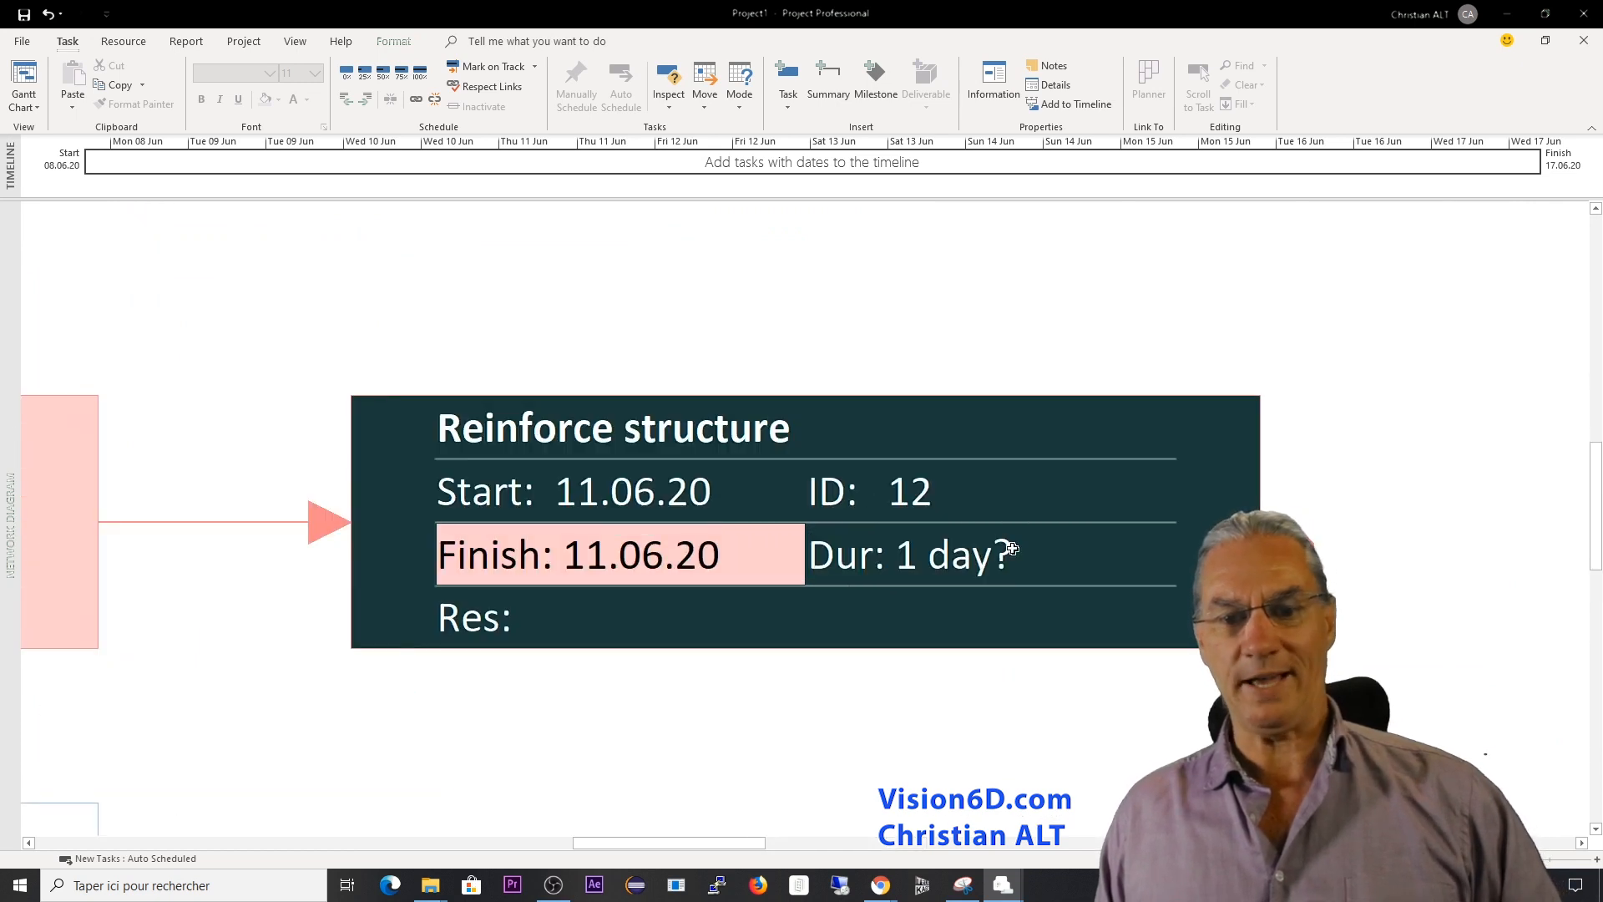
# Enter 2d in the Reinforce structure box's Dur field.
pyautogui.click(982, 553)
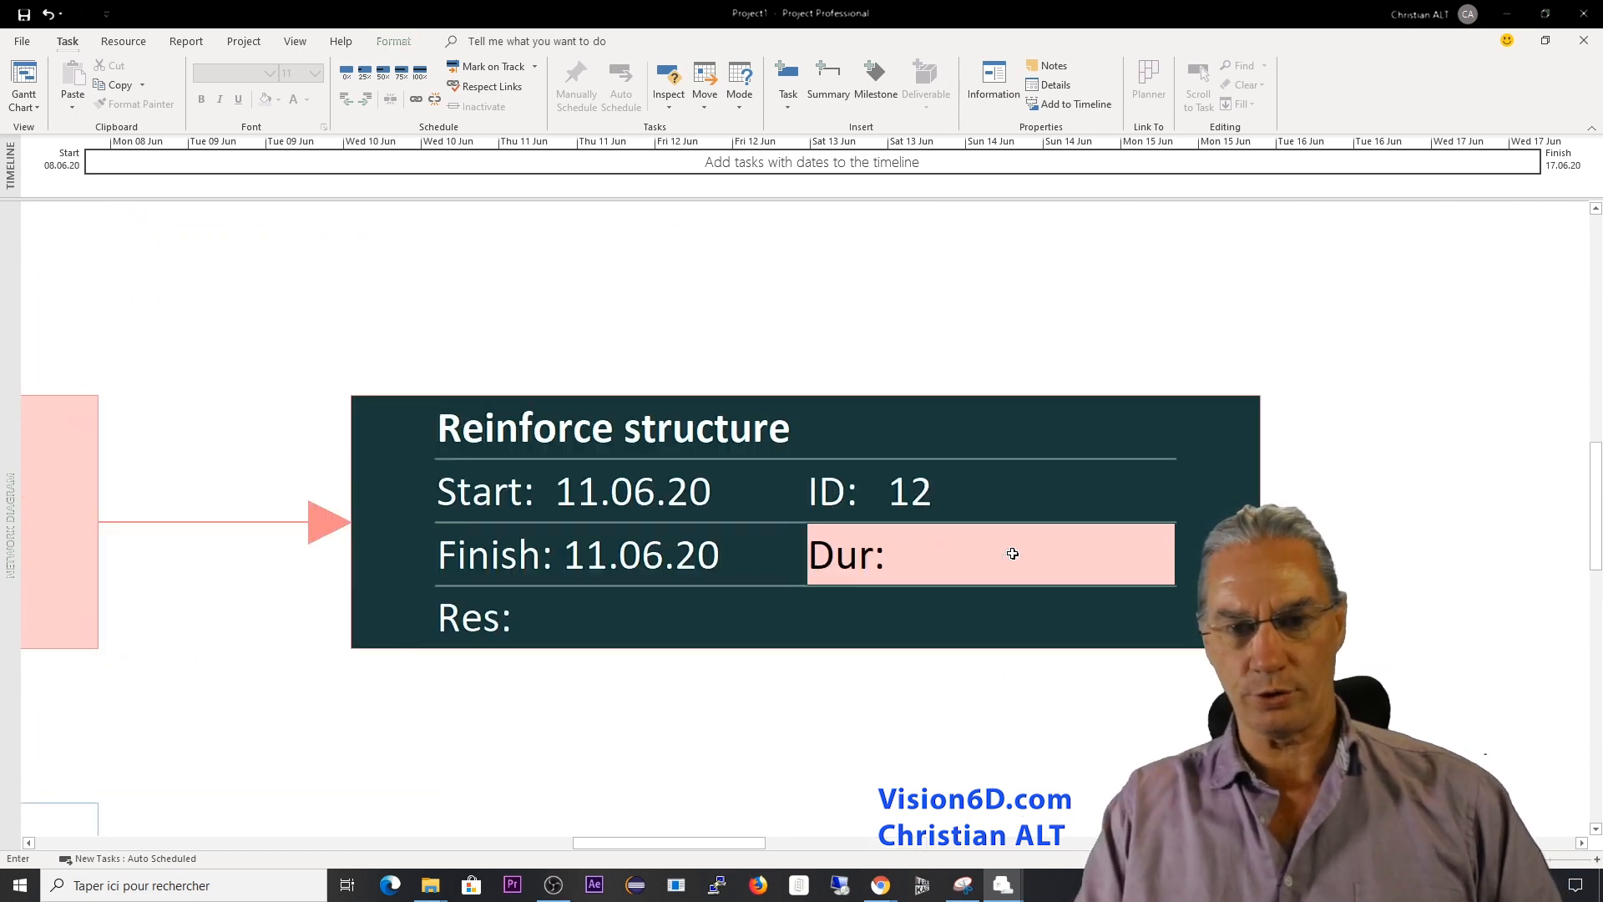
pyautogui.write('2')
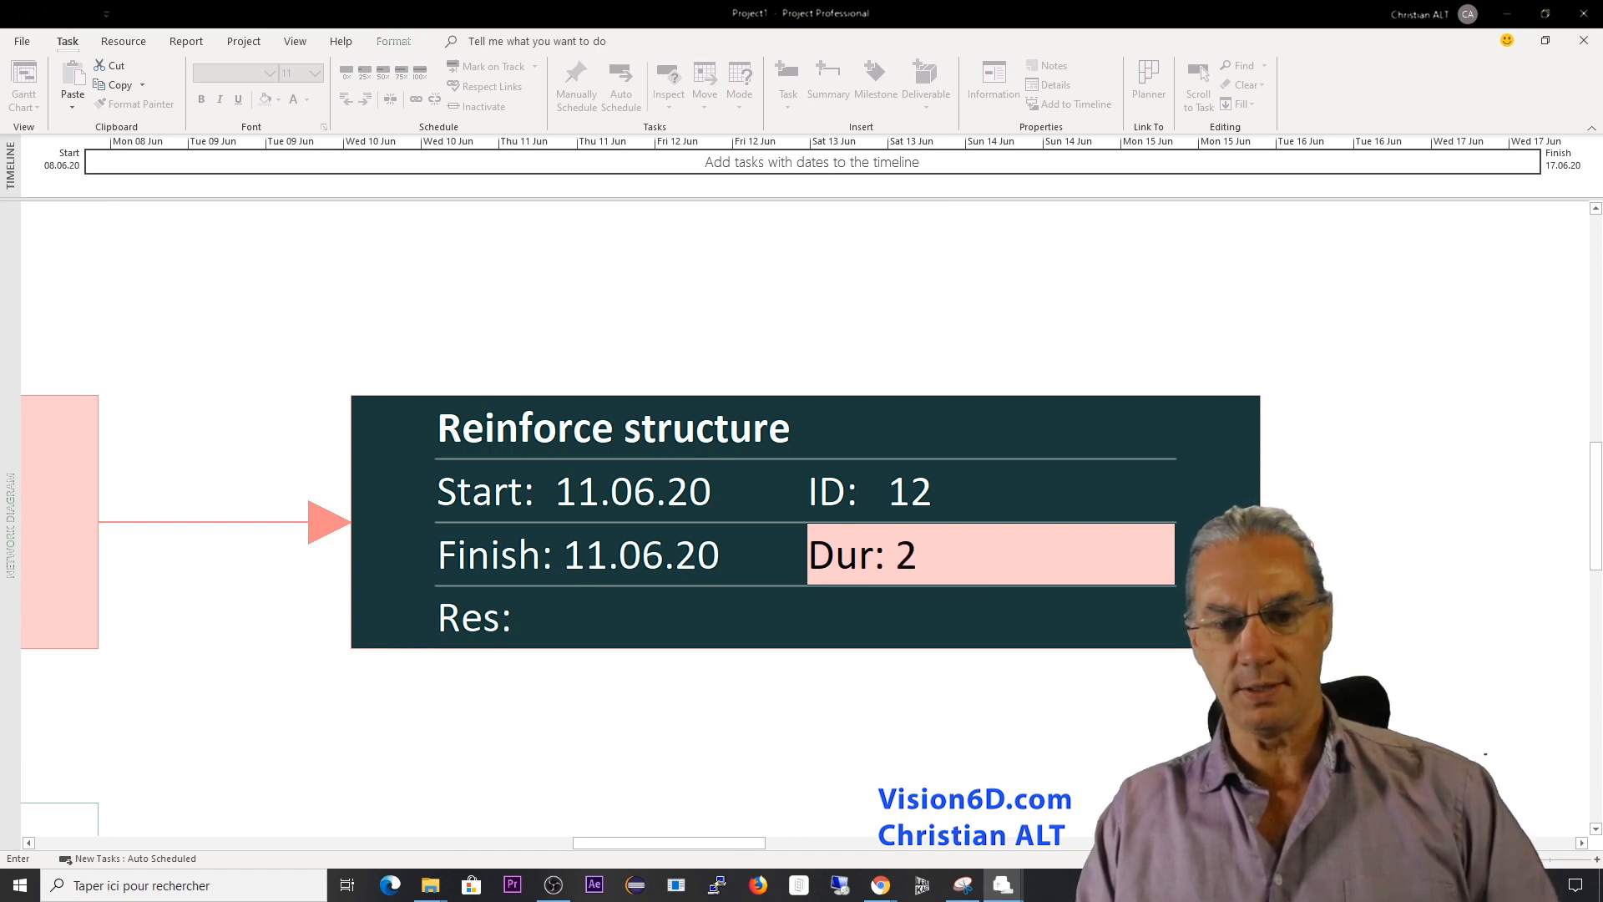
pyautogui.write('d')
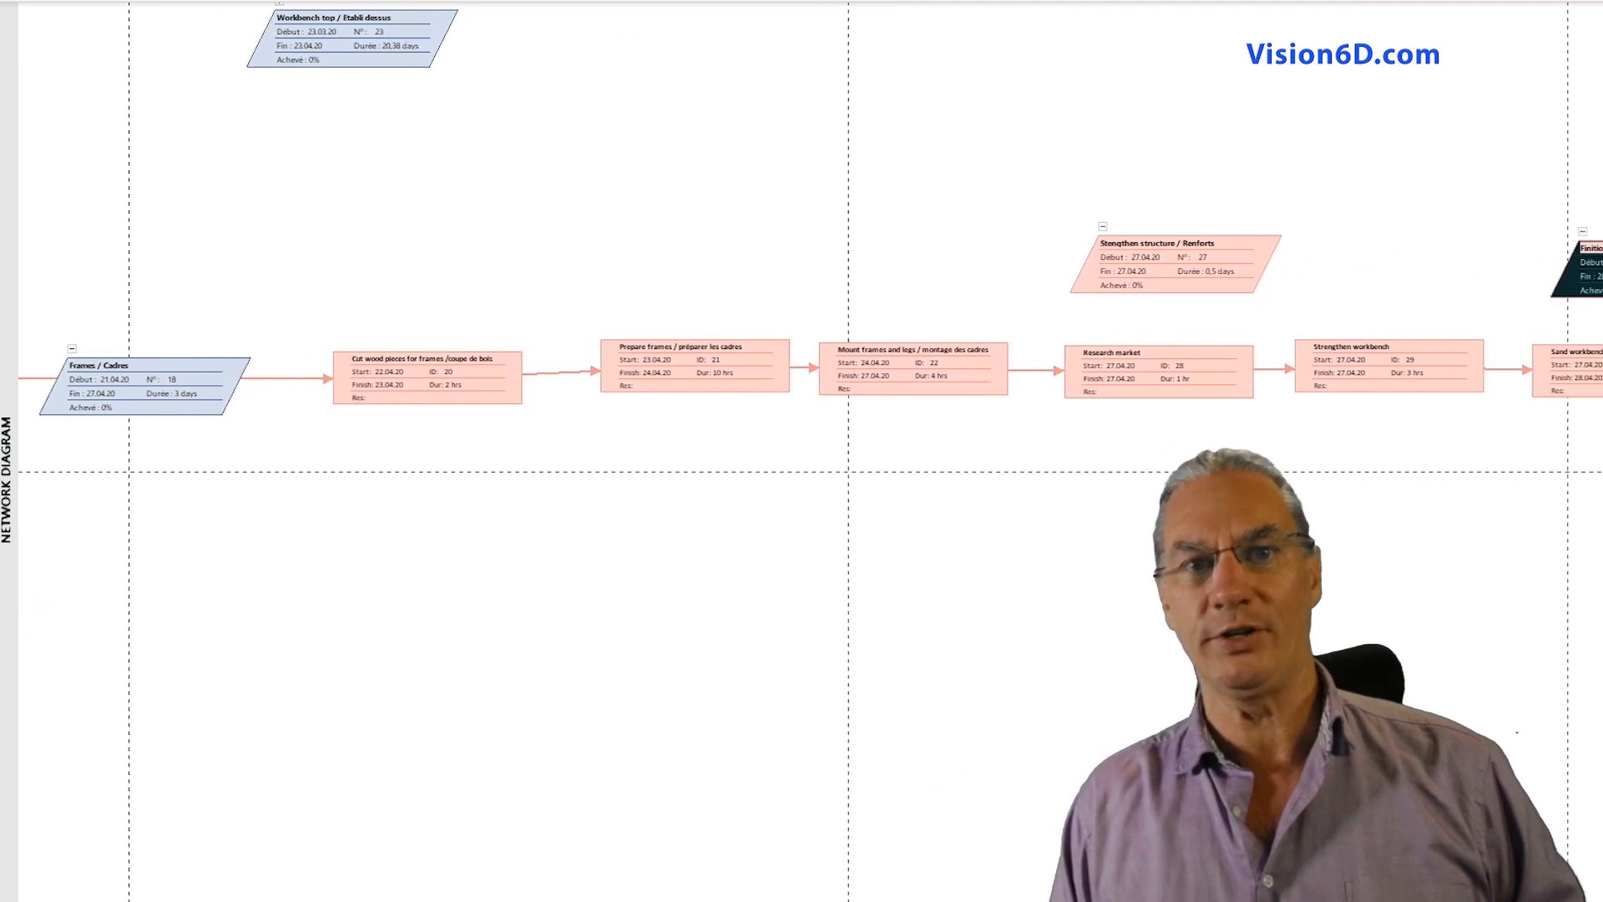
# Scroll right through the network to the sanding, painting and mounting tasks.
pyautogui.hscroll(3)
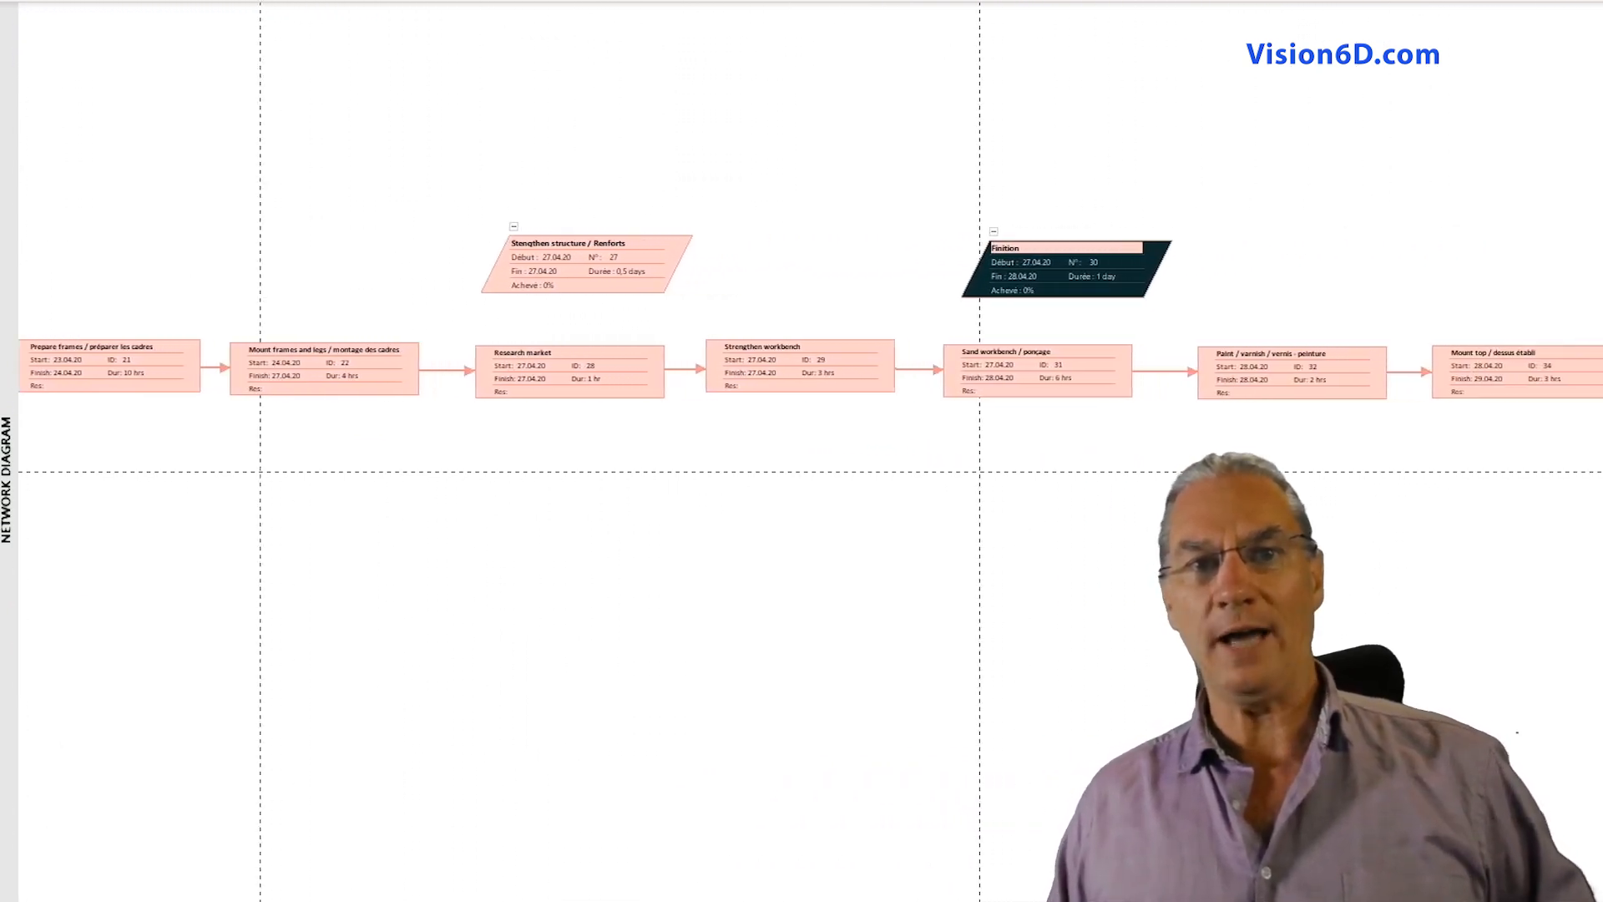
pyautogui.hscroll(3)
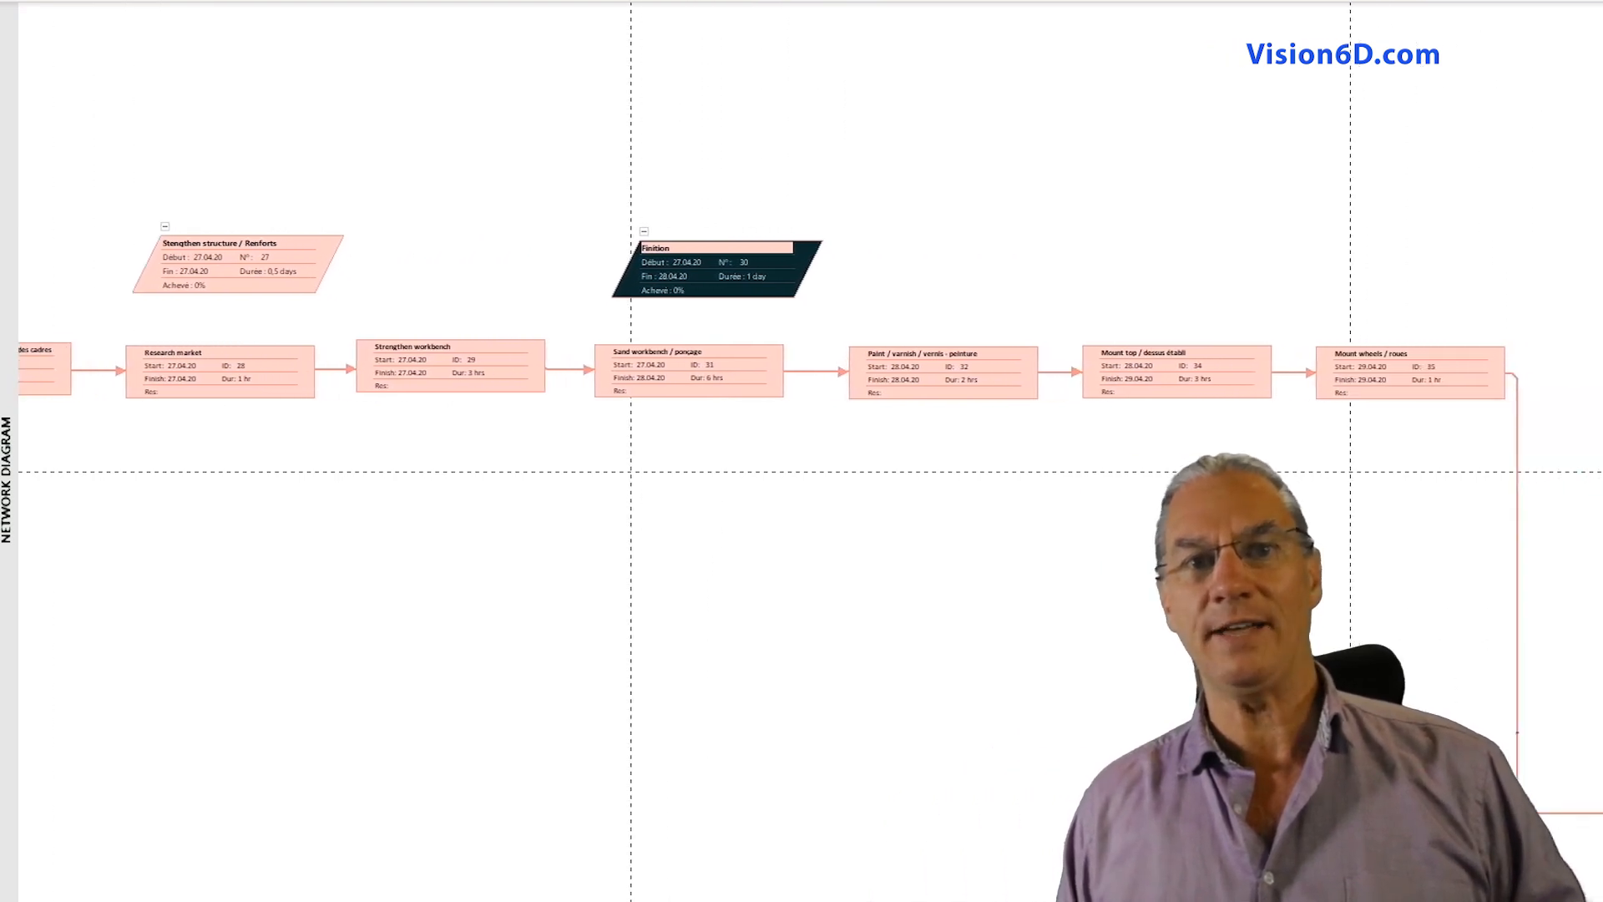